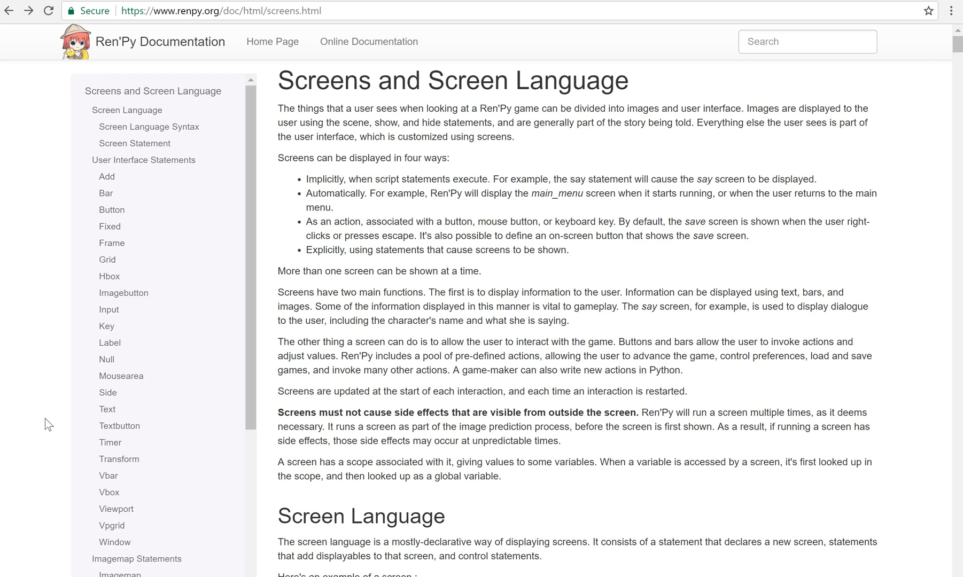
{"action": "mouse_move", "coordinate": [545, 341]}
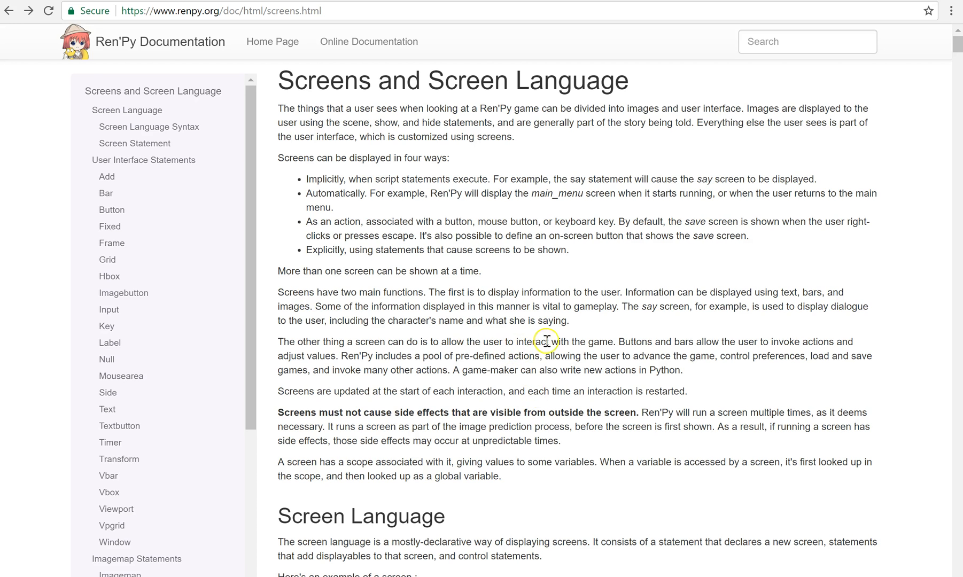
{"action": "mouse_move", "coordinate": [626, 343]}
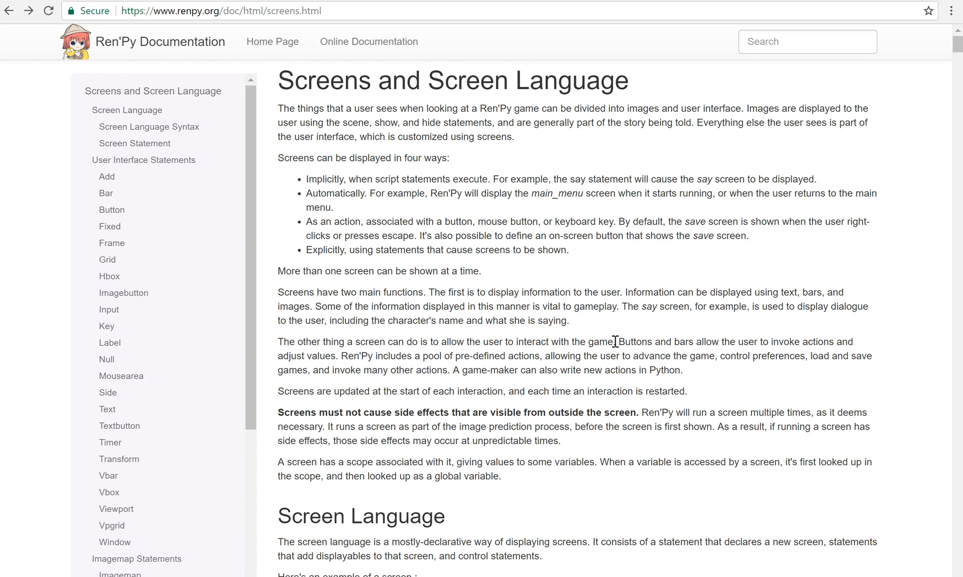
Step: Read through the Screens and Screen Language overview in the Ren'Py documentation
{"action": "left_click", "coordinate": [611, 386]}
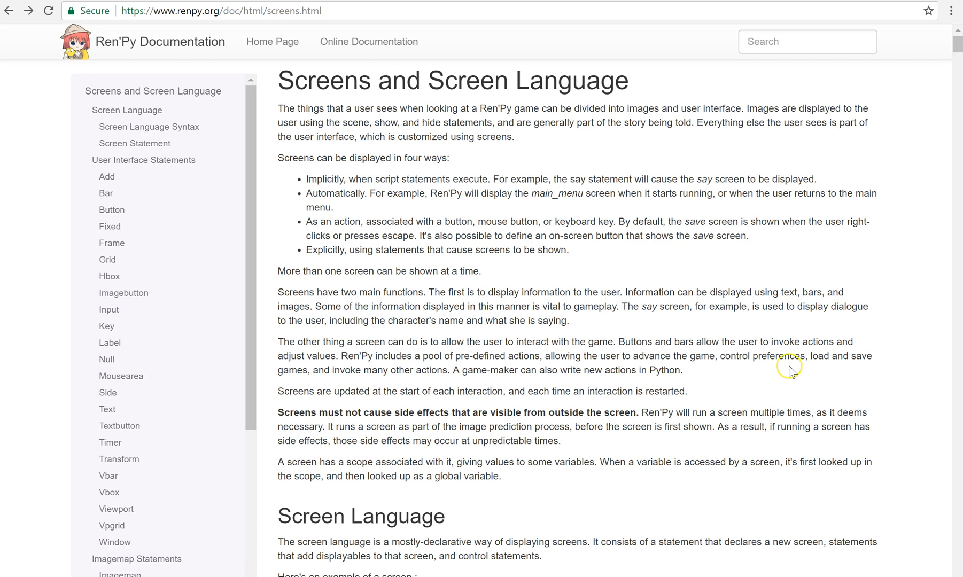
{"action": "scroll", "scroll_direction": "down", "scroll_amount": 3}
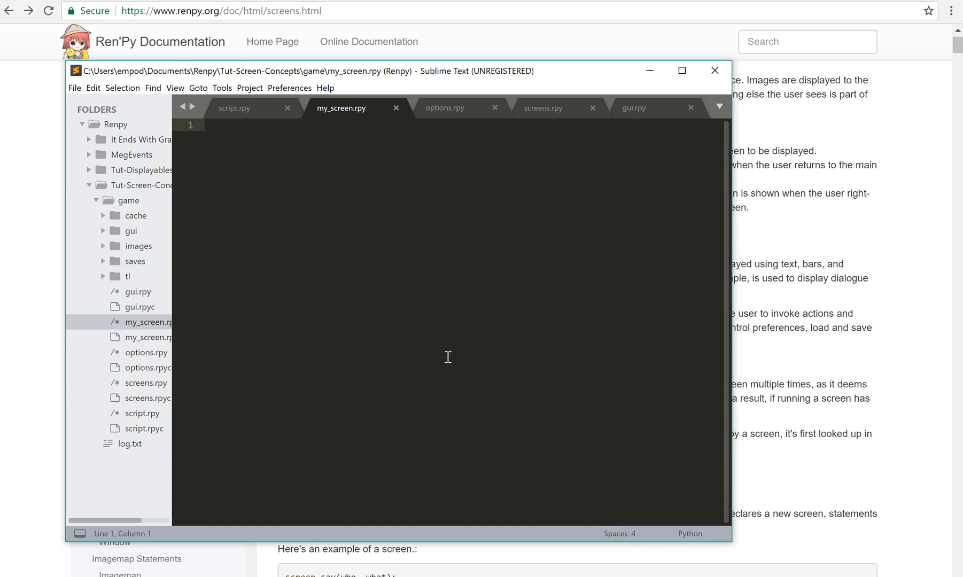
Step: Write 'screen my_screen:' with an indented 'add "#000"' black fill and save my_screen.rpy
{"action": "type", "text": "screen my"}
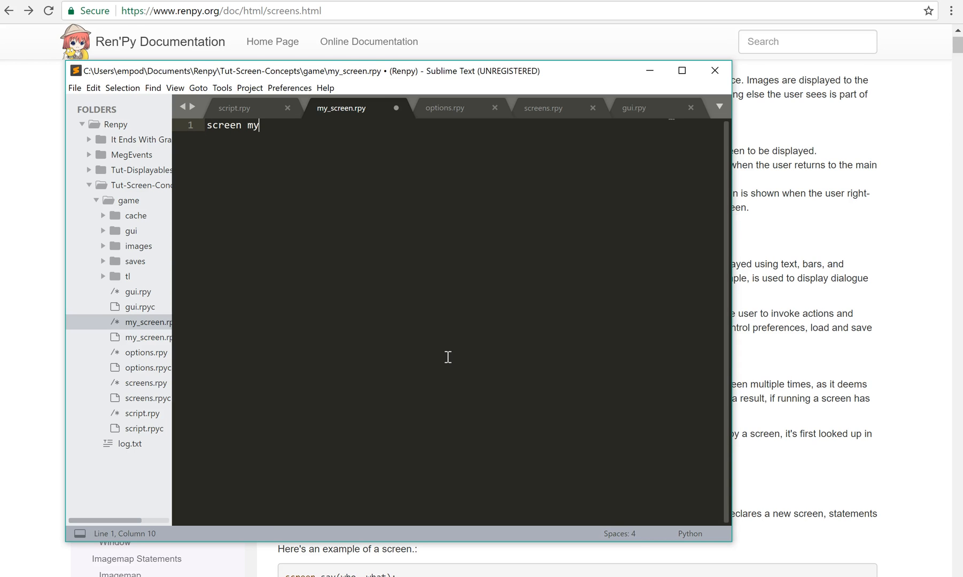
{"action": "type", "text": "_screen:"}
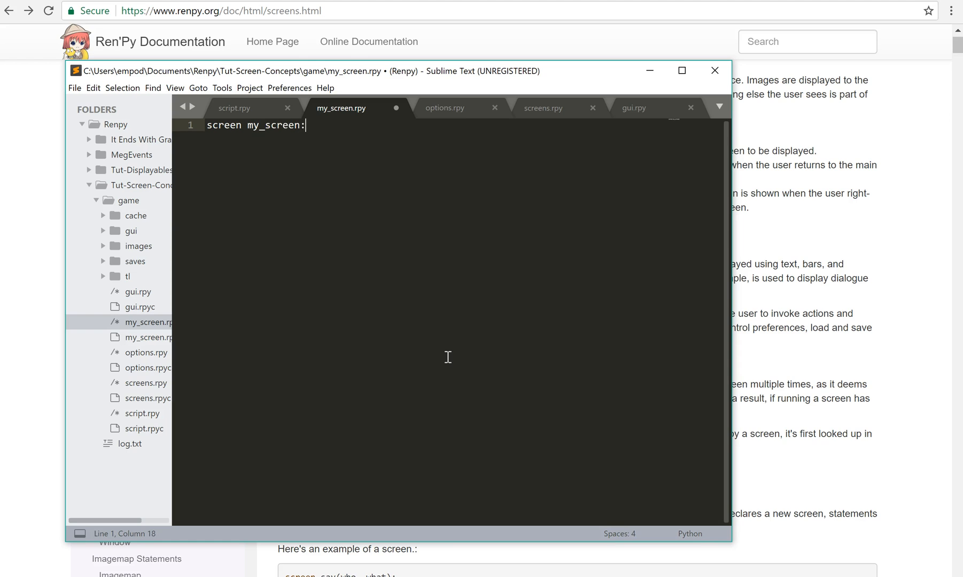
{"action": "key", "text": "Return"}
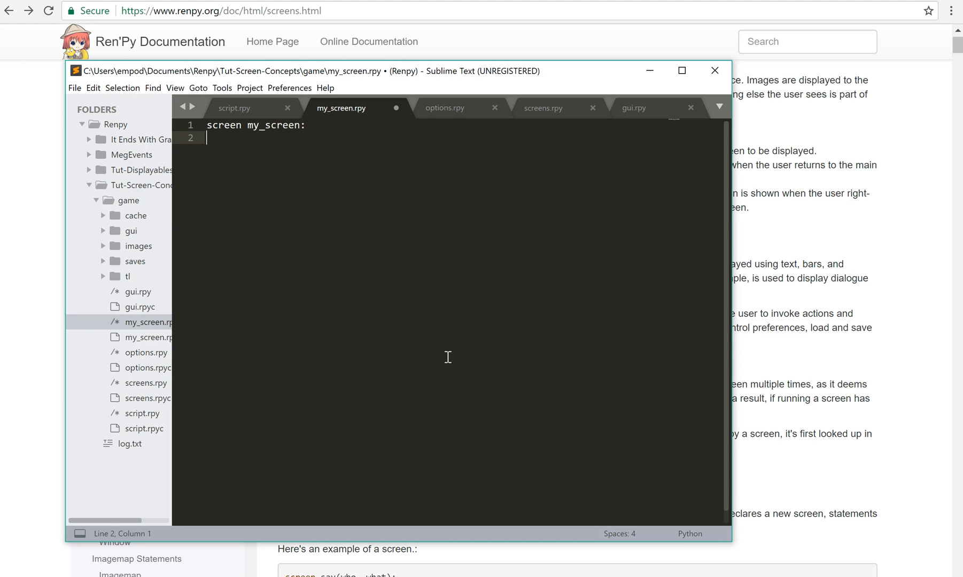
{"action": "type", "text": "djfkd"}
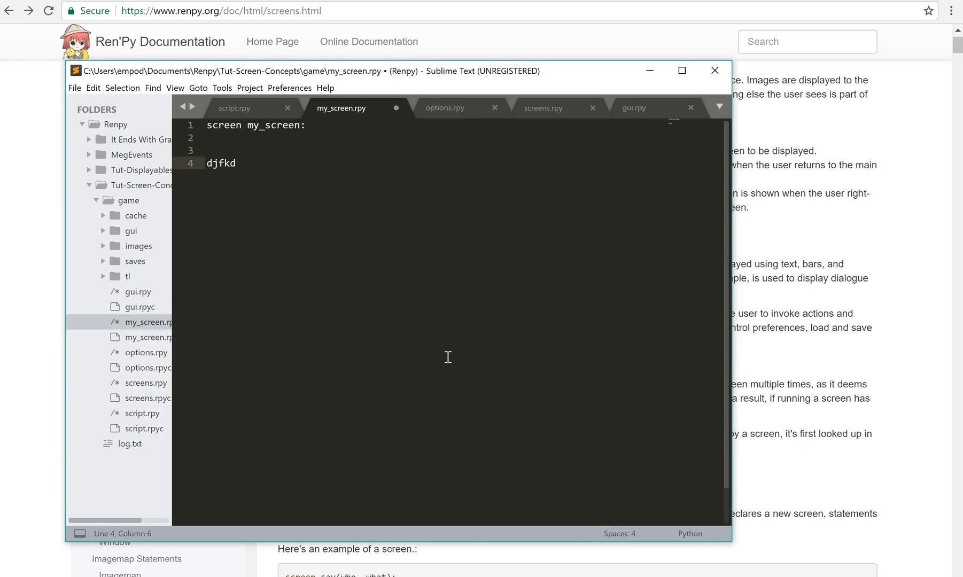
{"action": "key", "text": "Backspace"}
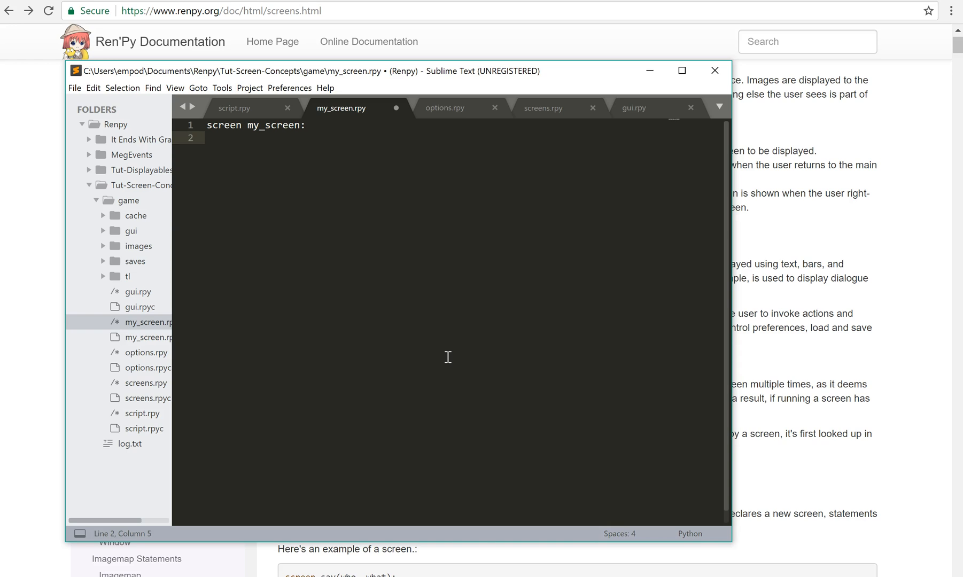
{"action": "type", "text": "a"}
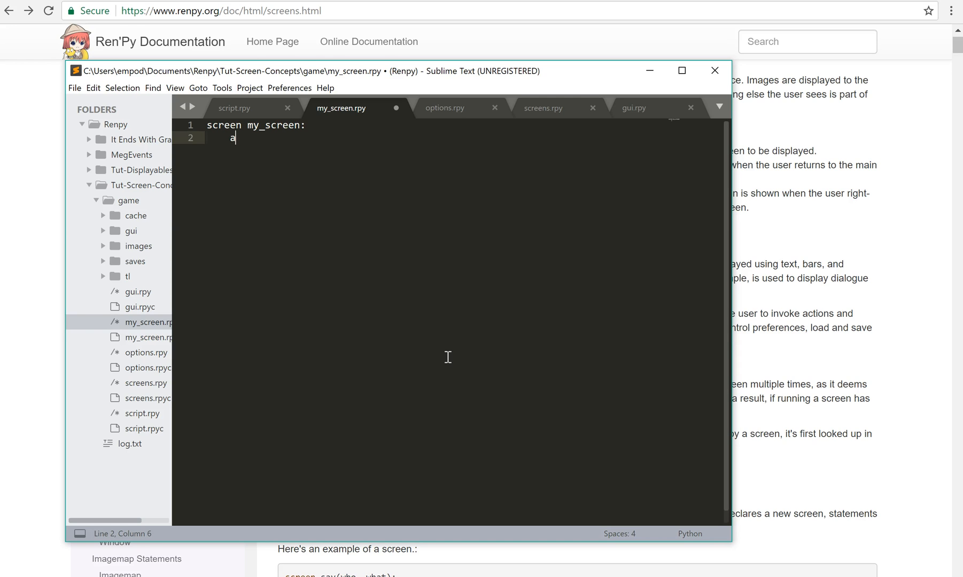
{"action": "type", "text": "dd \"#\""}
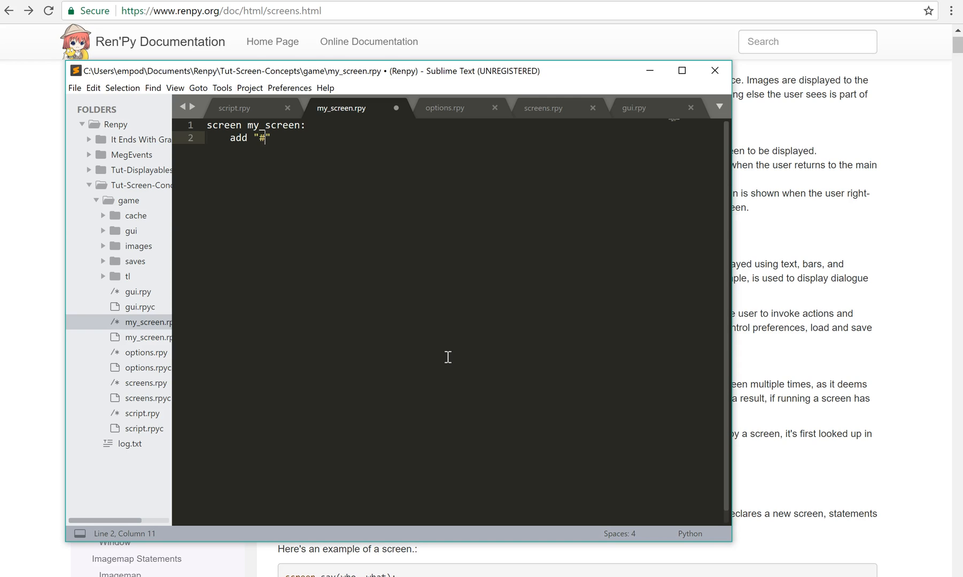
{"action": "type", "text": "000"}
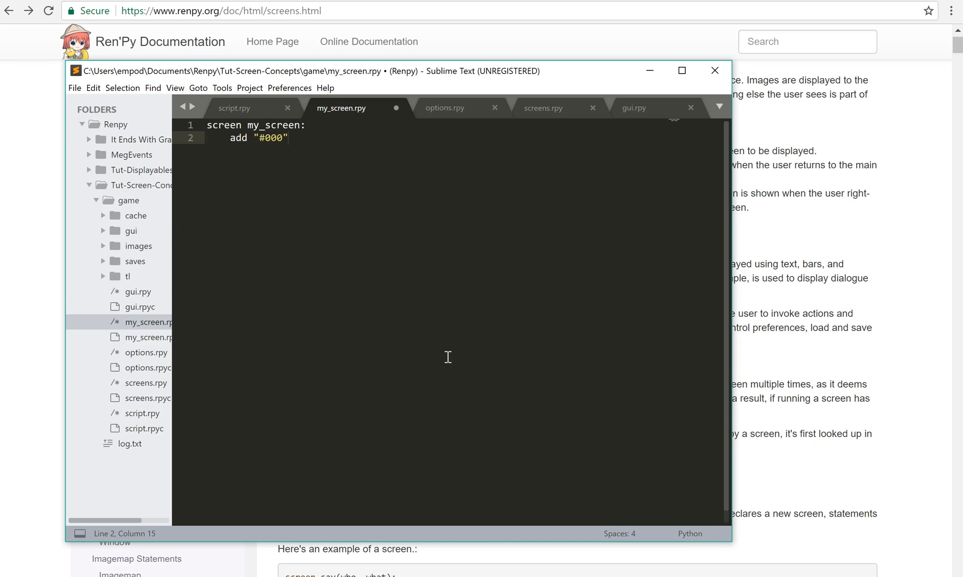
{"action": "key", "text": "ctrl+s"}
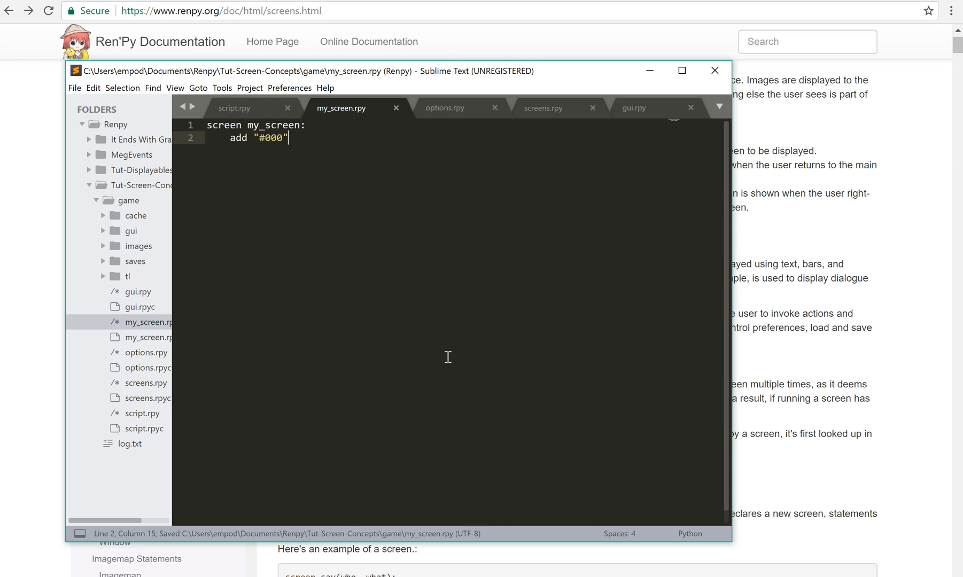
Step: Confirm script.rpy shows my_screen, launch Tut-Screen-Concepts to see the black screen, then quit
{"action": "left_click", "coordinate": [235, 108]}
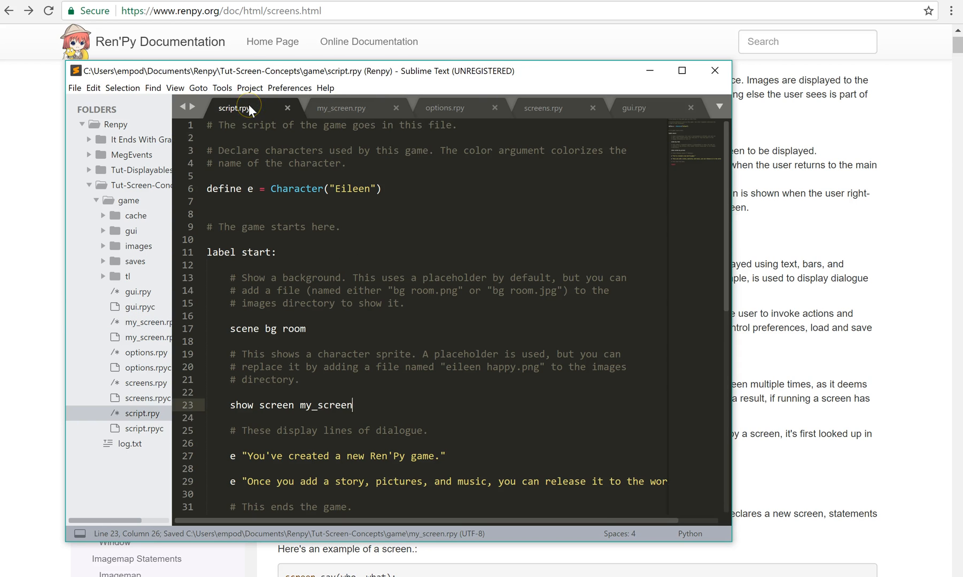
{"action": "mouse_move", "coordinate": [289, 392]}
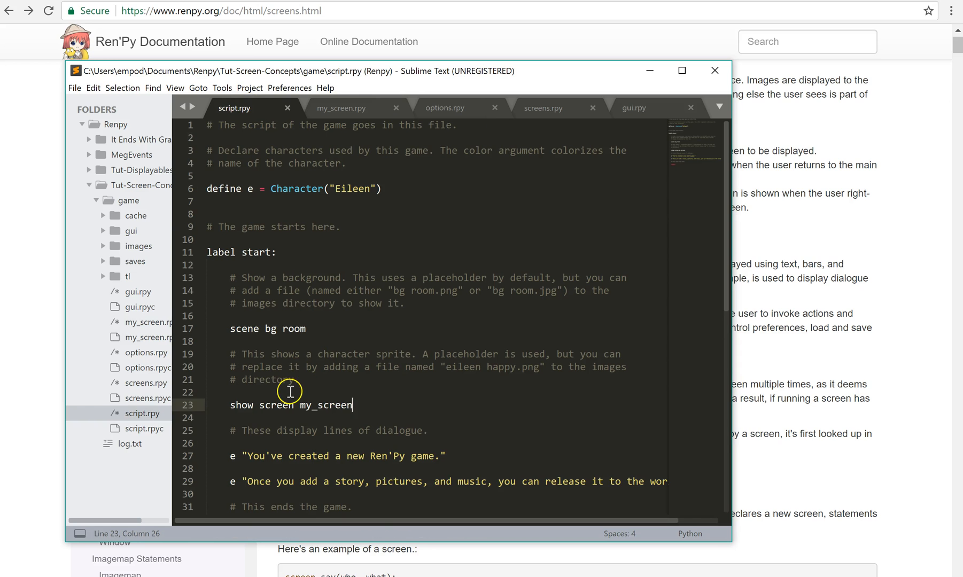
{"action": "mouse_move", "coordinate": [350, 108]}
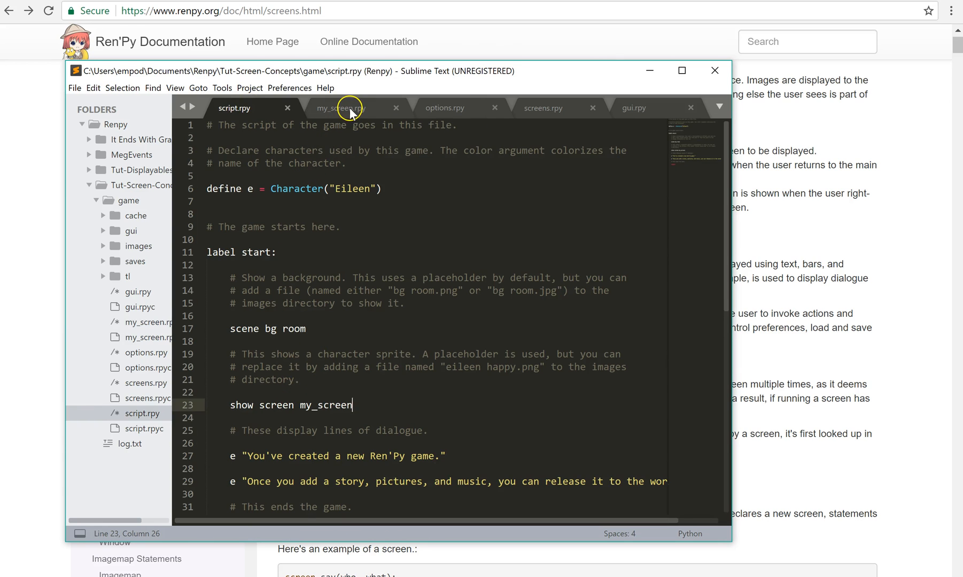
{"action": "left_click", "coordinate": [344, 107]}
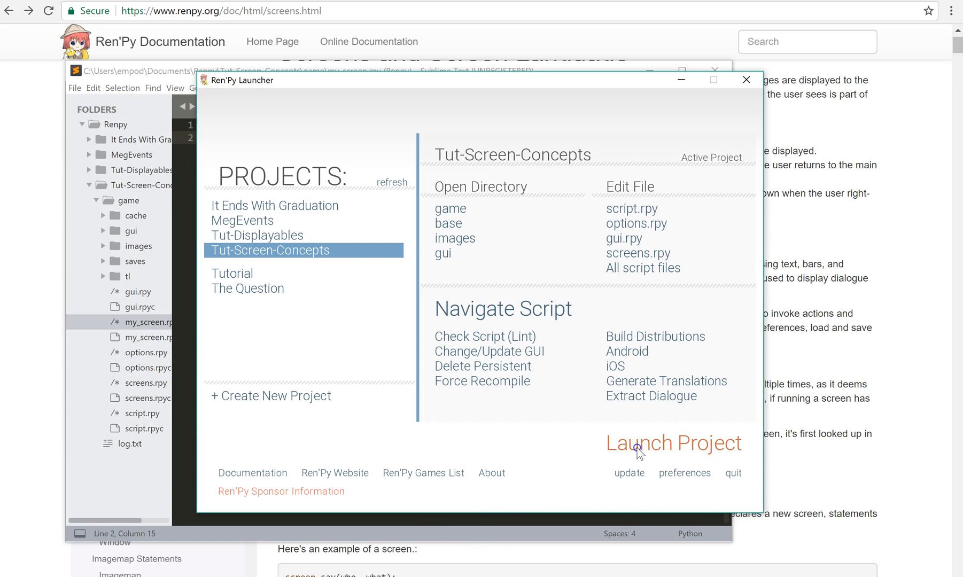
{"action": "left_click", "coordinate": [673, 442]}
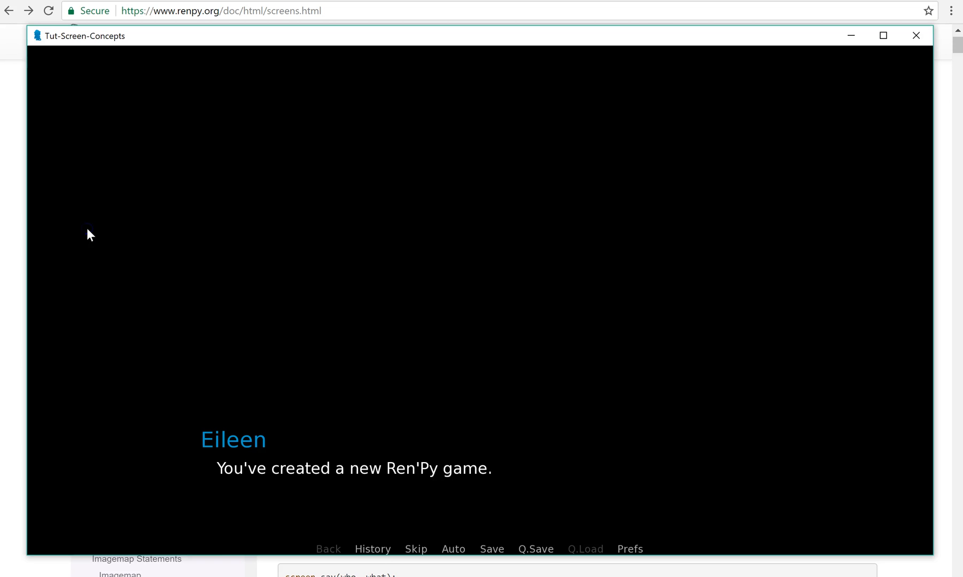
{"action": "mouse_move", "coordinate": [310, 172]}
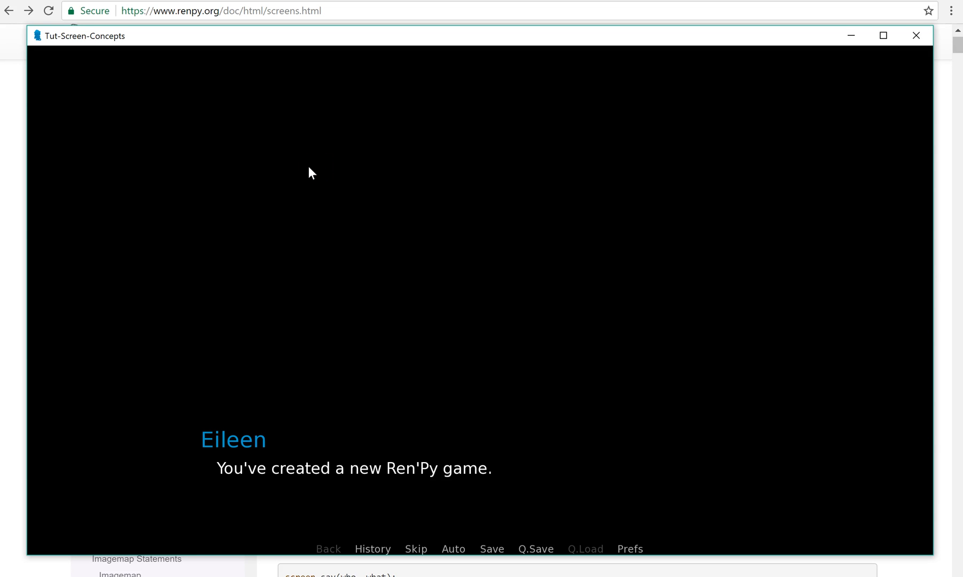
{"action": "left_click", "coordinate": [915, 36]}
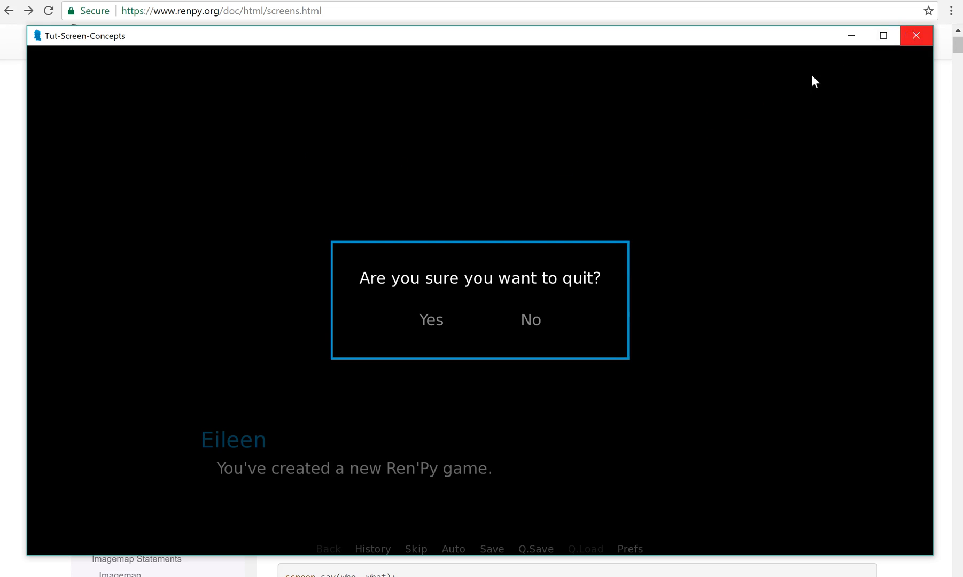
{"action": "mouse_move", "coordinate": [430, 319]}
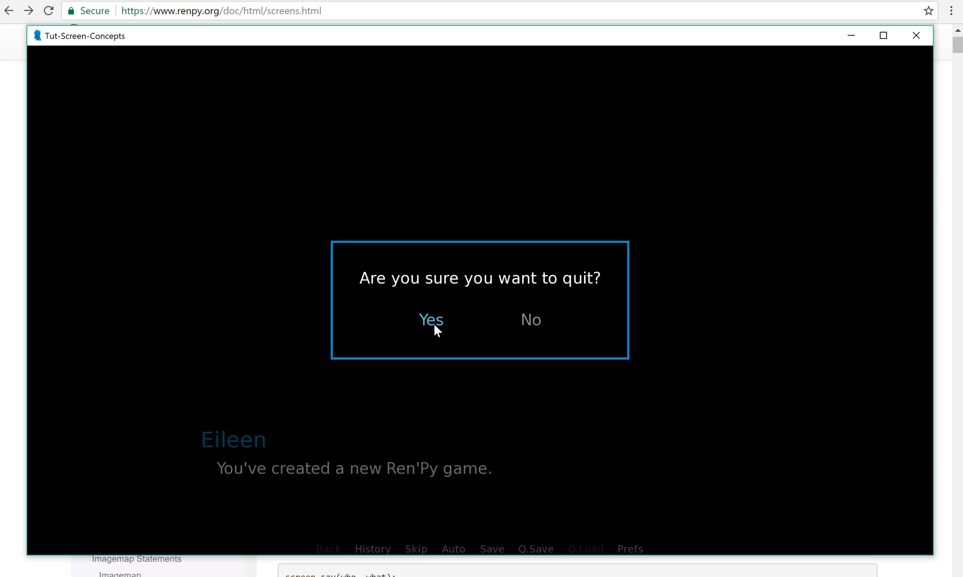
{"action": "mouse_move", "coordinate": [428, 324]}
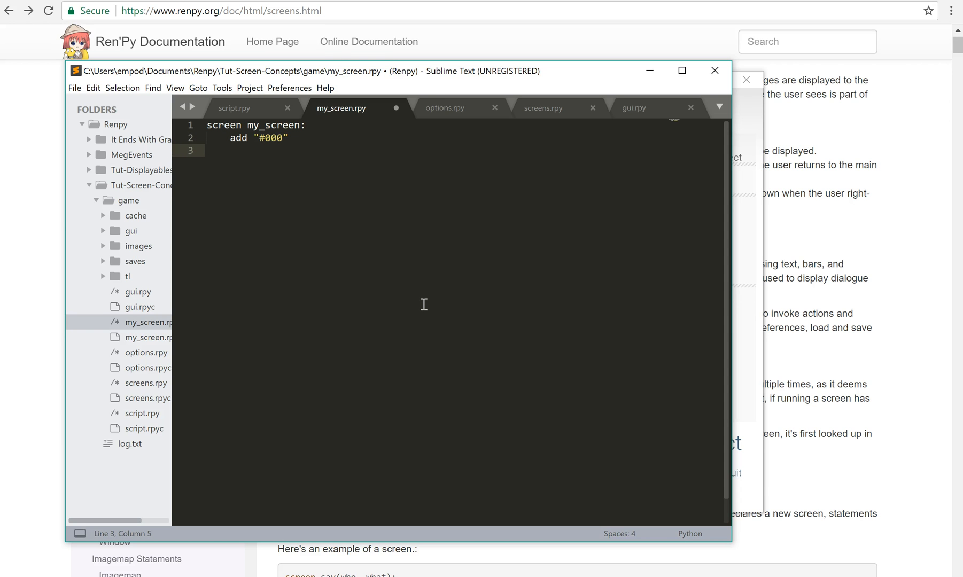
{"action": "mouse_move", "coordinate": [810, 283]}
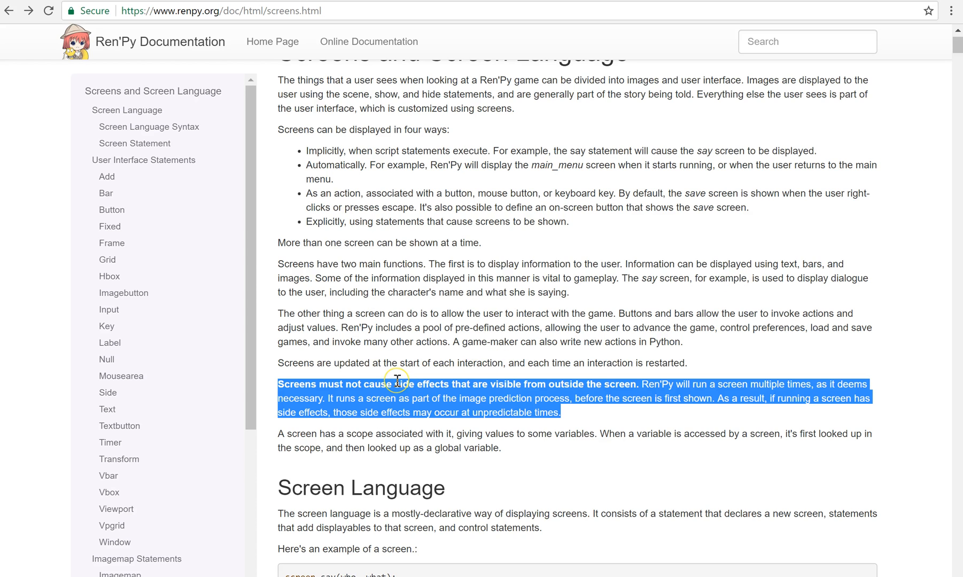
Step: Highlight the docs paragraph warning that screens must not cause side effects
{"action": "left_click", "coordinate": [396, 378]}
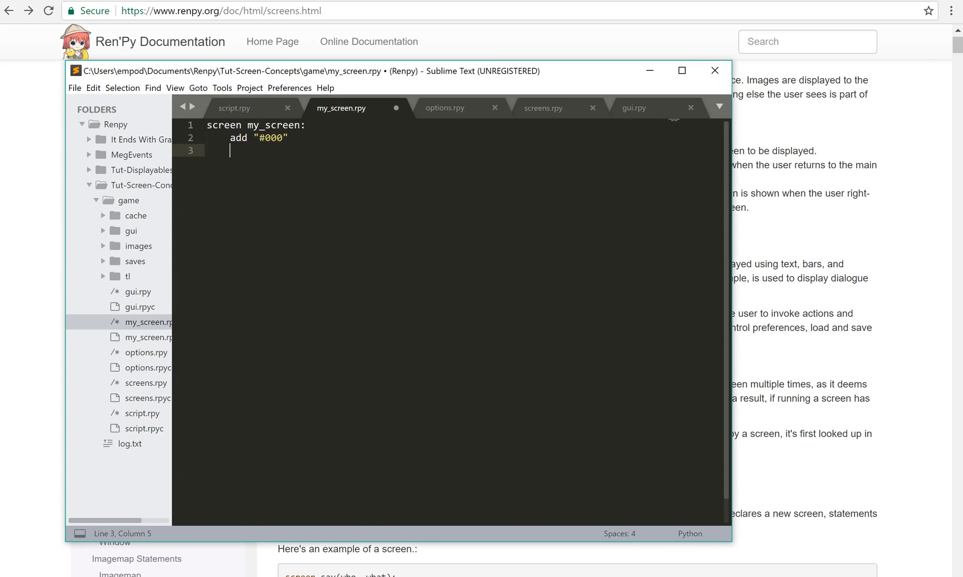
Step: Declare 'default i = 0', add '$ i += 1' and 'text "[i]"' inside my_screen, and save
{"action": "left_click", "coordinate": [225, 125]}
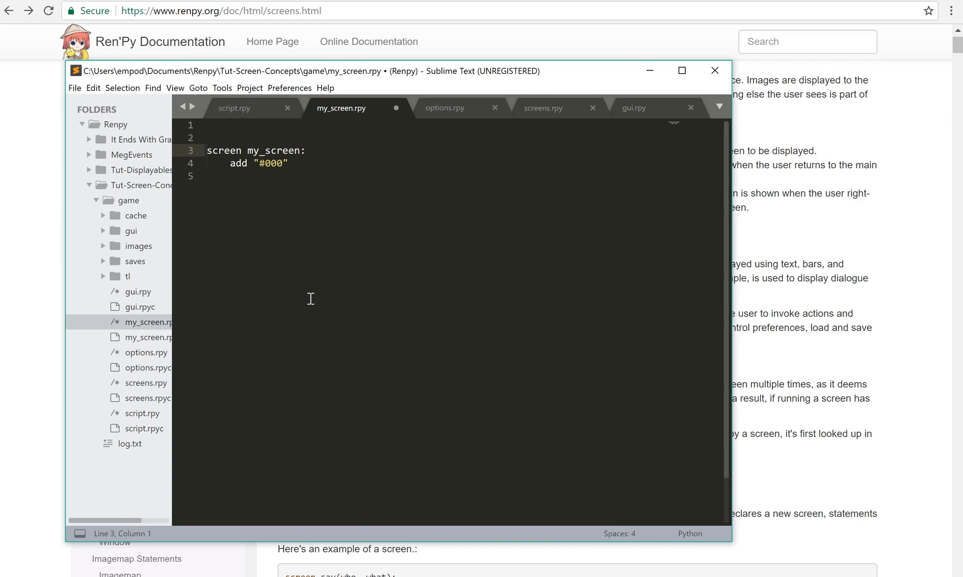
{"action": "type", "text": "default"}
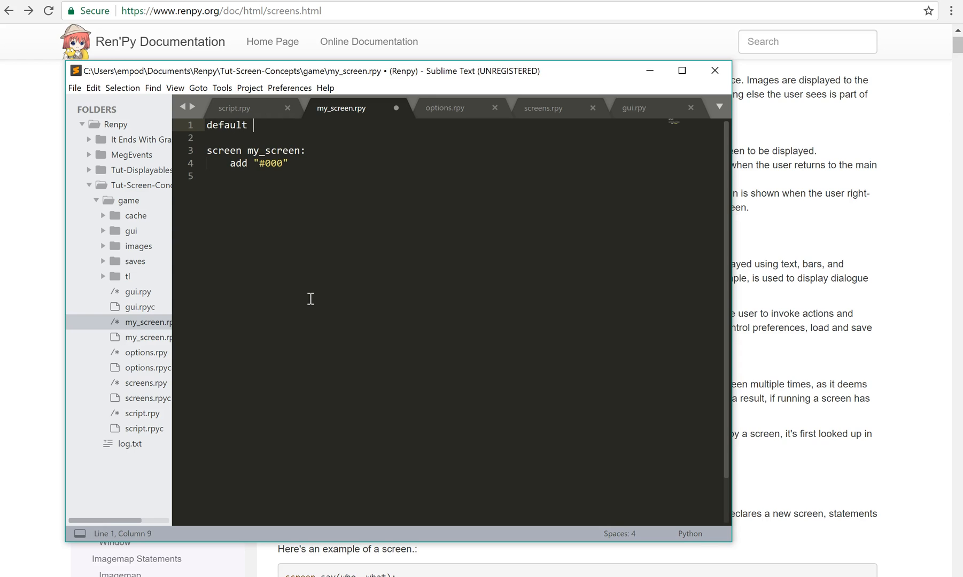
{"action": "type", "text": "i = 0"}
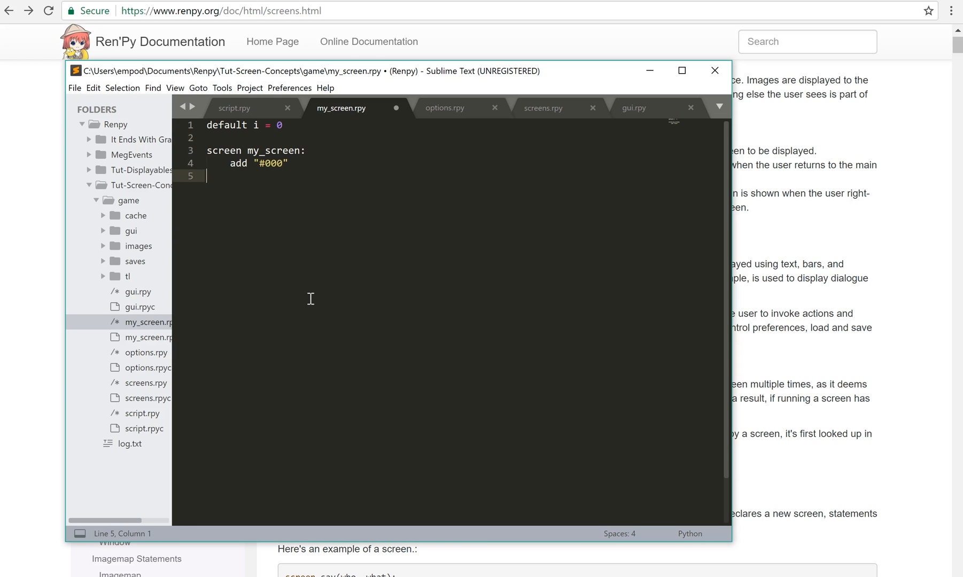
{"action": "key", "text": "tab"}
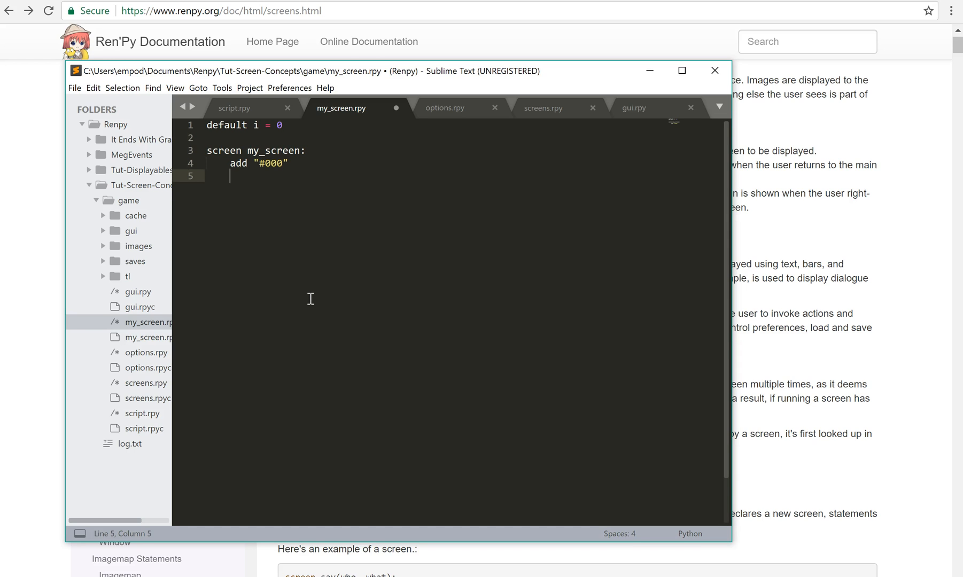
{"action": "type", "text": "$"}
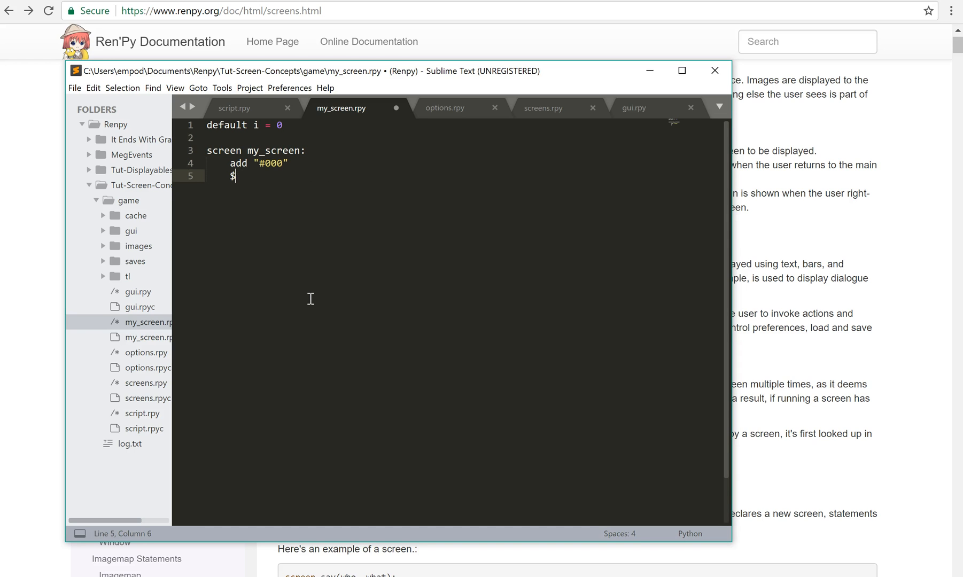
{"action": "type", "text": "i += 1"}
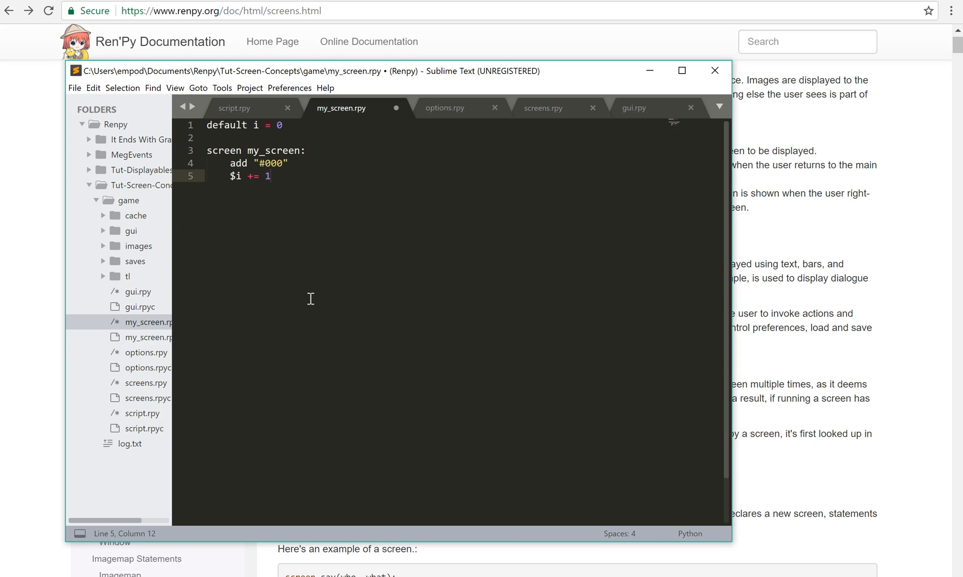
{"action": "key", "text": "enter"}
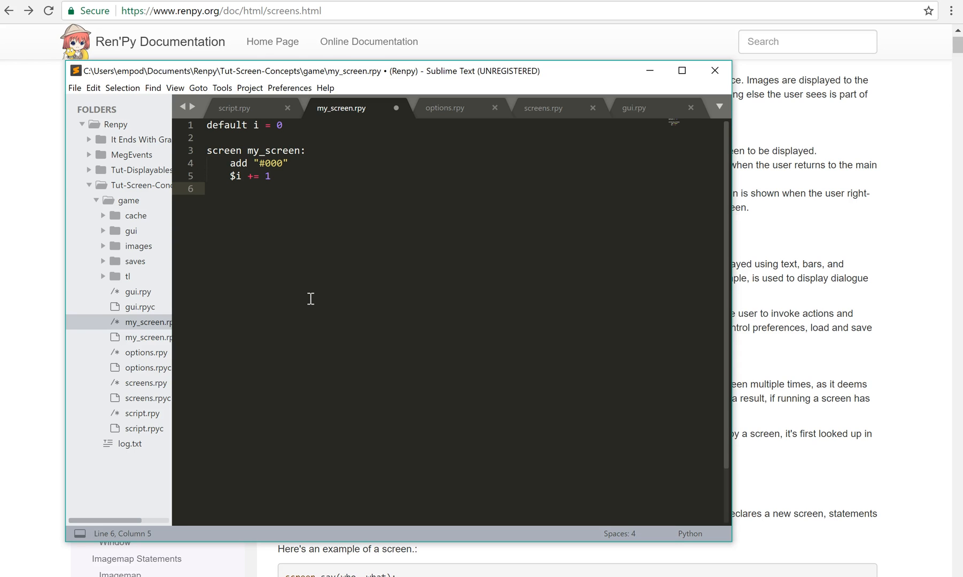
{"action": "type", "text": "text \"[i"}
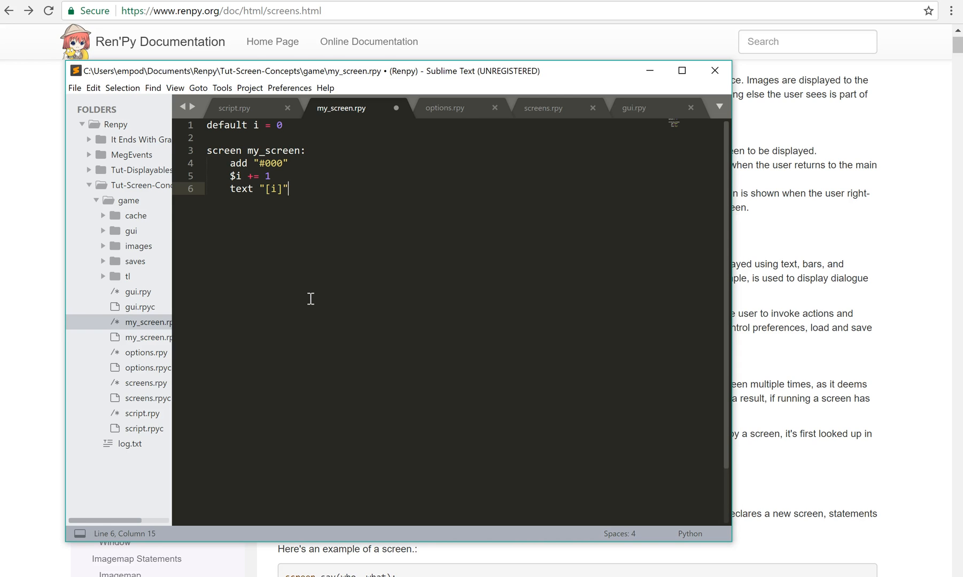
{"action": "key", "text": "ctrl+s"}
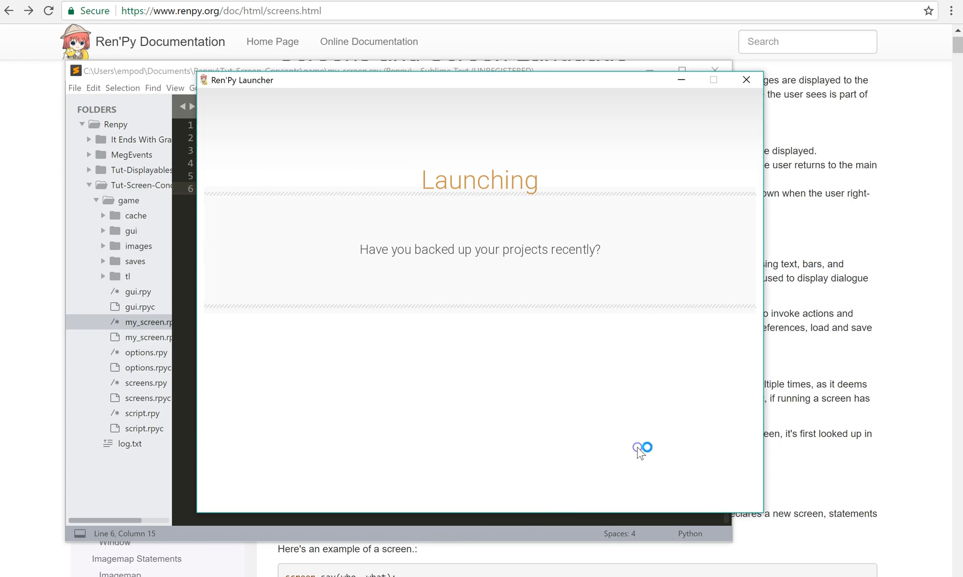
{"action": "mouse_move", "coordinate": [394, 341]}
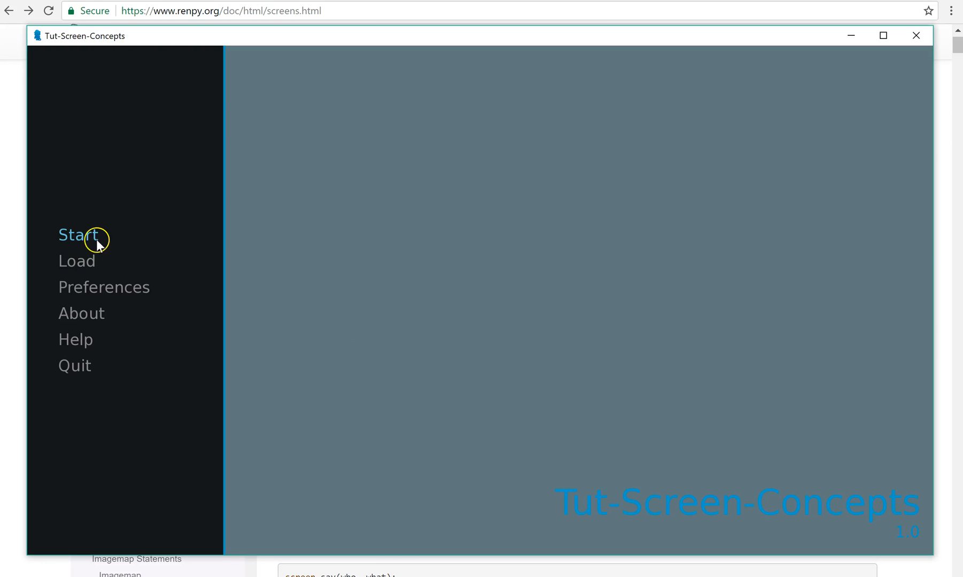
Step: Start a new game and watch the i counter climb in the top-left corner
{"action": "left_click", "coordinate": [75, 234]}
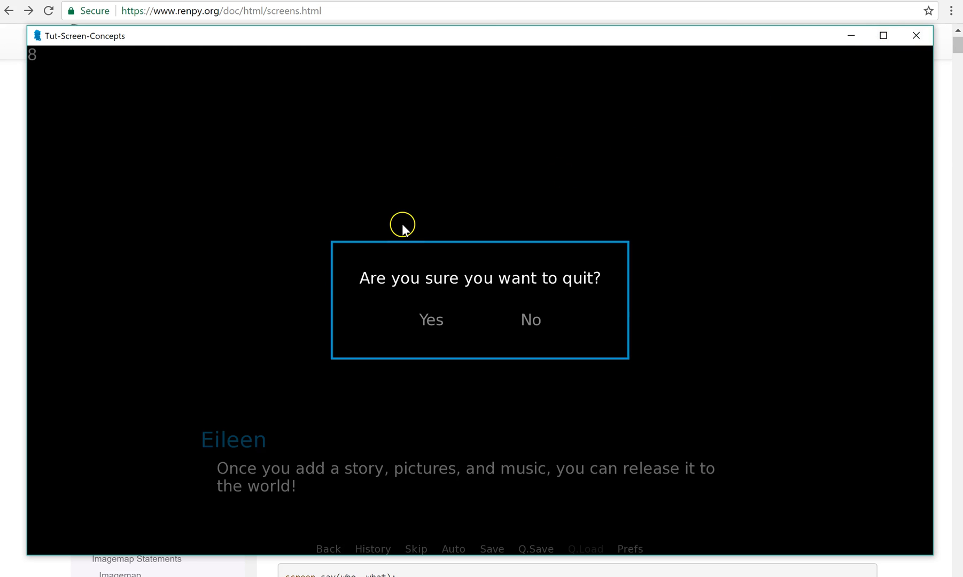
{"action": "mouse_move", "coordinate": [20, 53]}
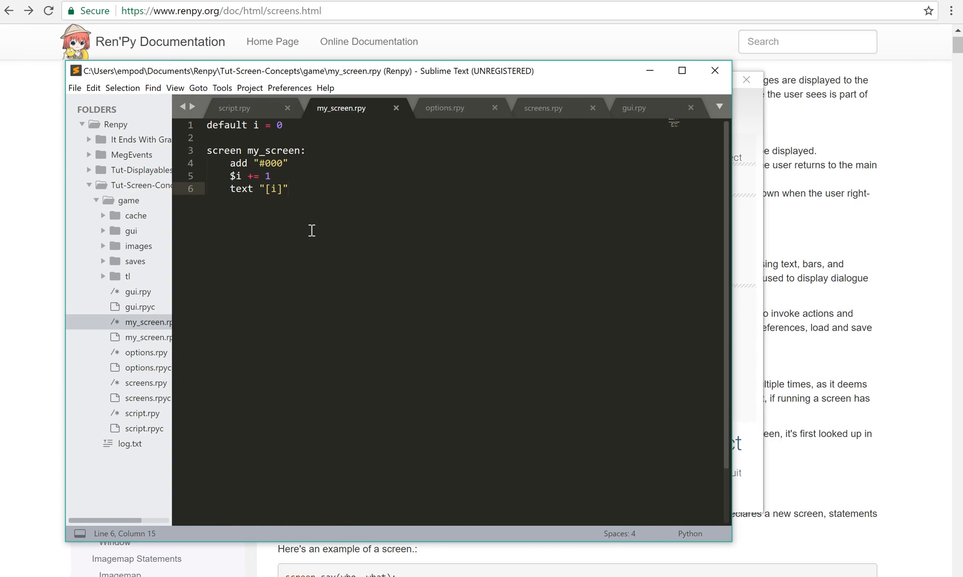
{"action": "mouse_move", "coordinate": [665, 246]}
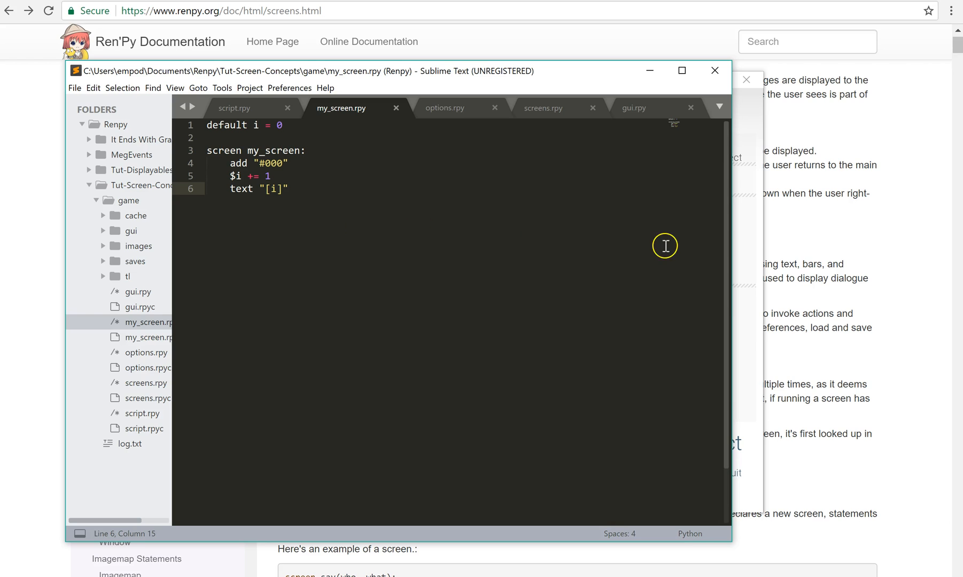
{"action": "mouse_move", "coordinate": [793, 261]}
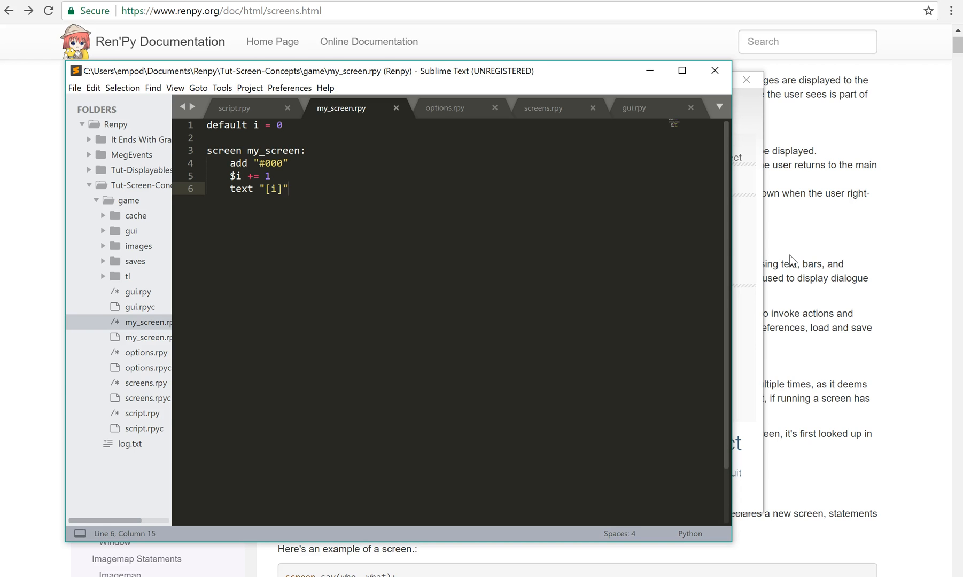
Step: Remove '$ i += 1' and begin a 'textbutton "Up i" action SetVariable()' line
{"action": "key", "text": "enter"}
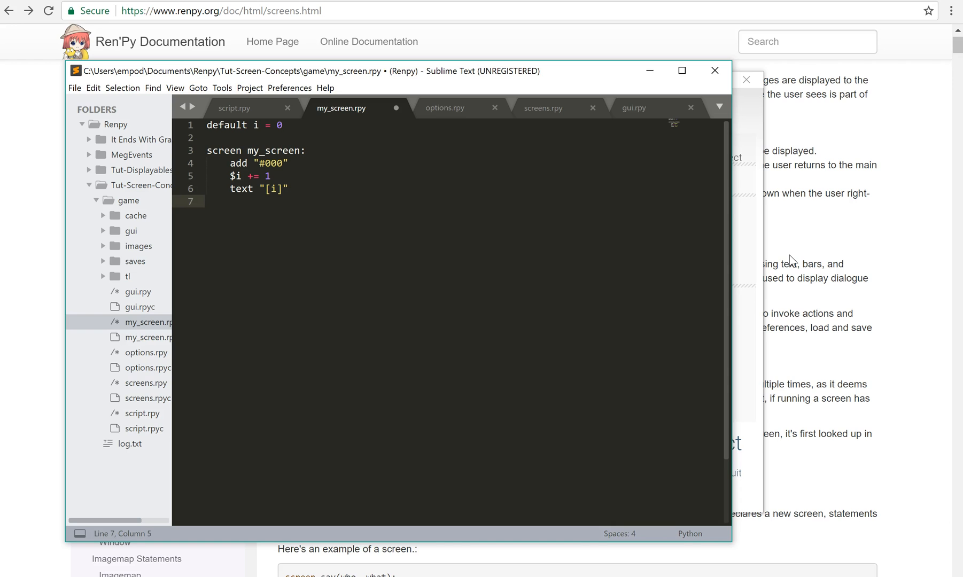
{"action": "type", "text": "text"}
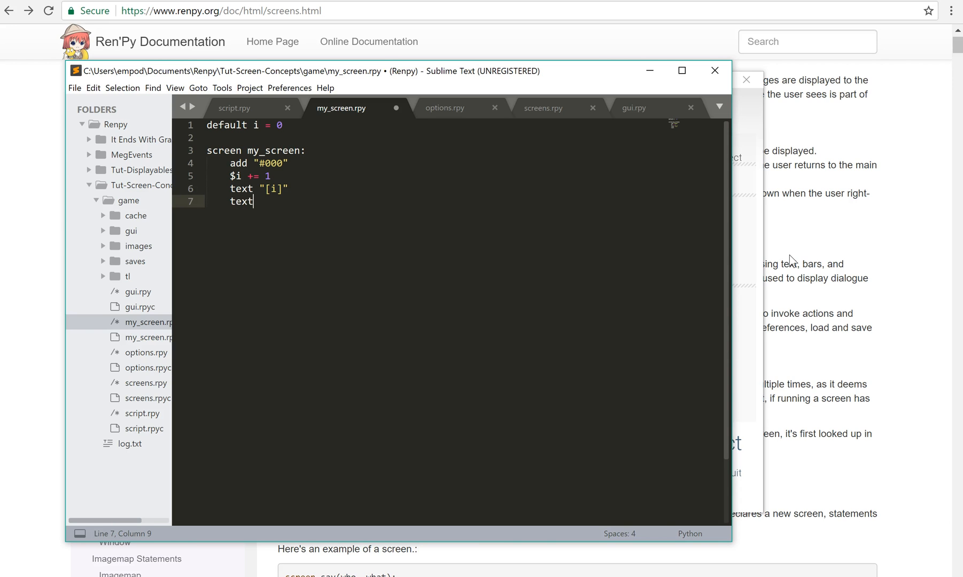
{"action": "type", "text": "button"}
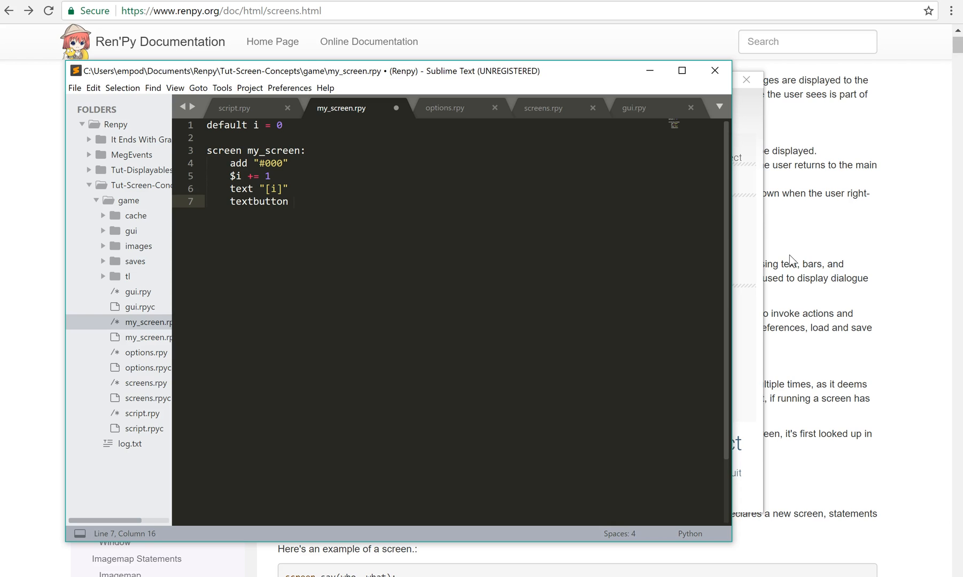
{"action": "left_click", "coordinate": [271, 176]}
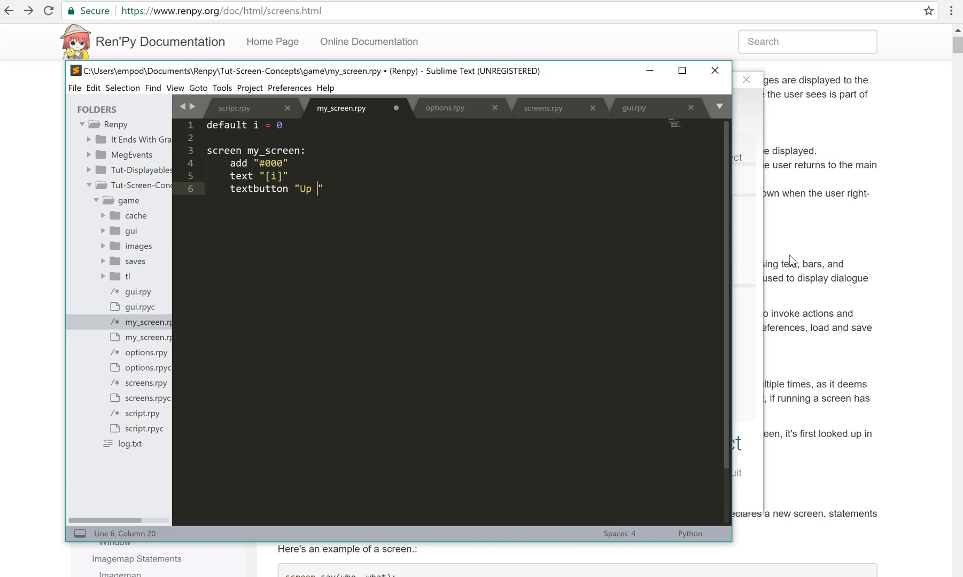
{"action": "type", "text": "i"}
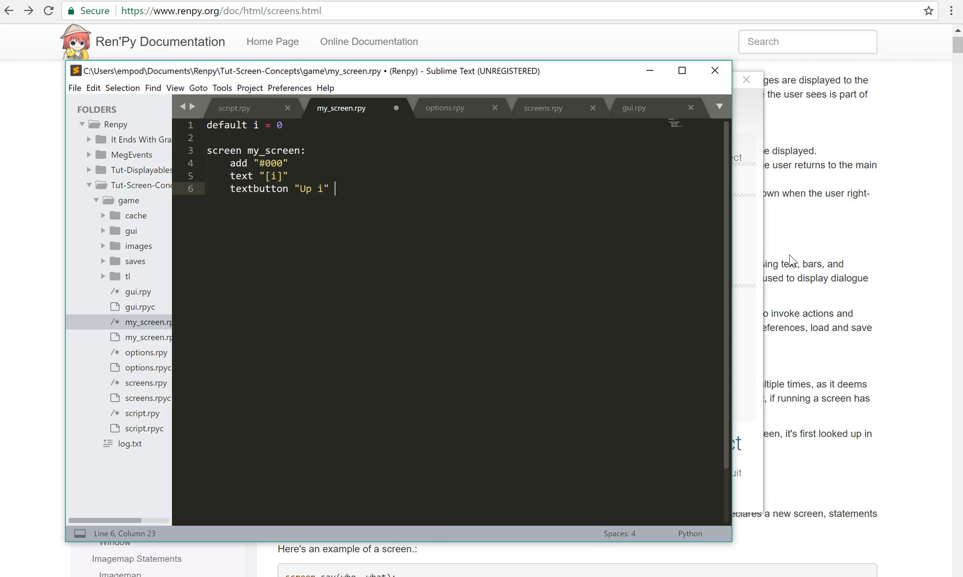
{"action": "type", "text": "action"}
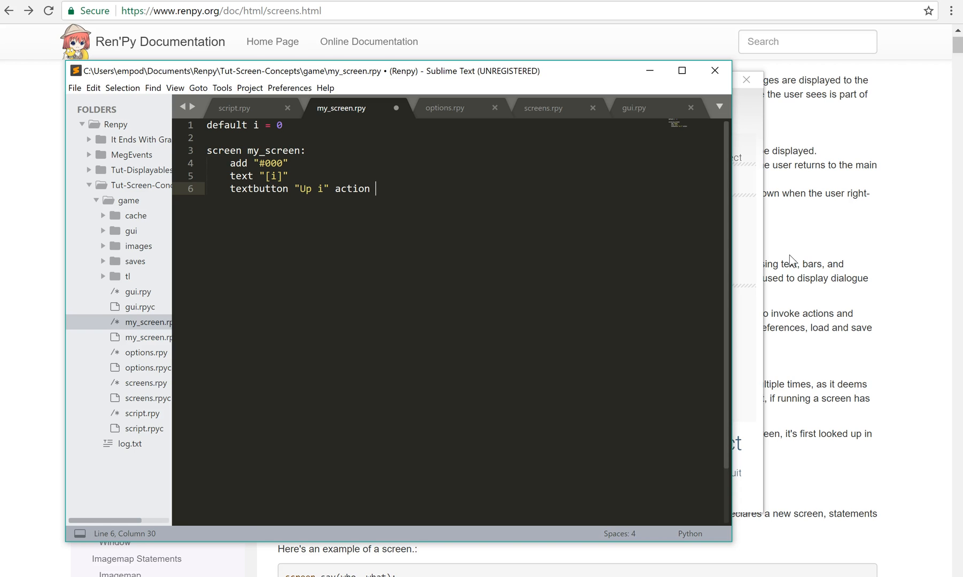
{"action": "type", "text": "SetV"}
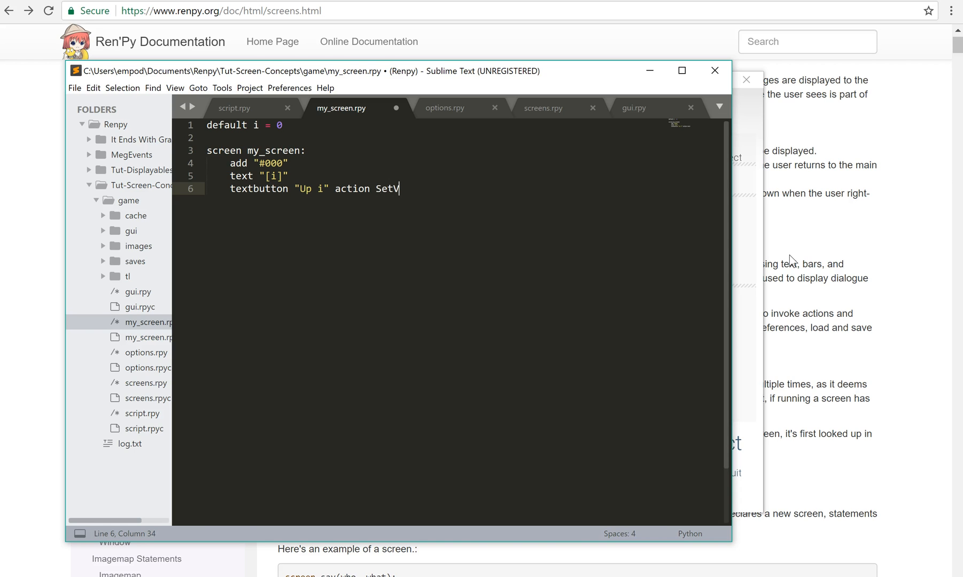
{"action": "type", "text": "araib"}
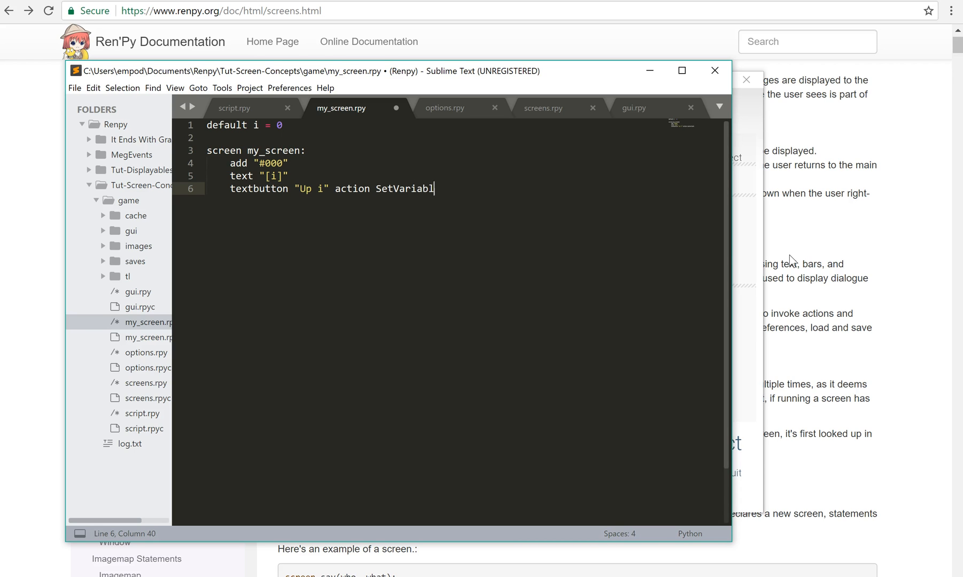
{"action": "type", "text": "e()"}
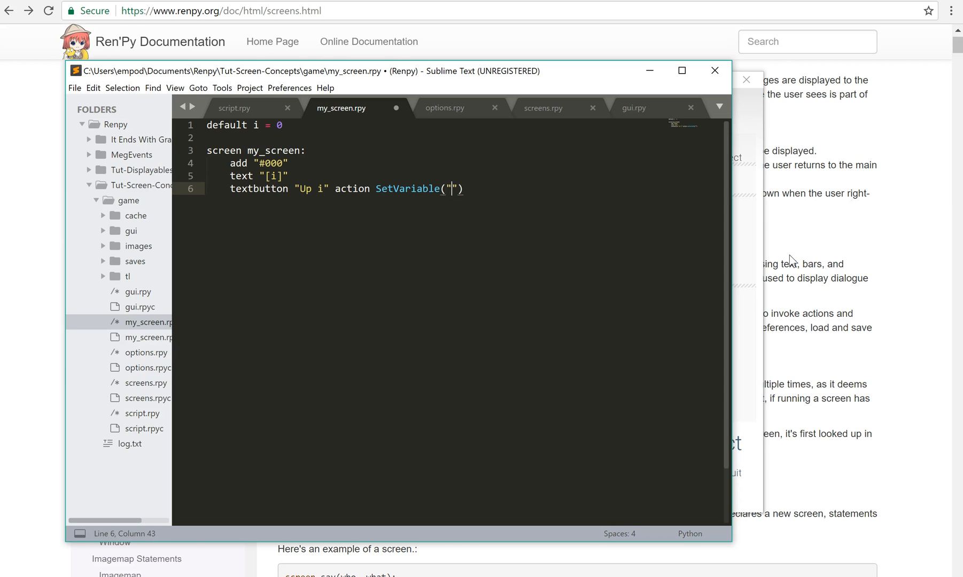
Step: Complete the action as SetVariable("i", i + 1) and save my_screen.rpy
{"action": "type", "text": "i\", i"}
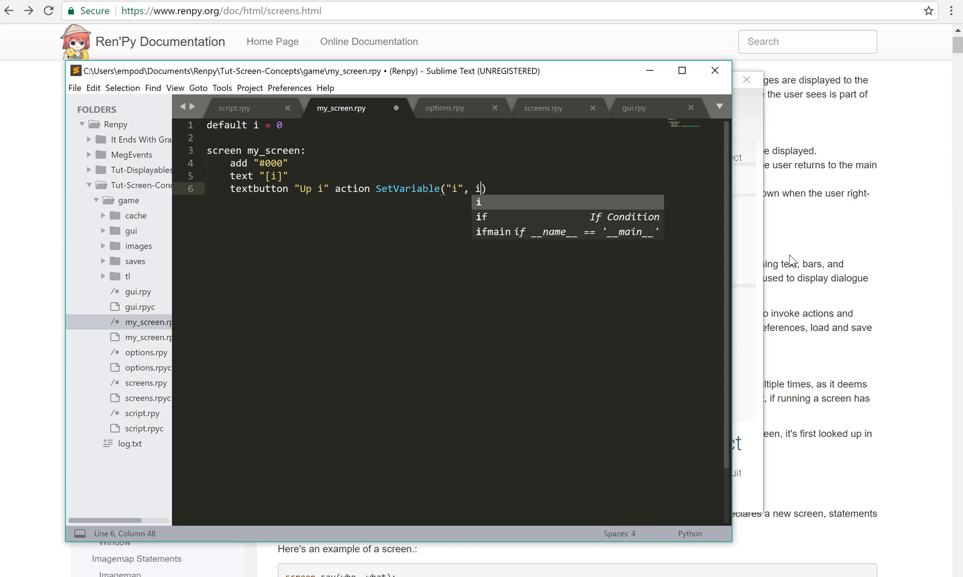
{"action": "type", "text": "+ 1"}
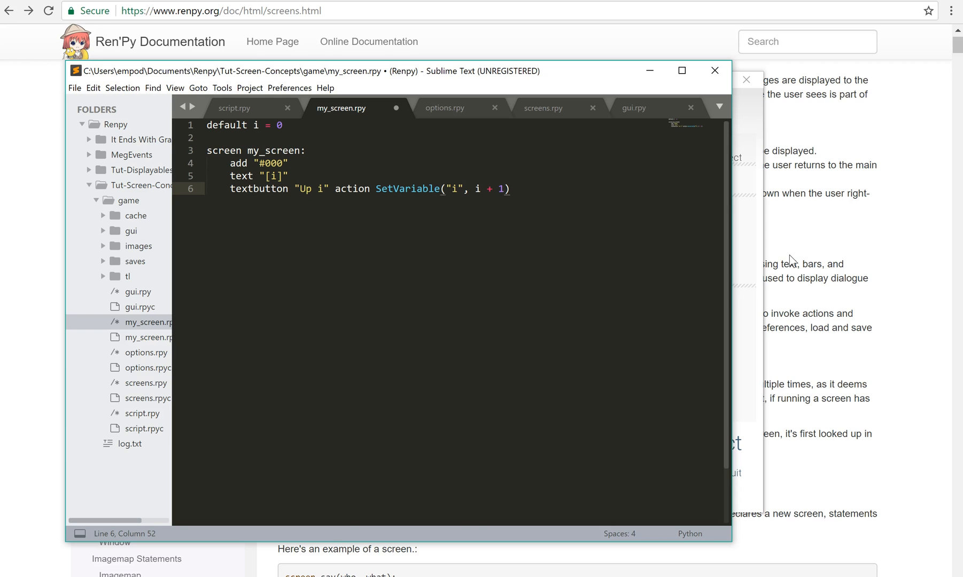
{"action": "key", "text": "ctrl+s"}
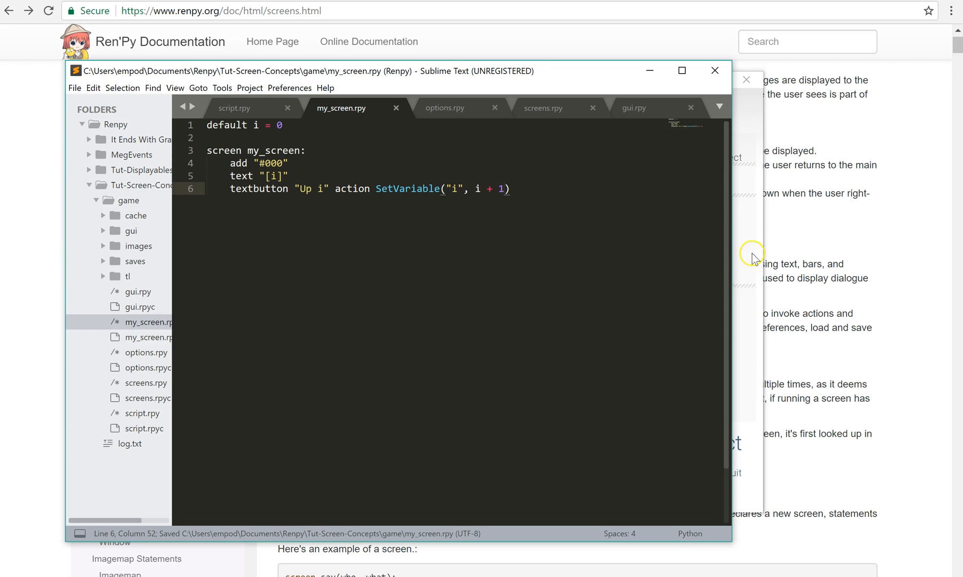
{"action": "left_click", "coordinate": [513, 189]}
{"action": "type", "text": " :"}
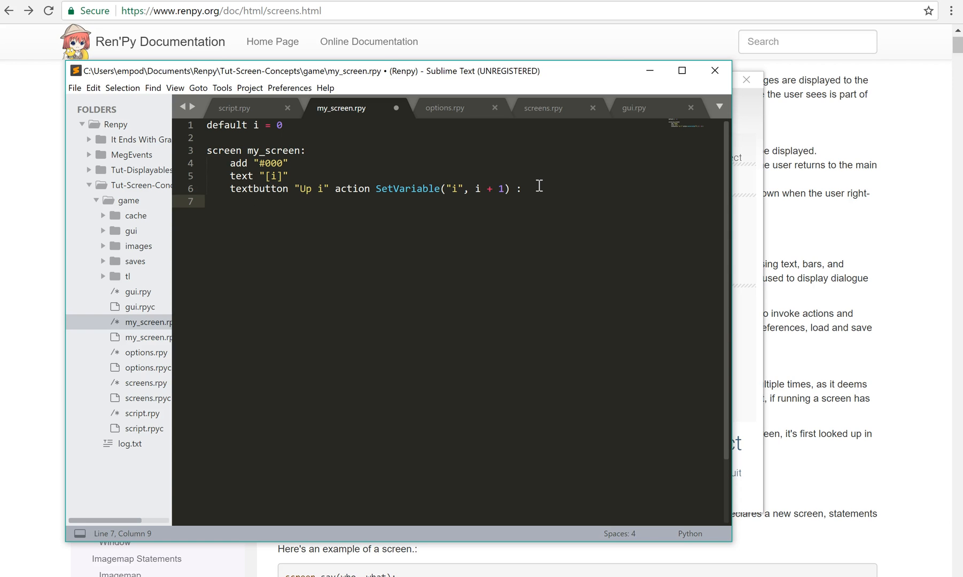
Step: Center the Up i button with 'xalign 0.5' and 'yalign 0.5' under a colon, and save
{"action": "type", "text": "xalign"}
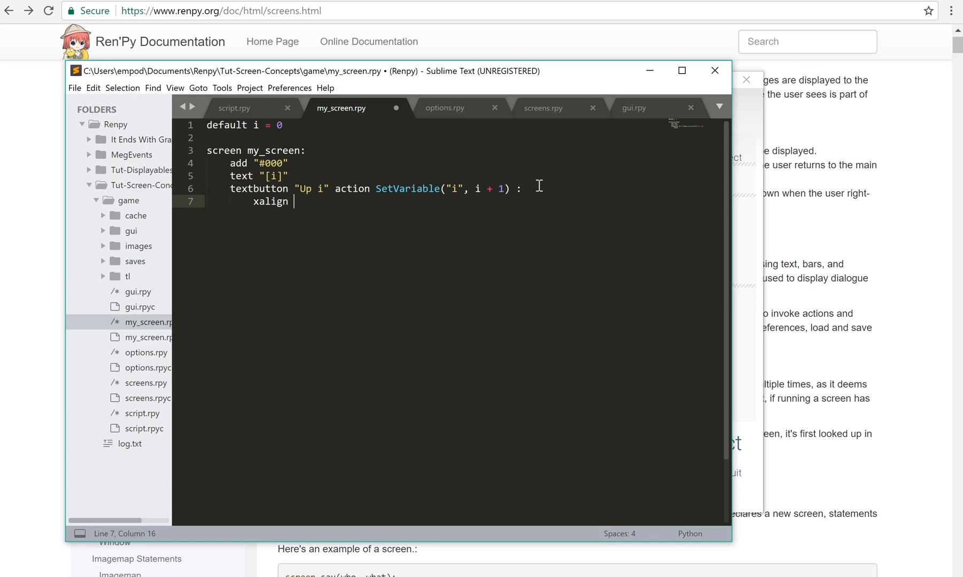
{"action": "type", "text": "0.5"}
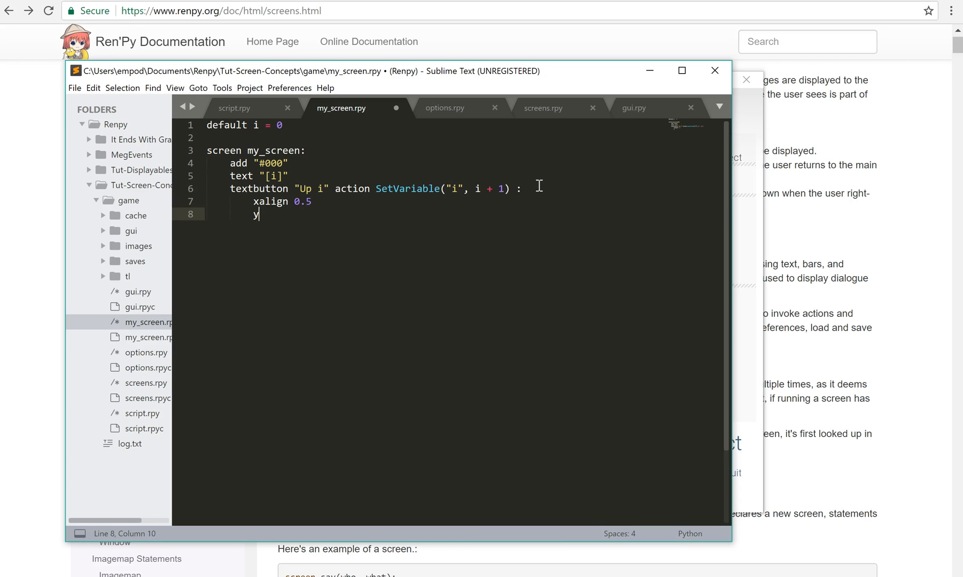
{"action": "type", "text": "align 0.5"}
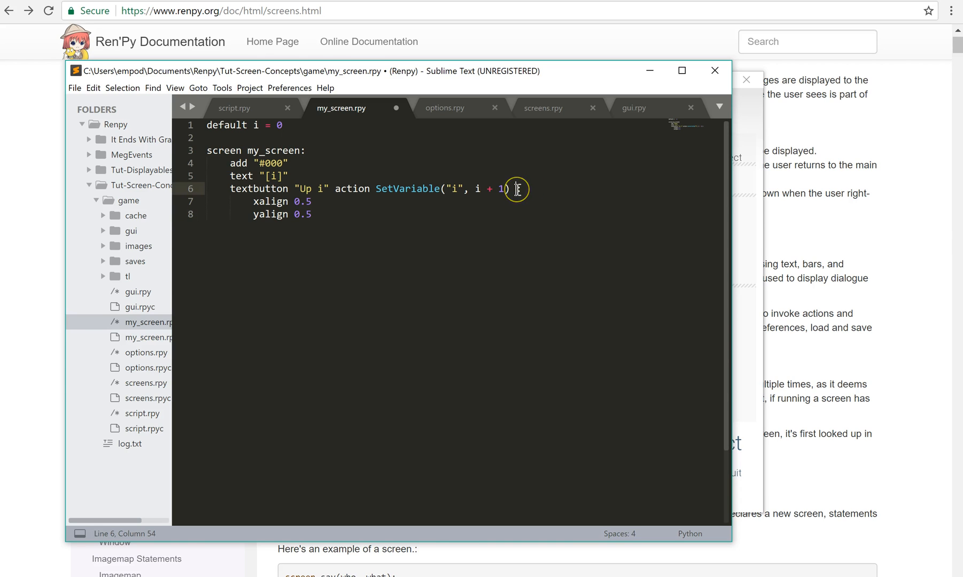
{"action": "type", "text": ":"}
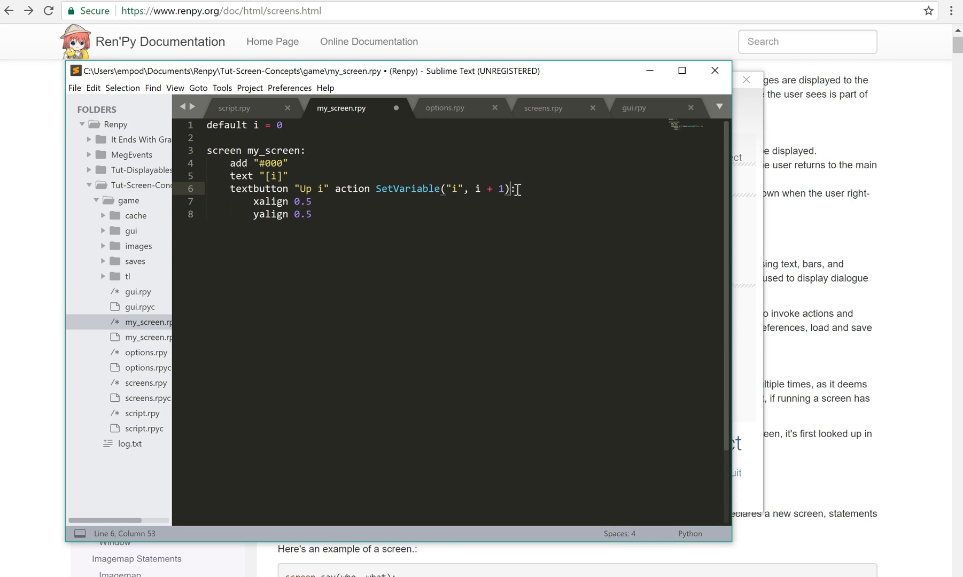
{"action": "key", "text": "ctrl+s"}
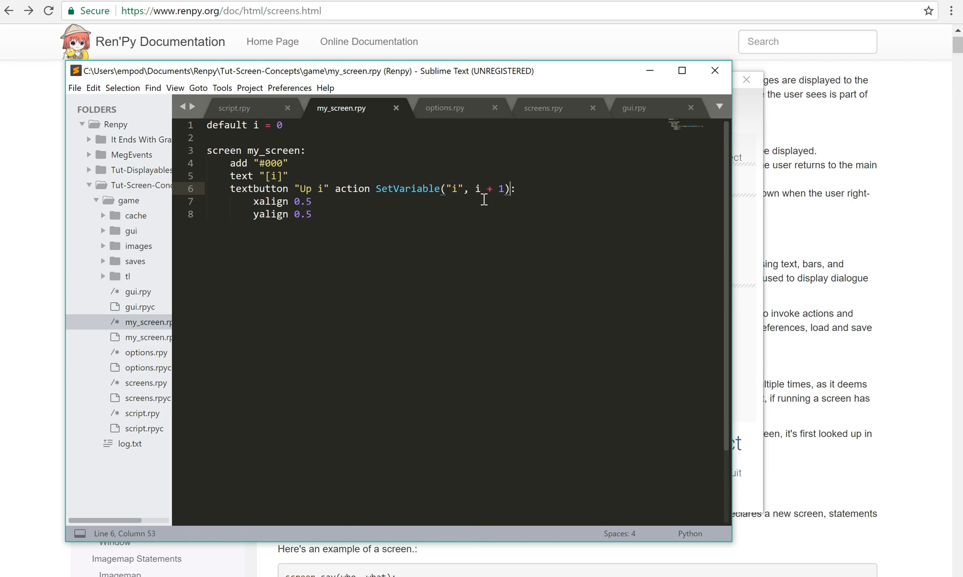
{"action": "mouse_move", "coordinate": [491, 249]}
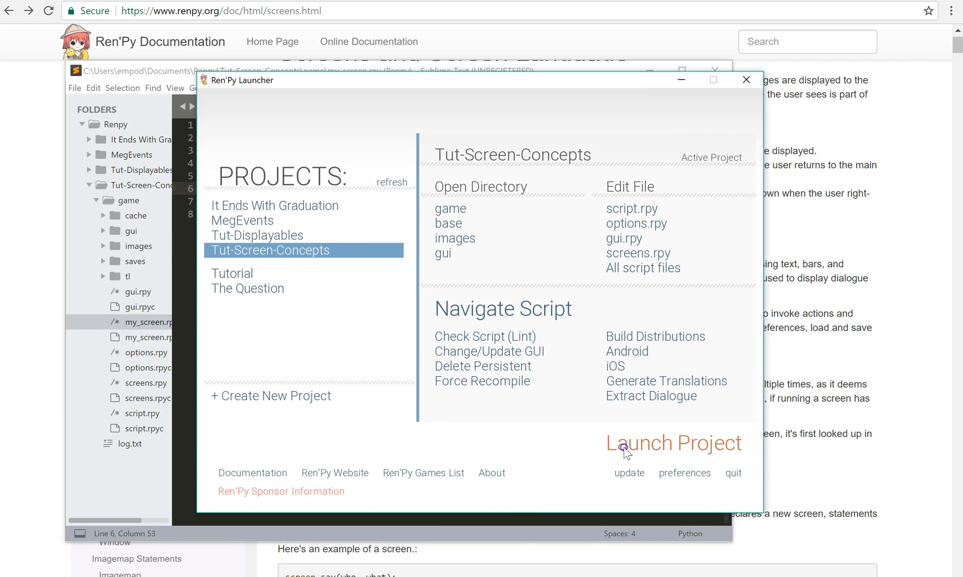
Step: Launch the game, try the centered Up i button, then close it and return toward the docs
{"action": "left_click", "coordinate": [673, 442]}
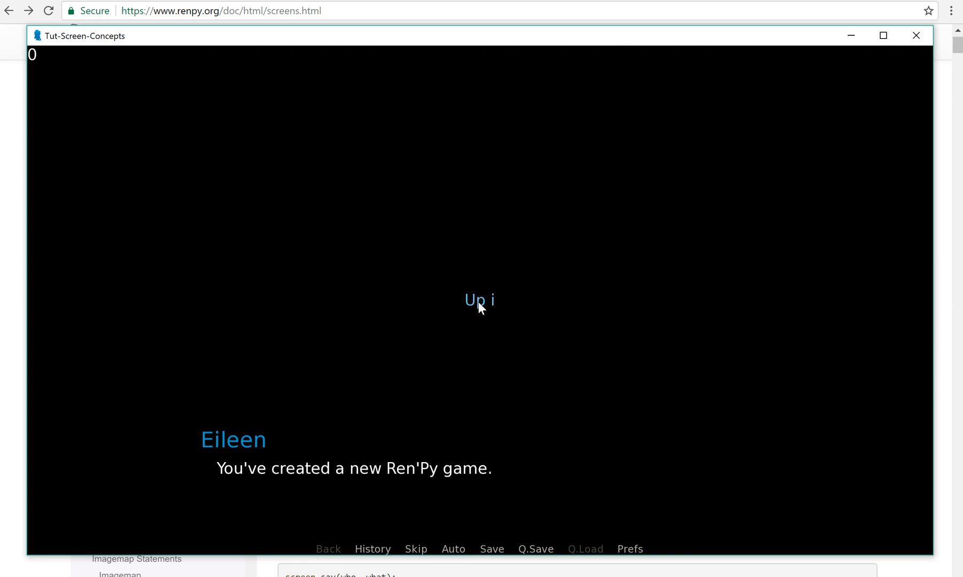
{"action": "left_click", "coordinate": [479, 301]}
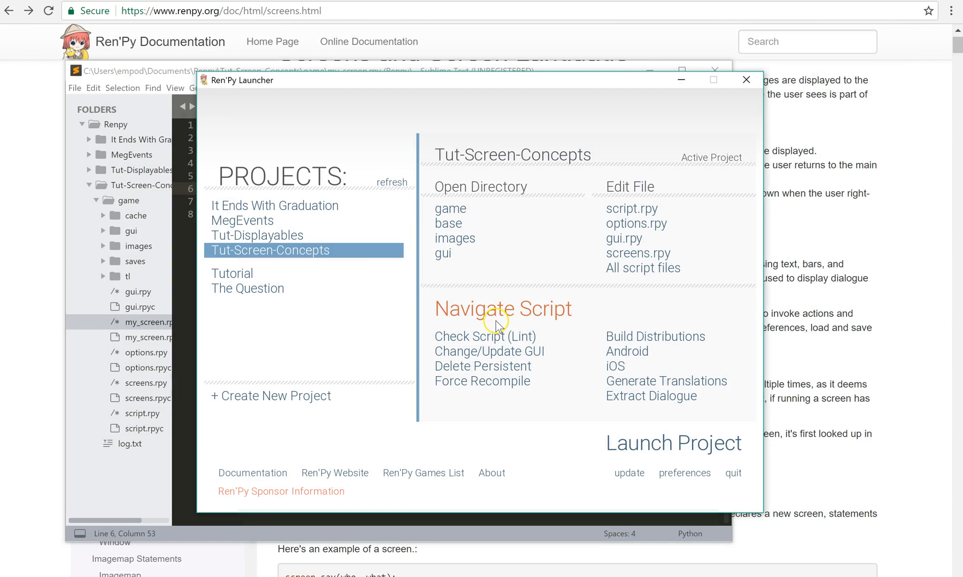
{"action": "mouse_move", "coordinate": [723, 299]}
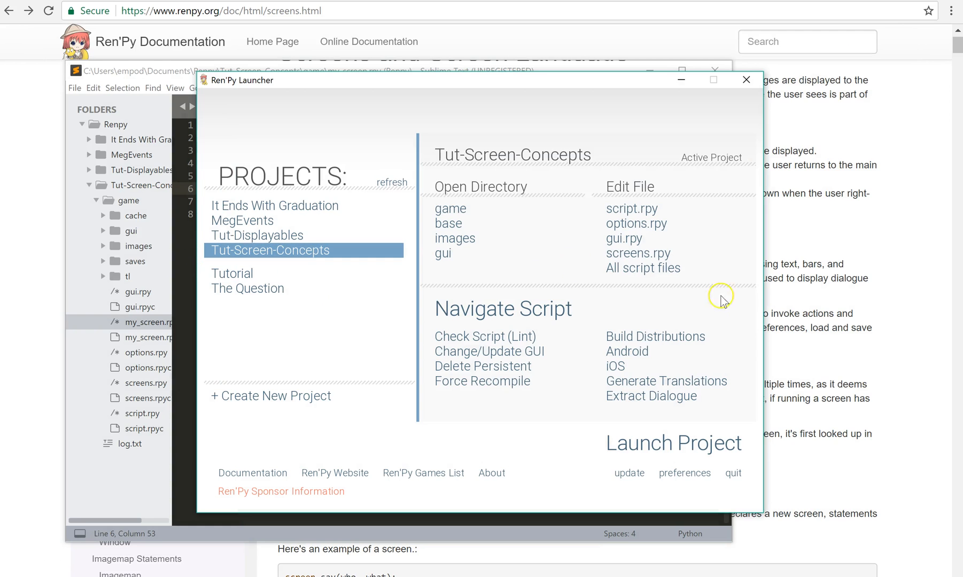
{"action": "mouse_move", "coordinate": [158, 81]}
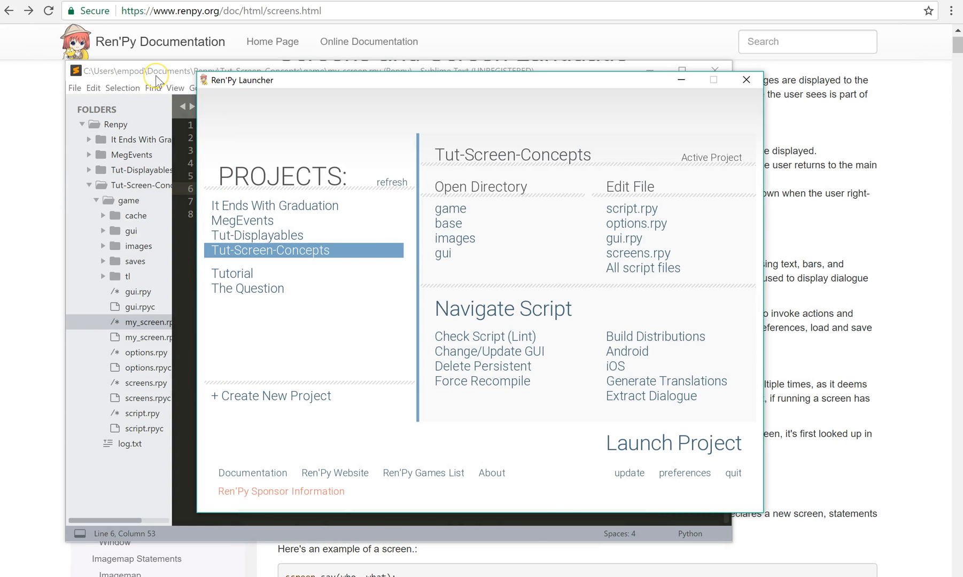
{"action": "left_click", "coordinate": [154, 81]}
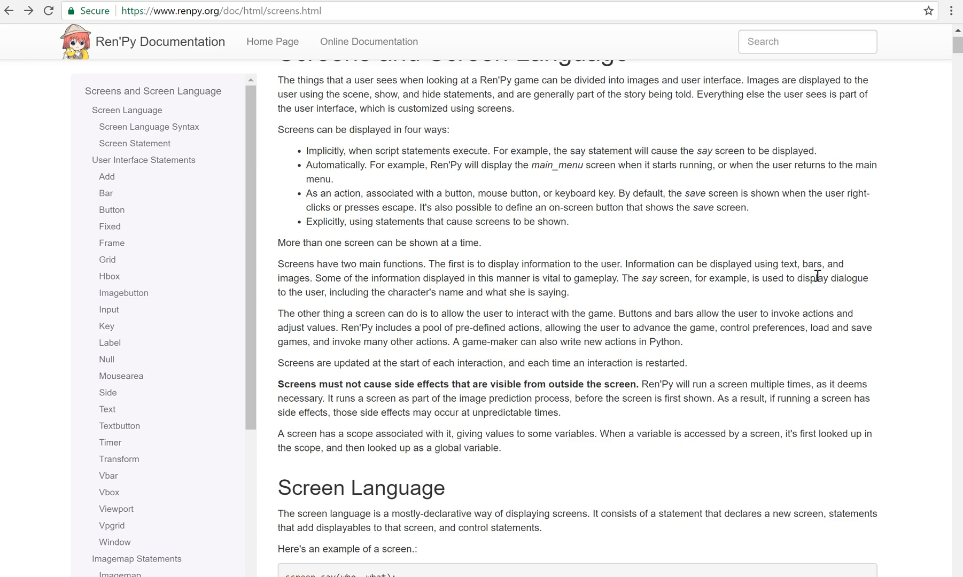
{"action": "scroll", "scroll_direction": "down", "scroll_amount": 3}
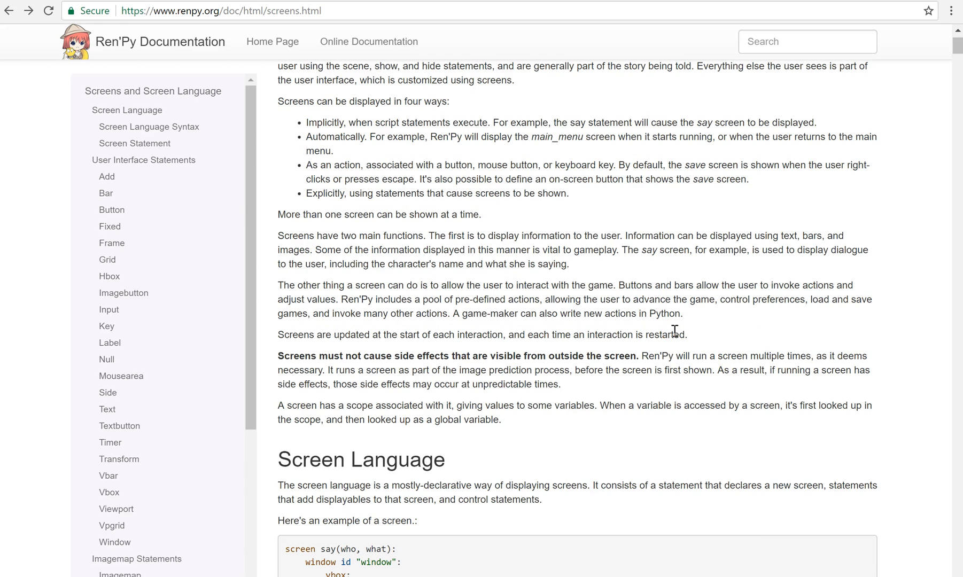
{"action": "scroll", "scroll_direction": "down", "scroll_amount": 3}
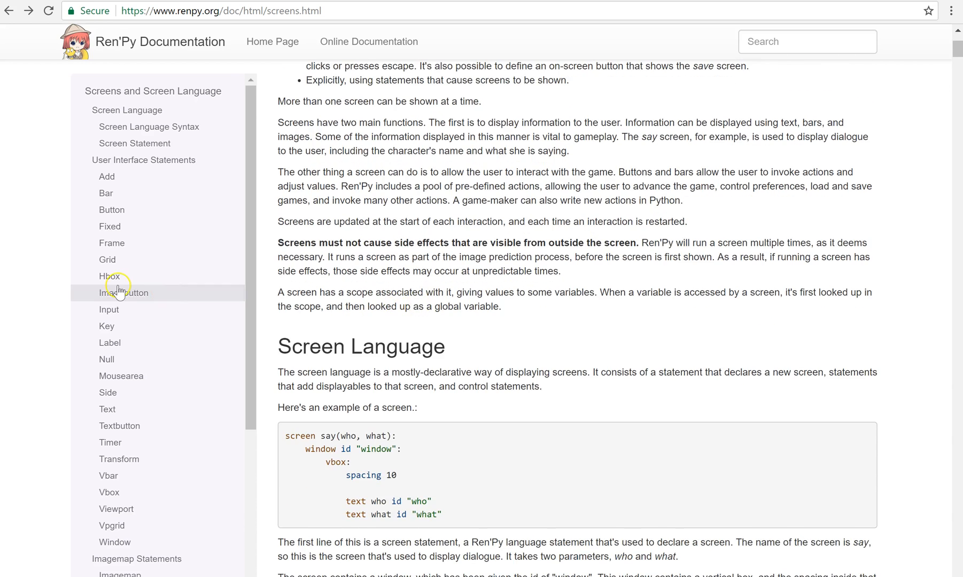
{"action": "mouse_move", "coordinate": [109, 226]}
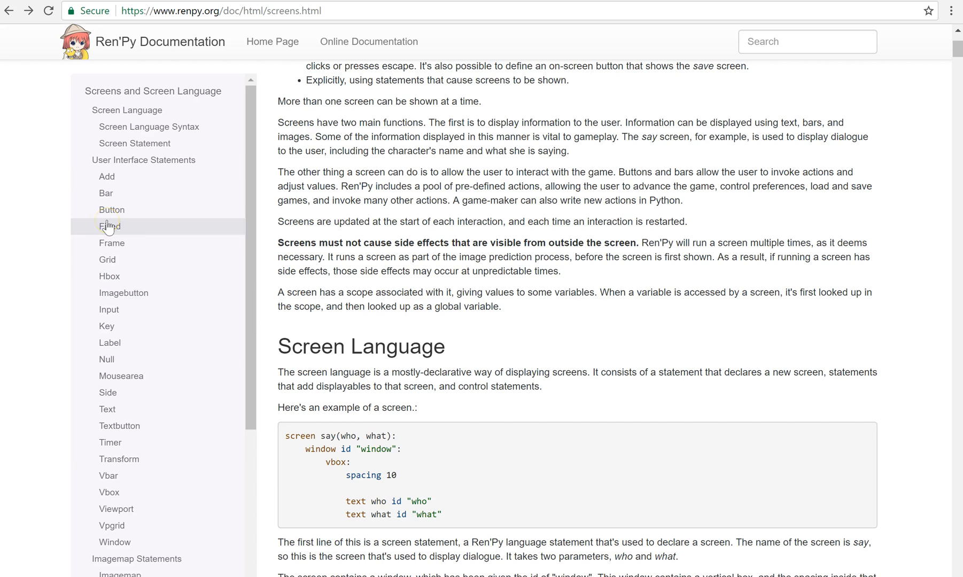
{"action": "left_click", "coordinate": [106, 177]}
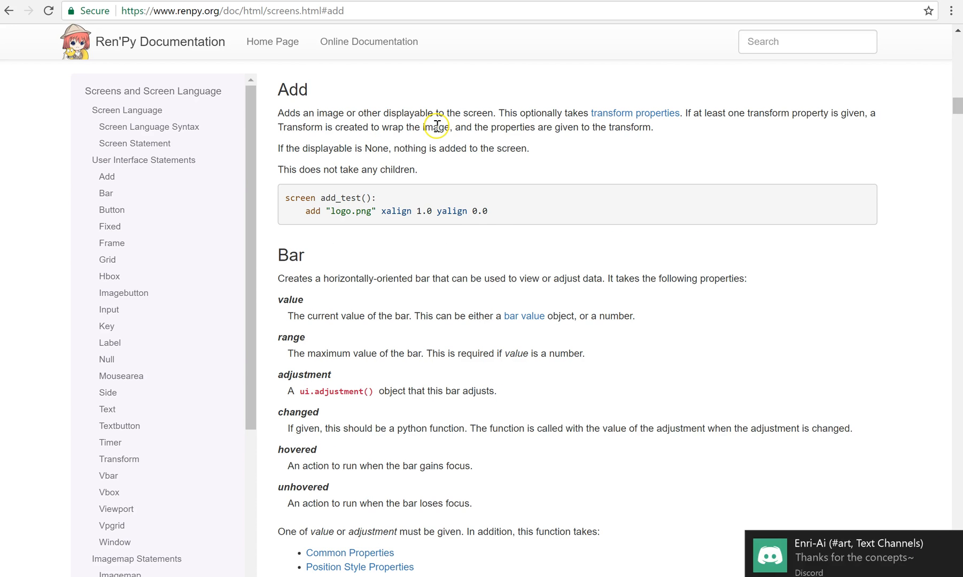
{"action": "mouse_move", "coordinate": [153, 281]}
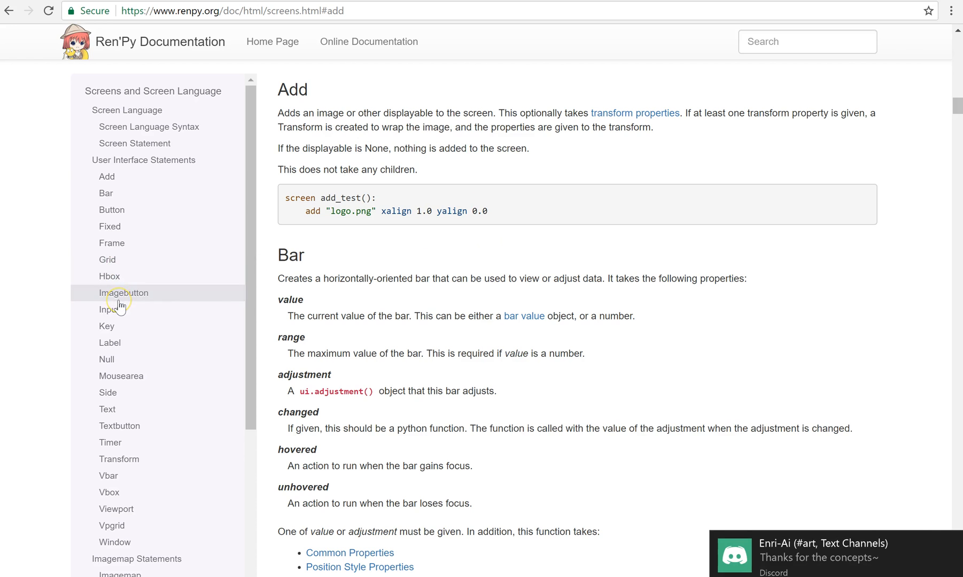
{"action": "left_click", "coordinate": [110, 343]}
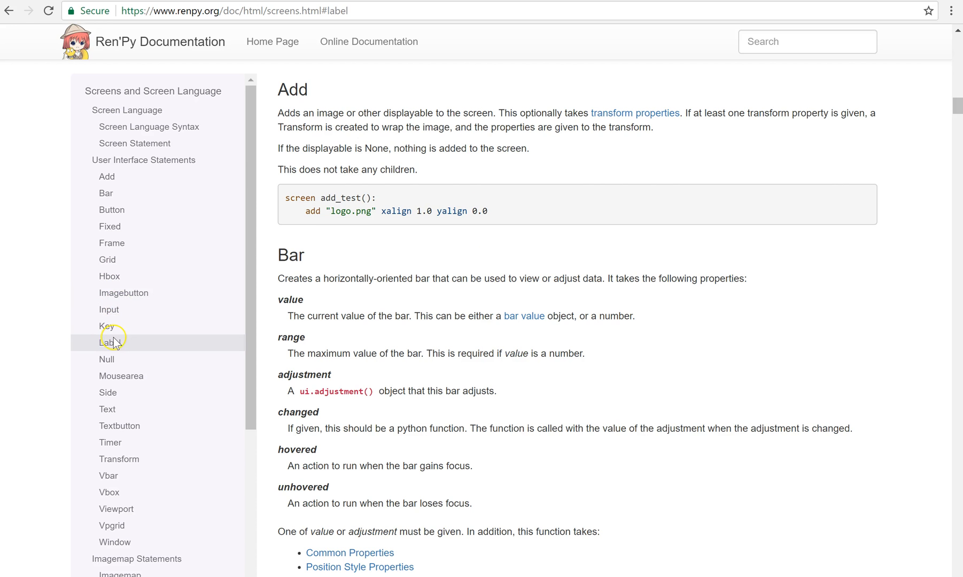
{"action": "left_click", "coordinate": [109, 342]}
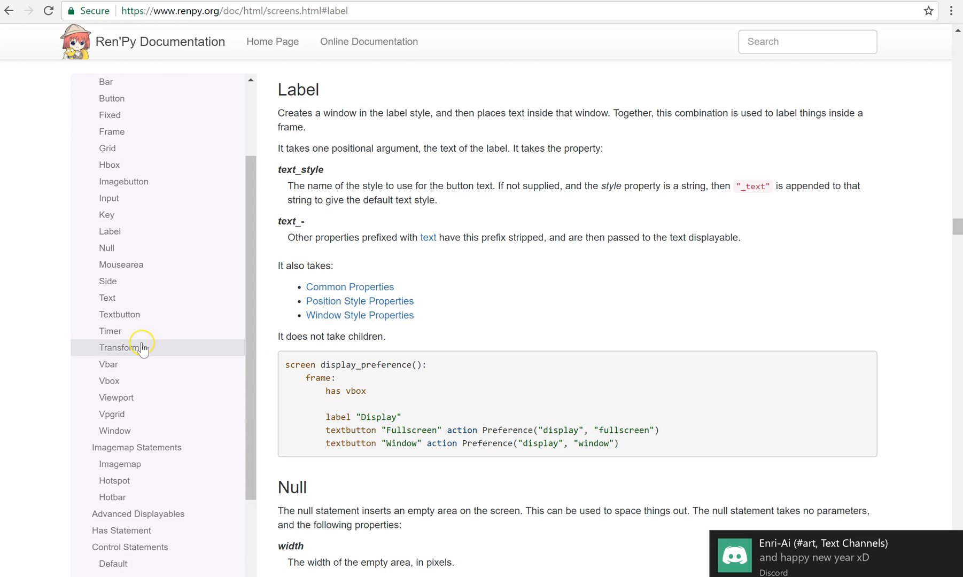
{"action": "mouse_move", "coordinate": [113, 298]}
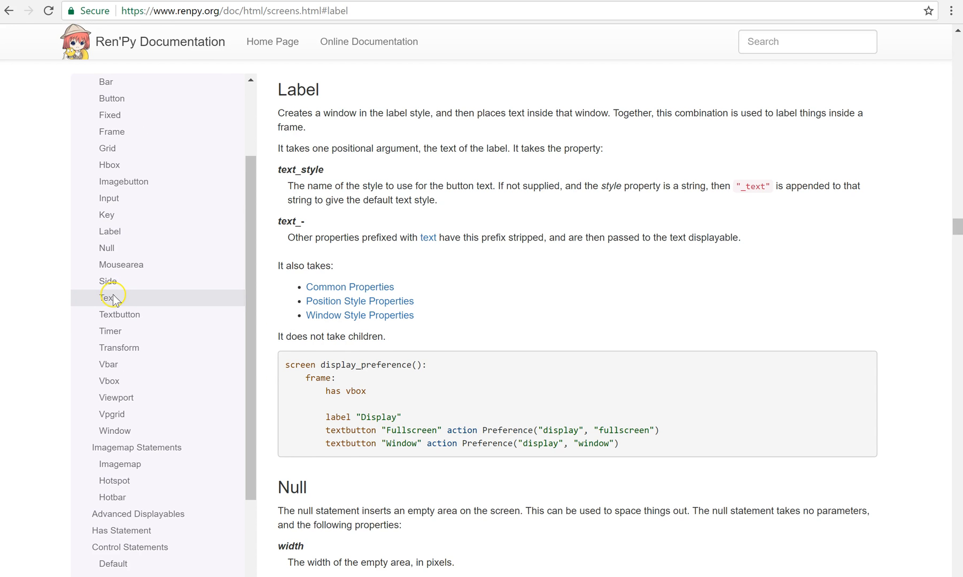
{"action": "left_click", "coordinate": [106, 298]}
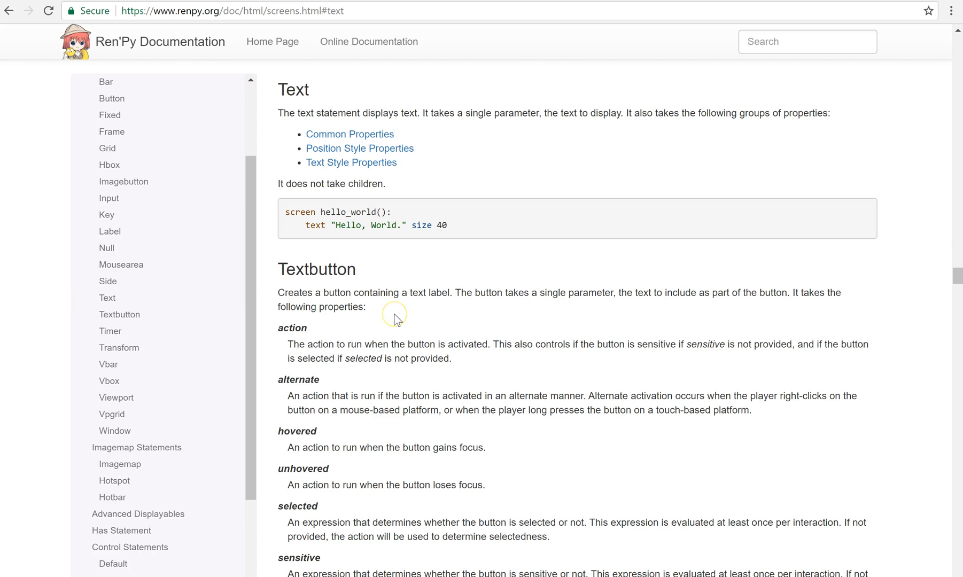
{"action": "scroll", "scroll_direction": "down", "scroll_amount": 3}
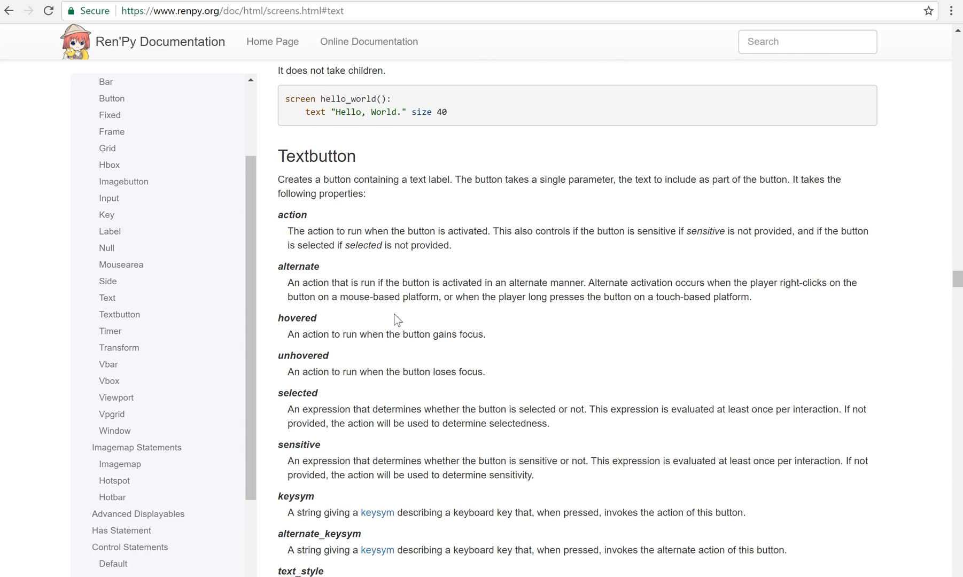
{"action": "scroll", "scroll_direction": "down", "scroll_amount": 3}
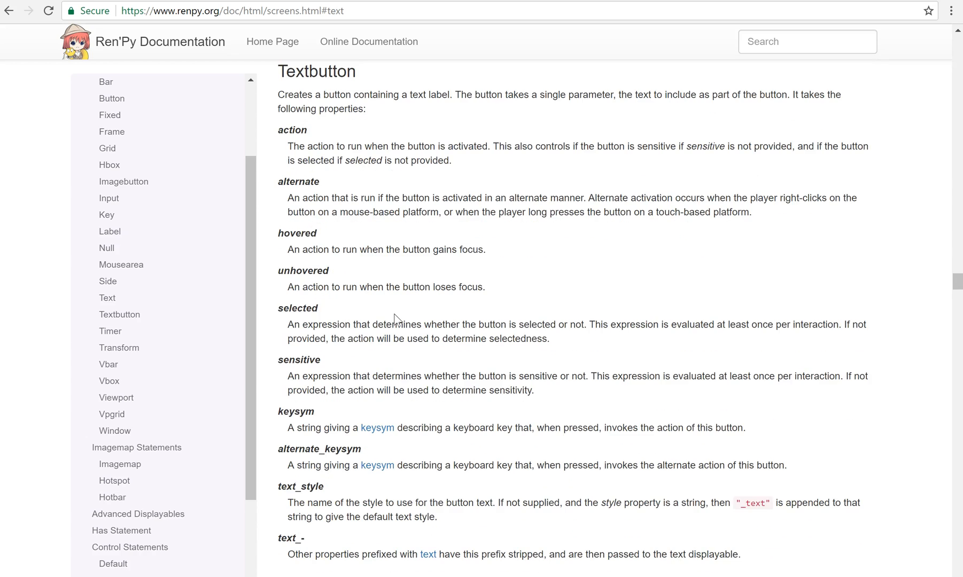
{"action": "scroll", "scroll_direction": "down", "scroll_amount": 3}
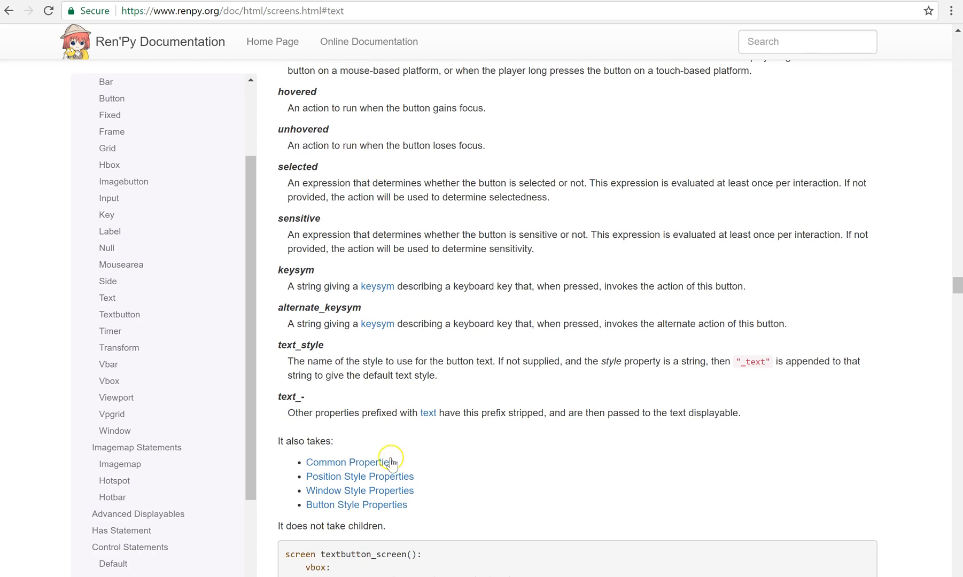
{"action": "mouse_move", "coordinate": [390, 430]}
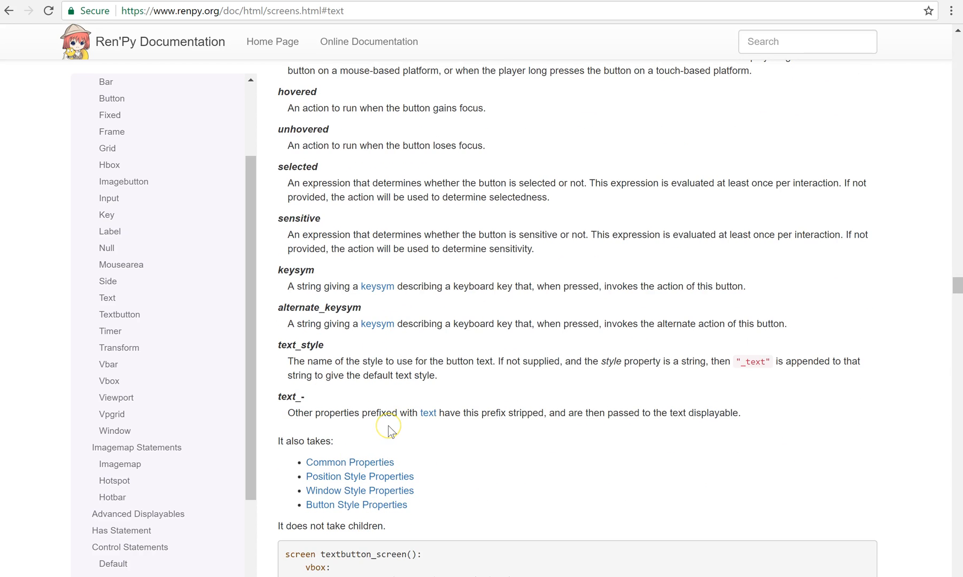
{"action": "scroll", "scroll_direction": "down", "scroll_amount": 3}
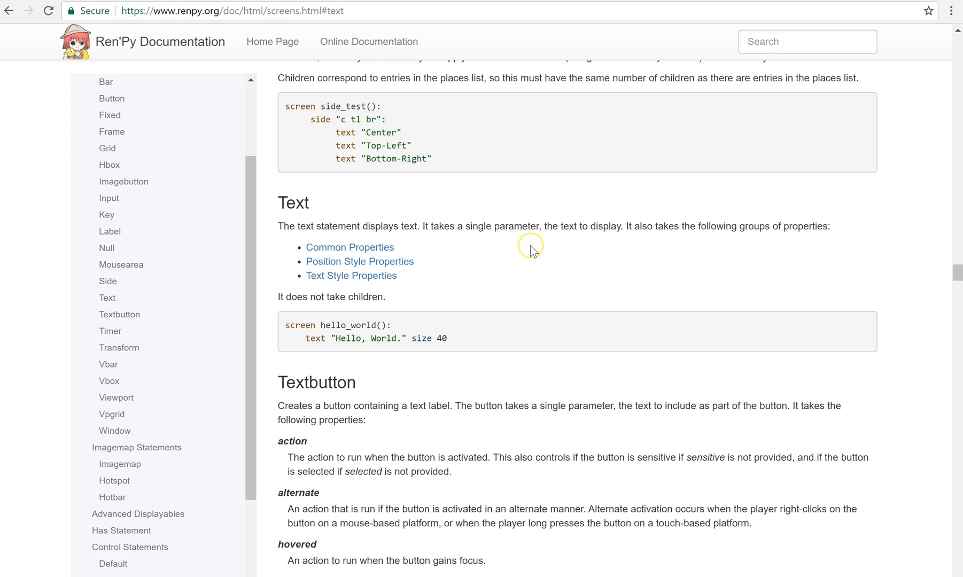
{"action": "scroll", "scroll_direction": "down", "scroll_amount": 3}
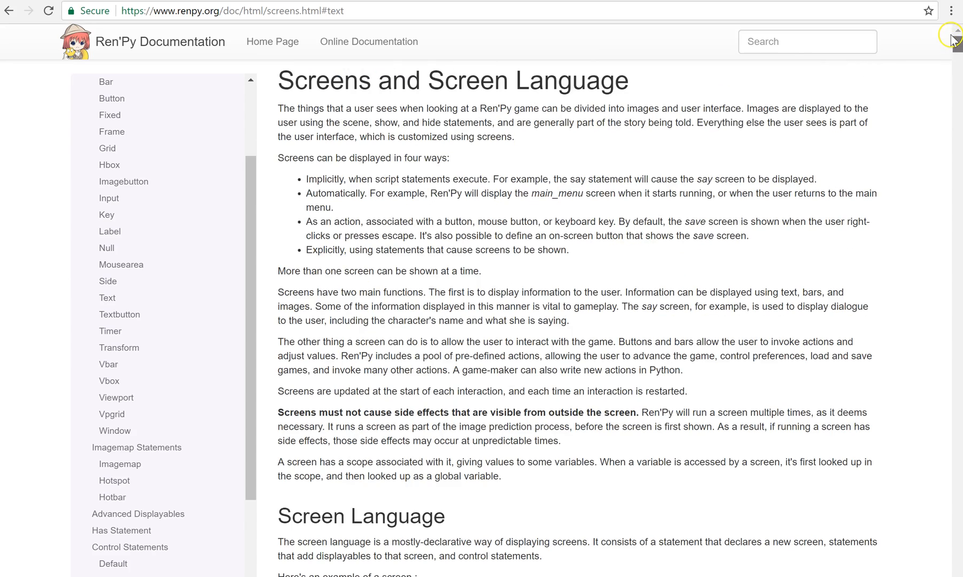
{"action": "mouse_move", "coordinate": [404, 224]}
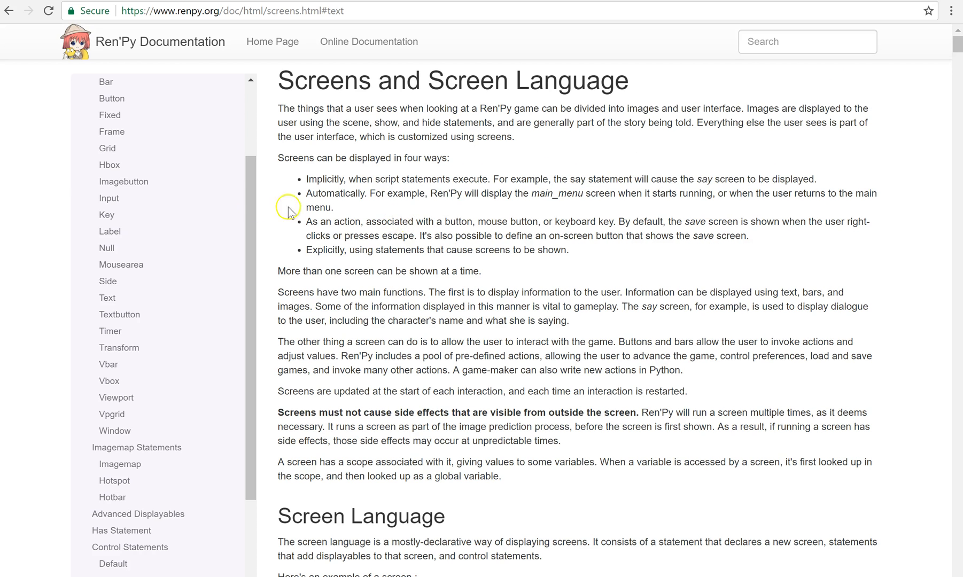
Step: Jump to the Hbox statement reference and highlight its side-by-side layout description
{"action": "left_click", "coordinate": [109, 165]}
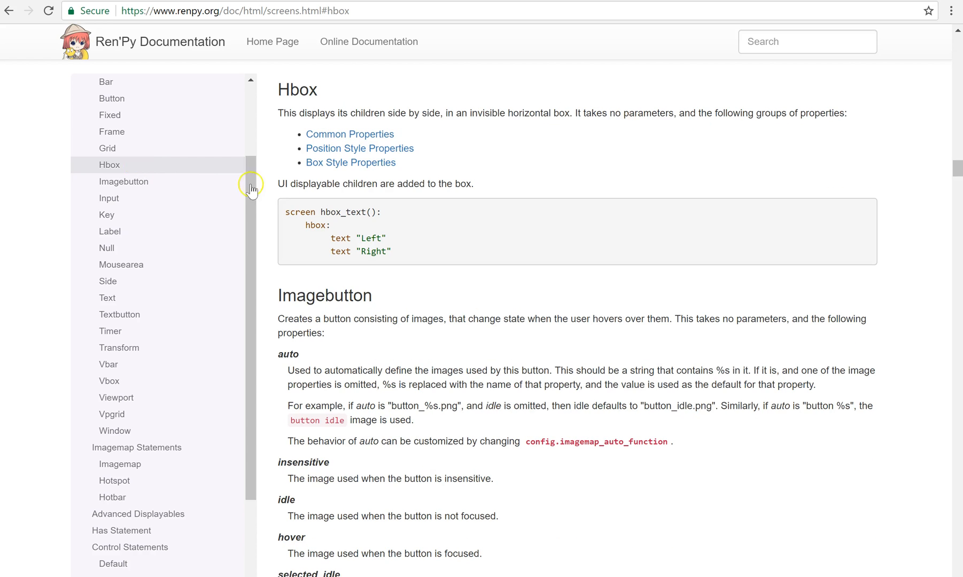
{"action": "mouse_move", "coordinate": [360, 148]}
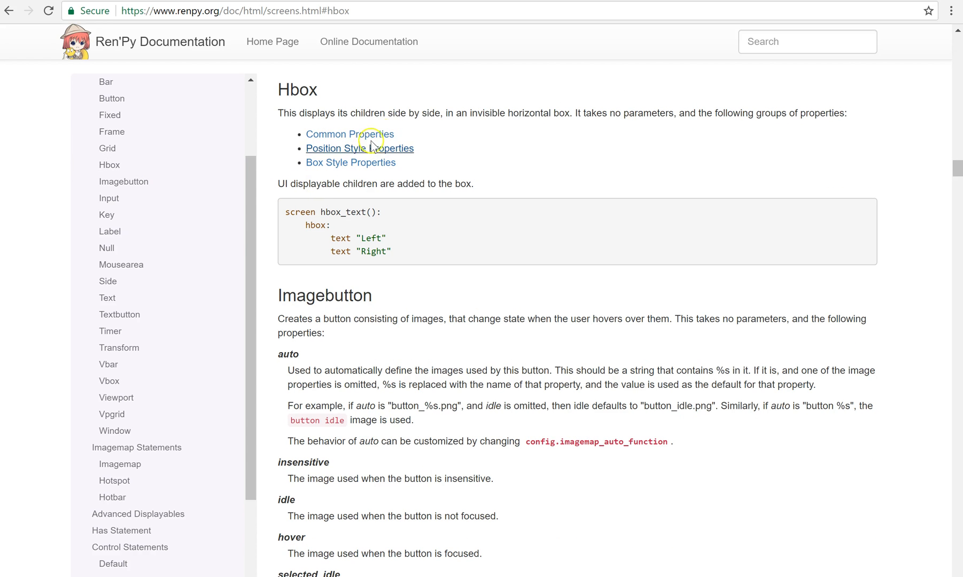
{"action": "left_click_drag", "start_coordinate": [278, 113], "coordinate": [845, 113]}
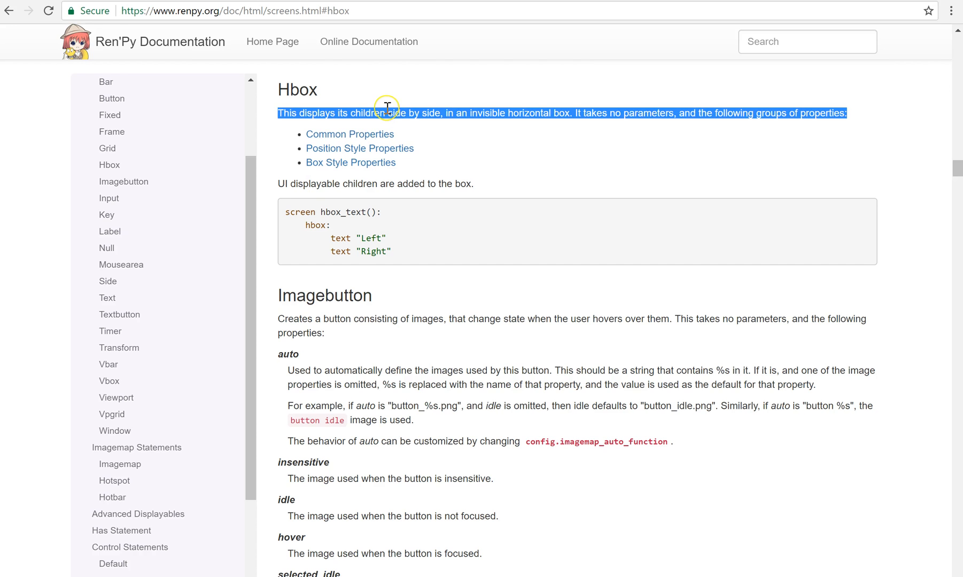
{"action": "mouse_move", "coordinate": [388, 114]}
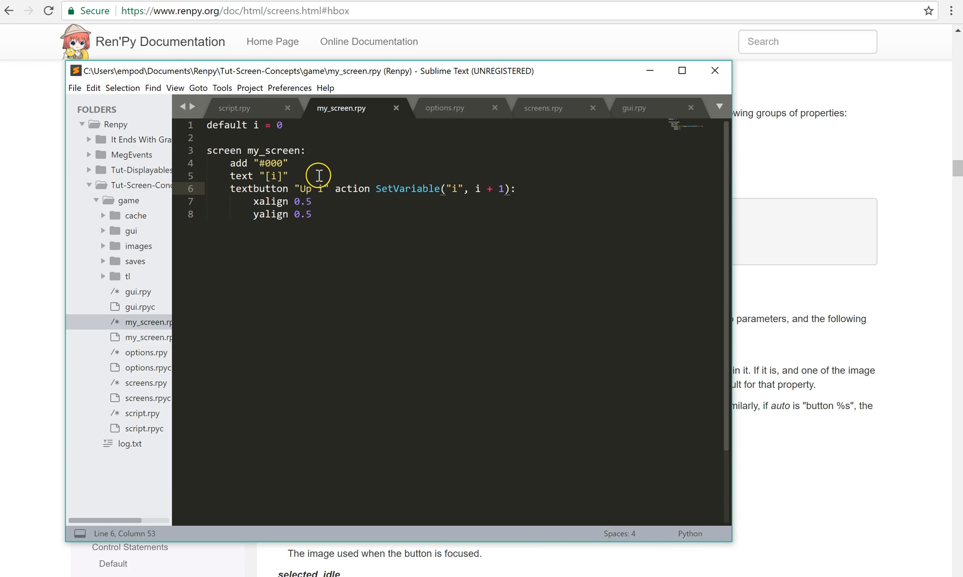
Step: Wrap text "[i]" and the Up i textbutton in an hbox, remove xalign/yalign, and save my_screen.rpy
{"action": "key", "text": "enter"}
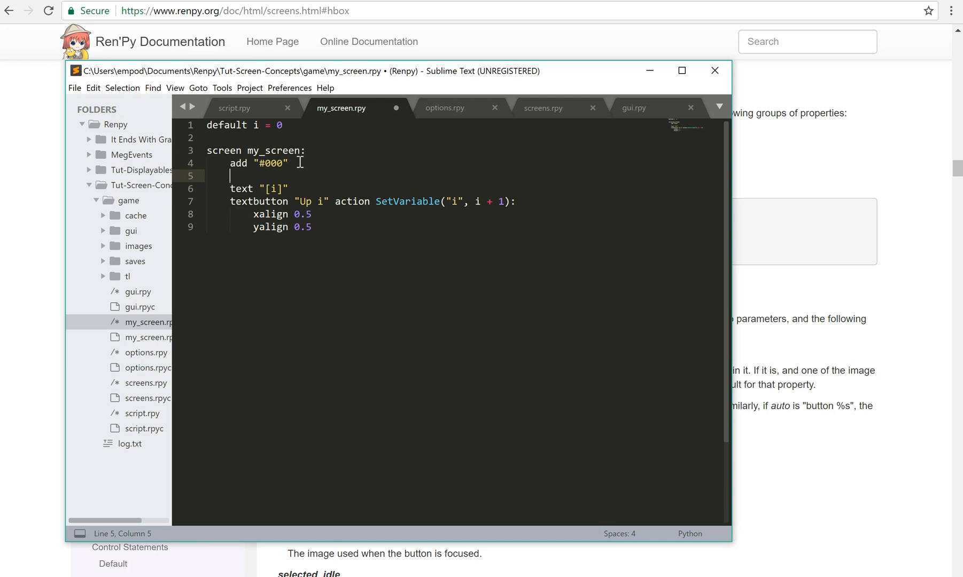
{"action": "type", "text": "hbox:"}
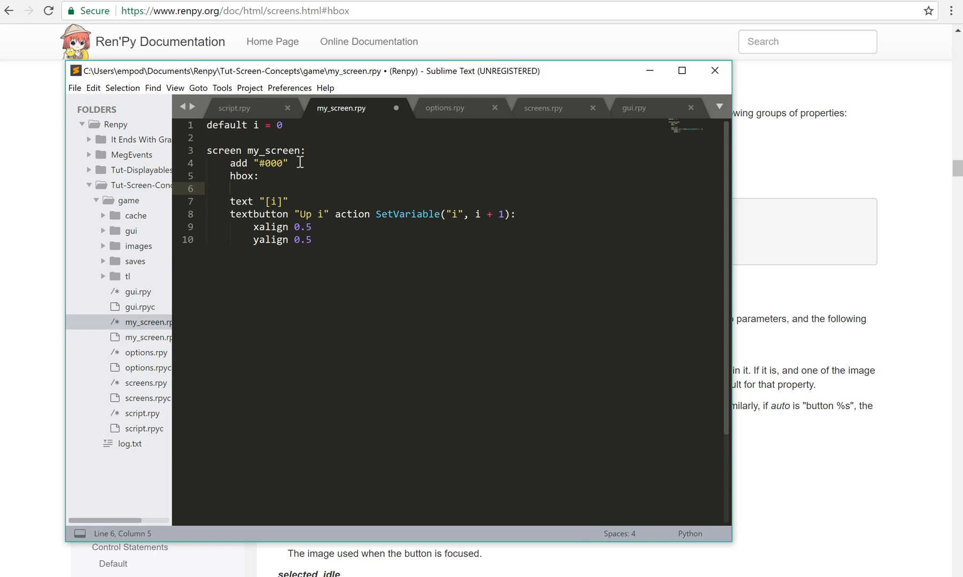
{"action": "left_click", "coordinate": [246, 201]}
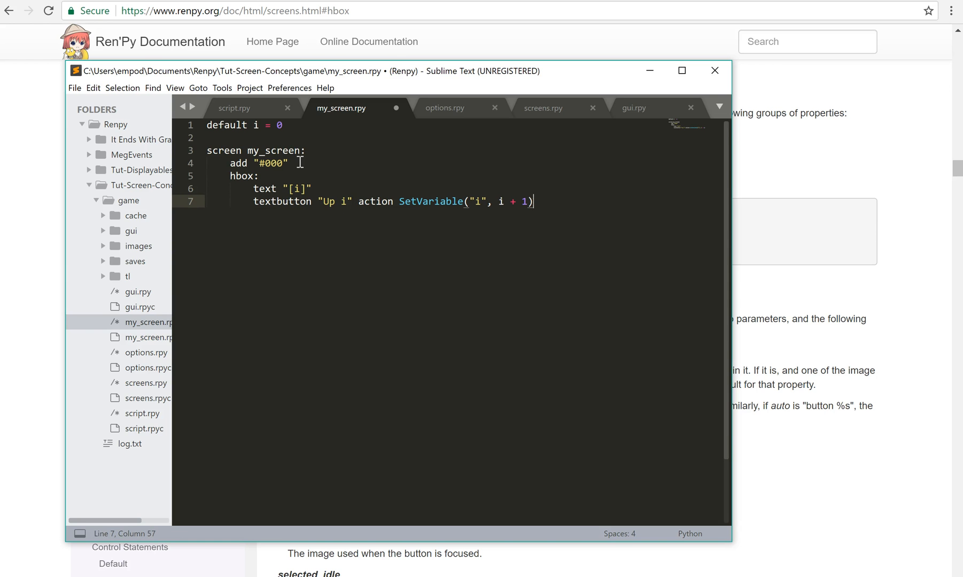
{"action": "key", "text": "ctrl+s"}
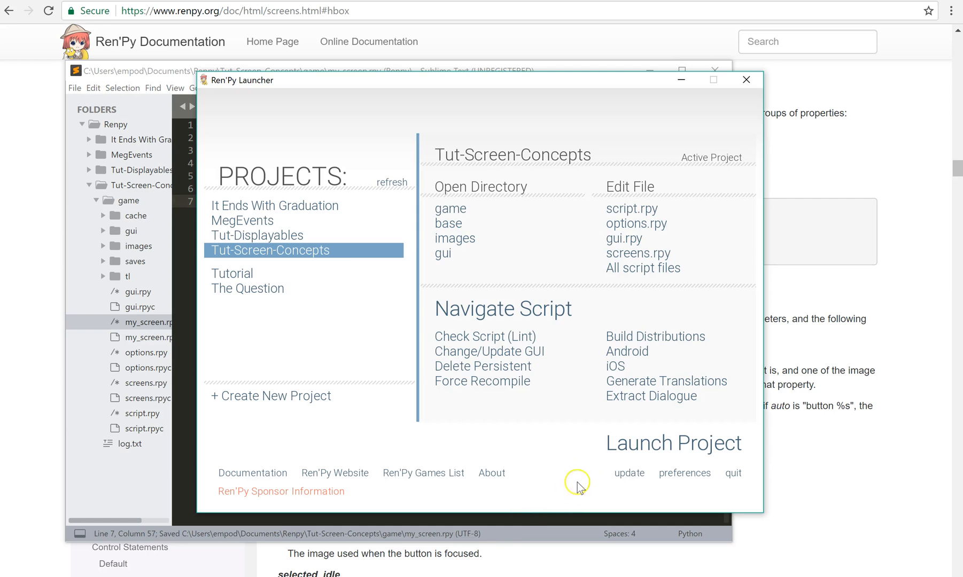
Step: Launch the project, start the game, raise i with the Up i button, then quit and confirm
{"action": "left_click", "coordinate": [673, 442]}
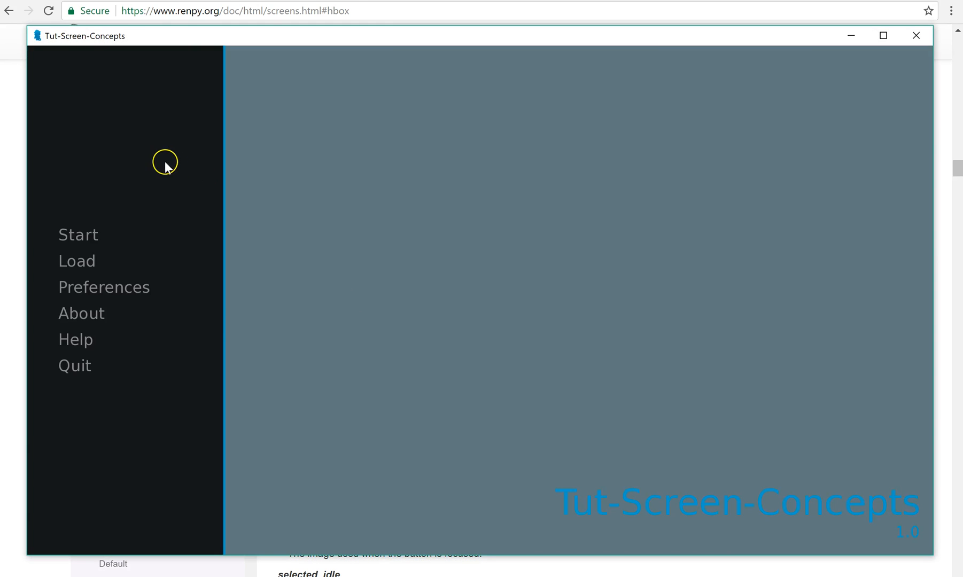
{"action": "left_click", "coordinate": [78, 234]}
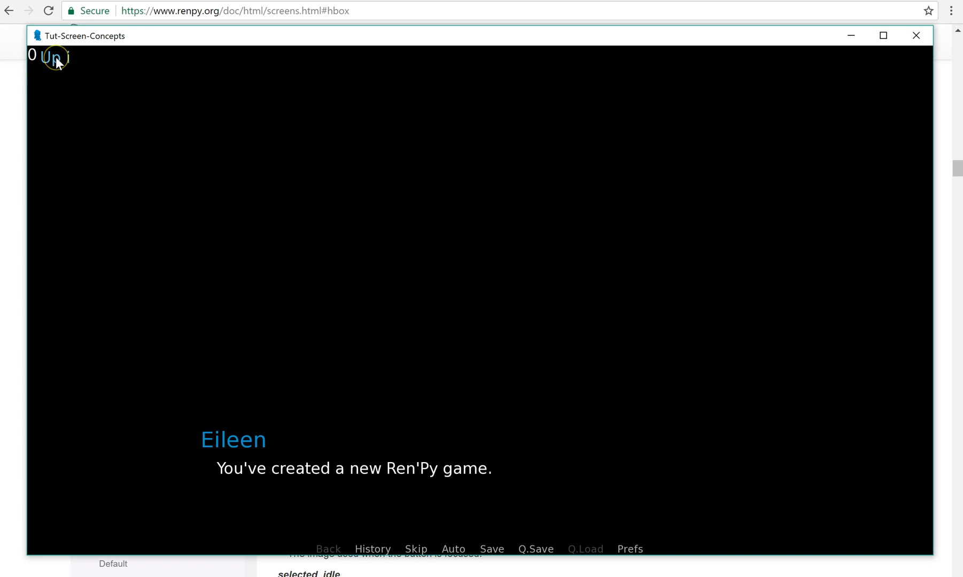
{"action": "left_click", "coordinate": [55, 57]}
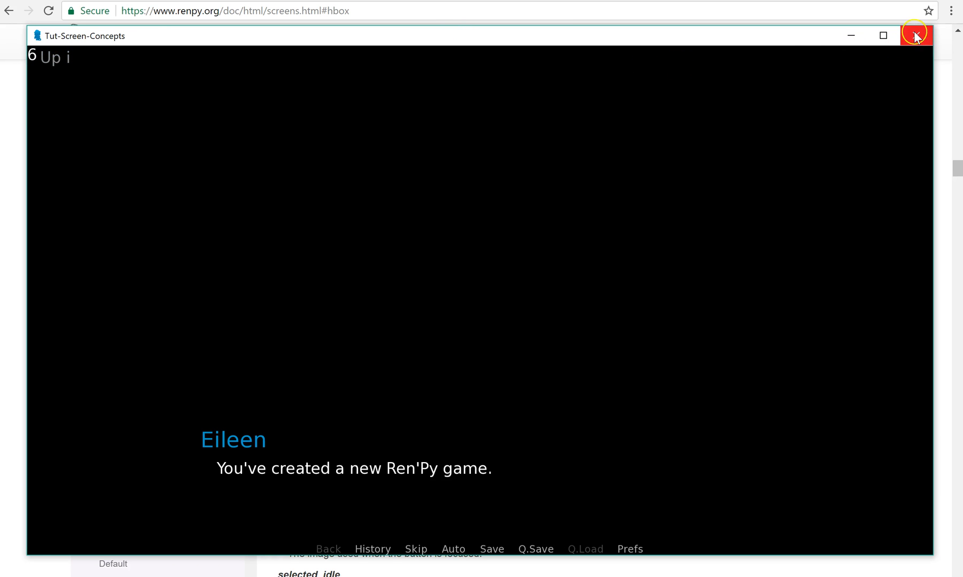
{"action": "left_click", "coordinate": [915, 35]}
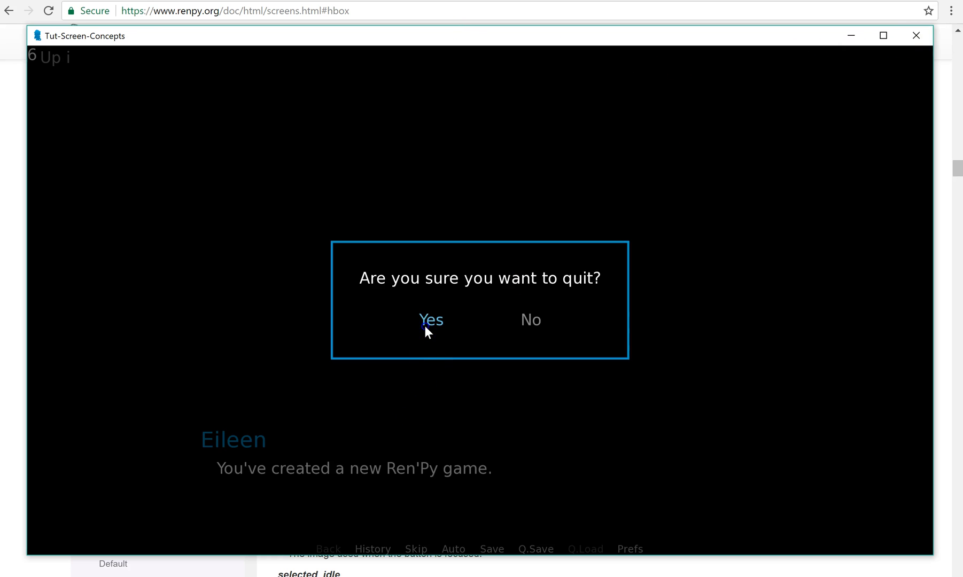
{"action": "left_click", "coordinate": [431, 320]}
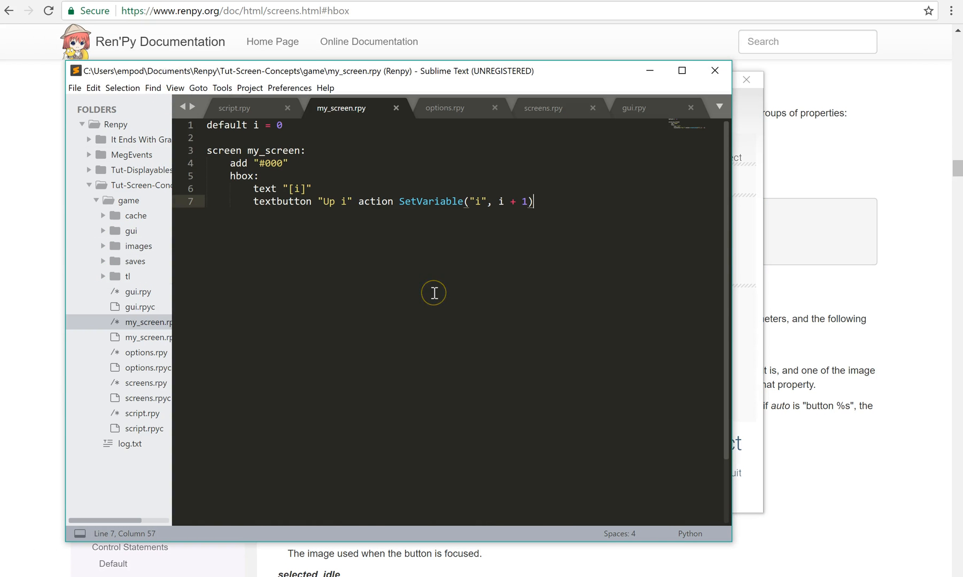
{"action": "mouse_move", "coordinate": [874, 273]}
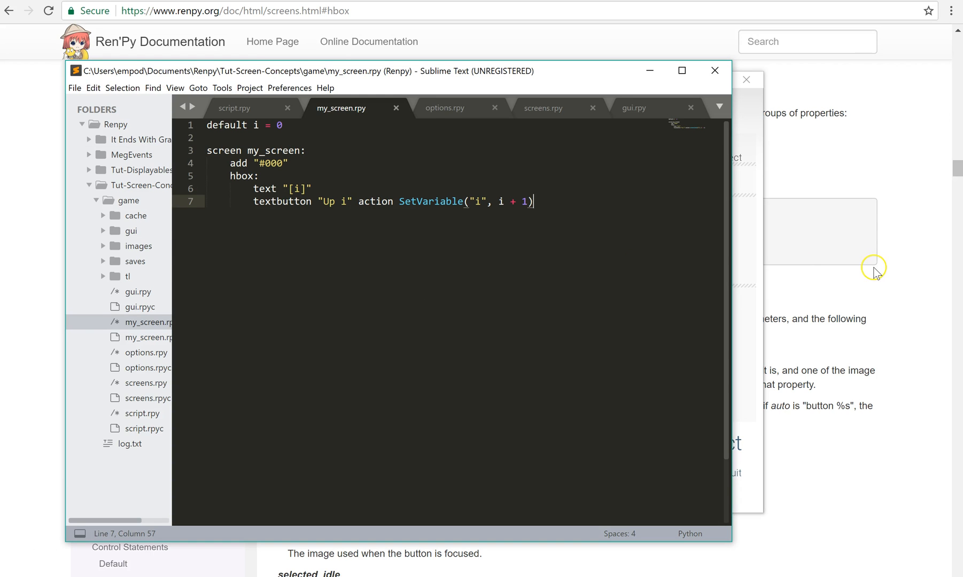
{"action": "mouse_move", "coordinate": [451, 308]}
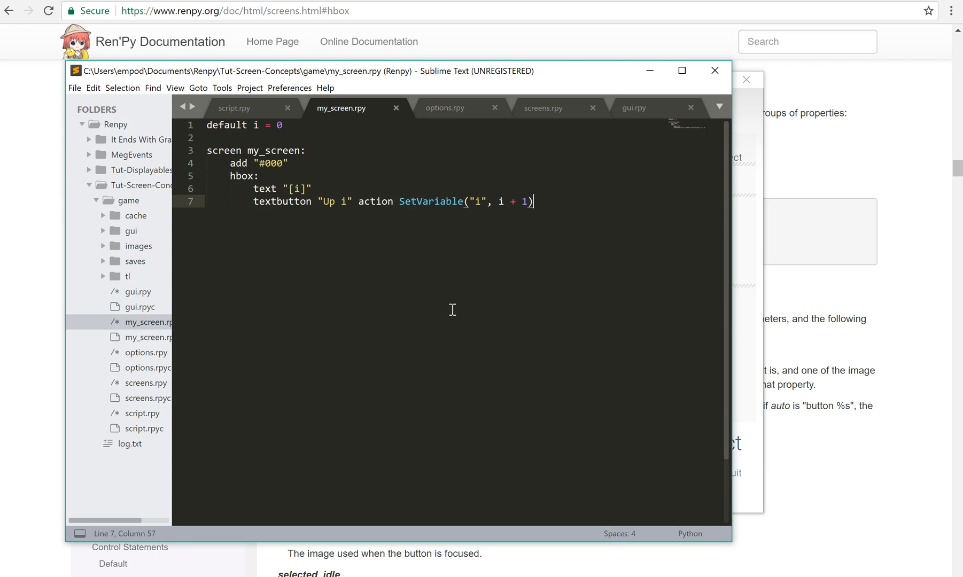
{"action": "mouse_move", "coordinate": [620, 138]}
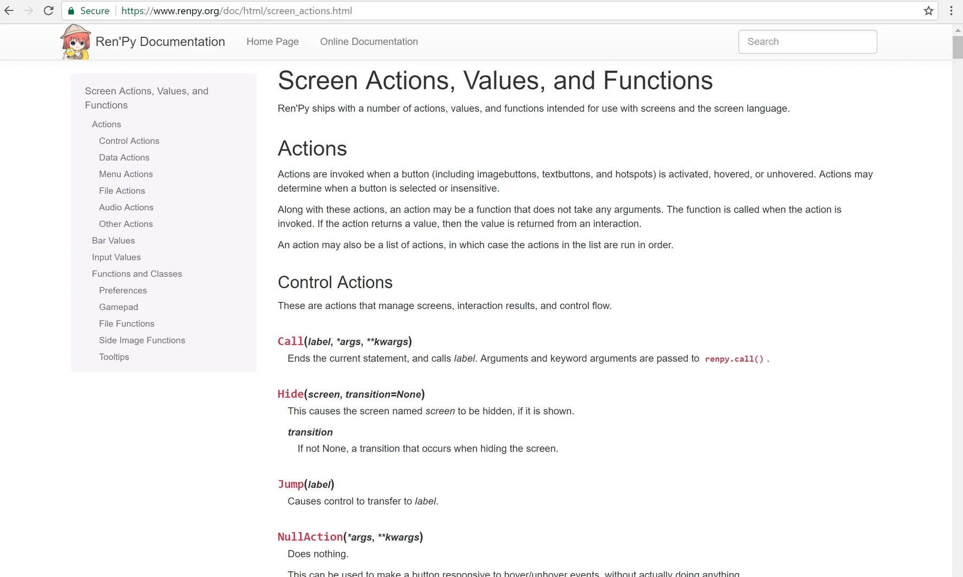
{"action": "mouse_move", "coordinate": [477, 125]}
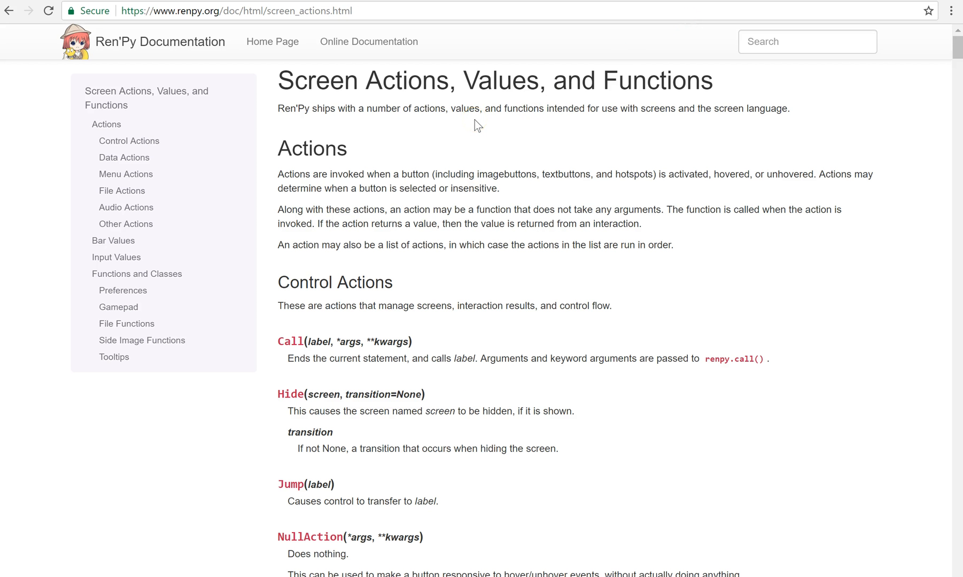
Step: Scroll down the Screen Actions page through File, Audio and Other Actions
{"action": "scroll", "scroll_direction": "down", "scroll_amount": 3}
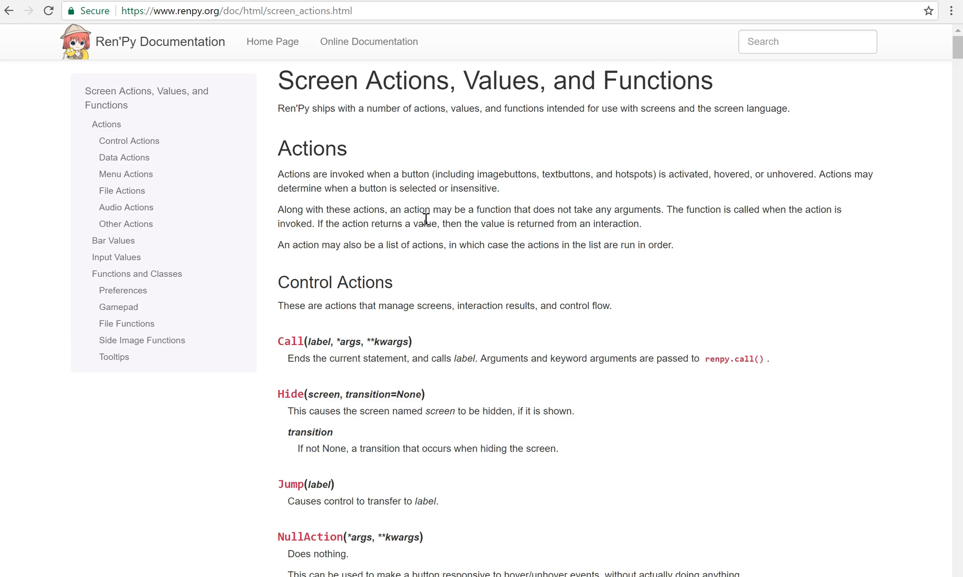
{"action": "scroll", "scroll_direction": "down", "scroll_amount": 3}
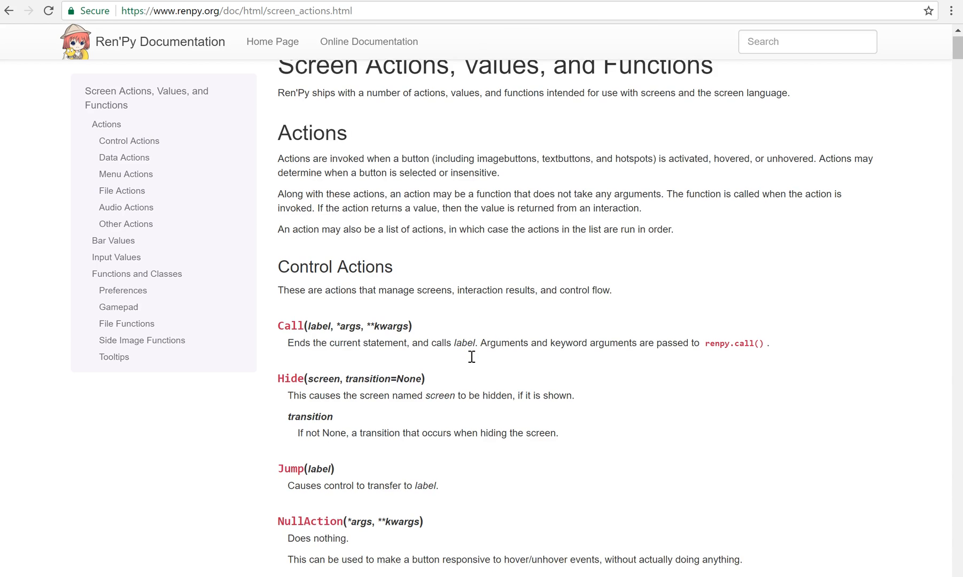
{"action": "scroll", "scroll_direction": "down", "scroll_amount": 3}
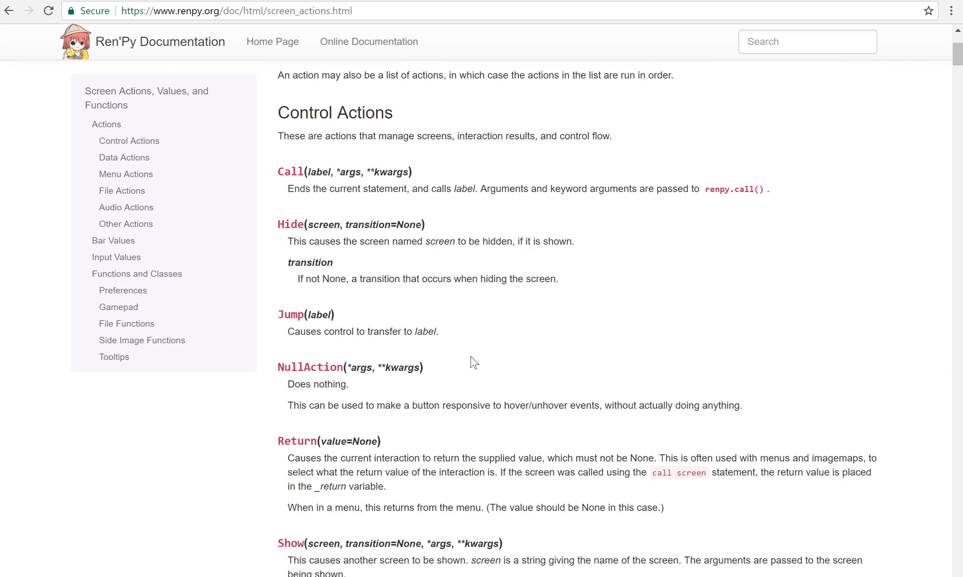
{"action": "scroll", "scroll_direction": "down", "scroll_amount": 3}
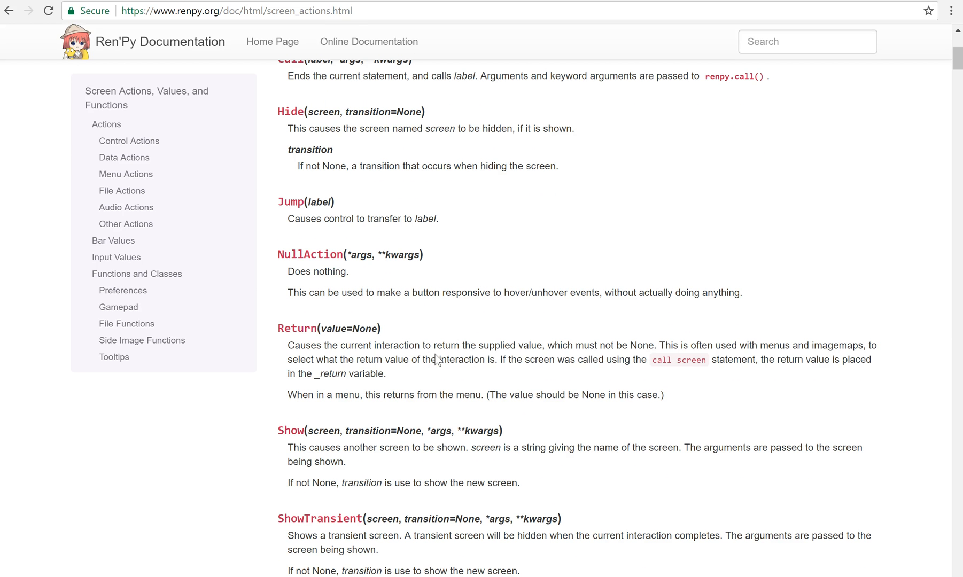
{"action": "scroll", "scroll_direction": "down", "scroll_amount": 3}
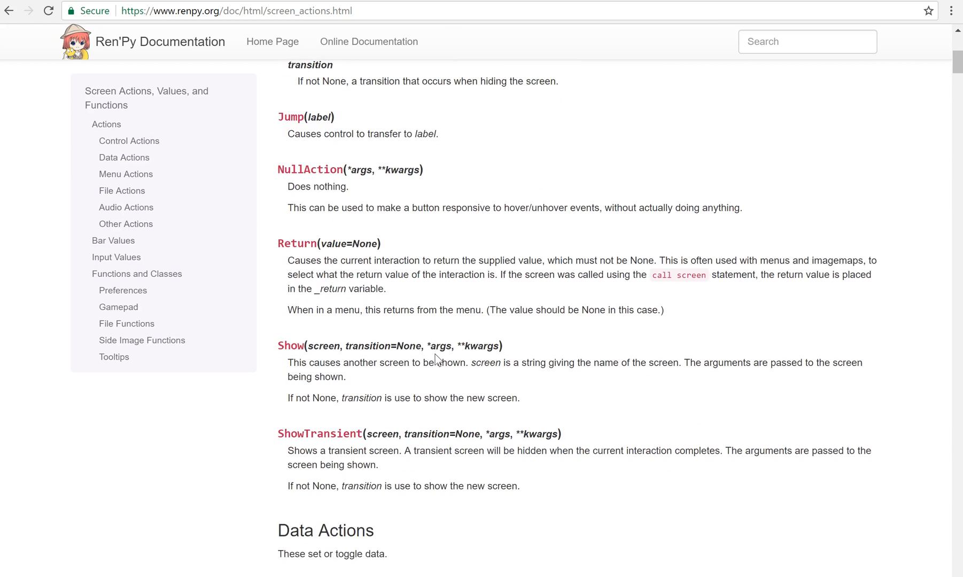
{"action": "scroll", "scroll_direction": "down", "scroll_amount": 3}
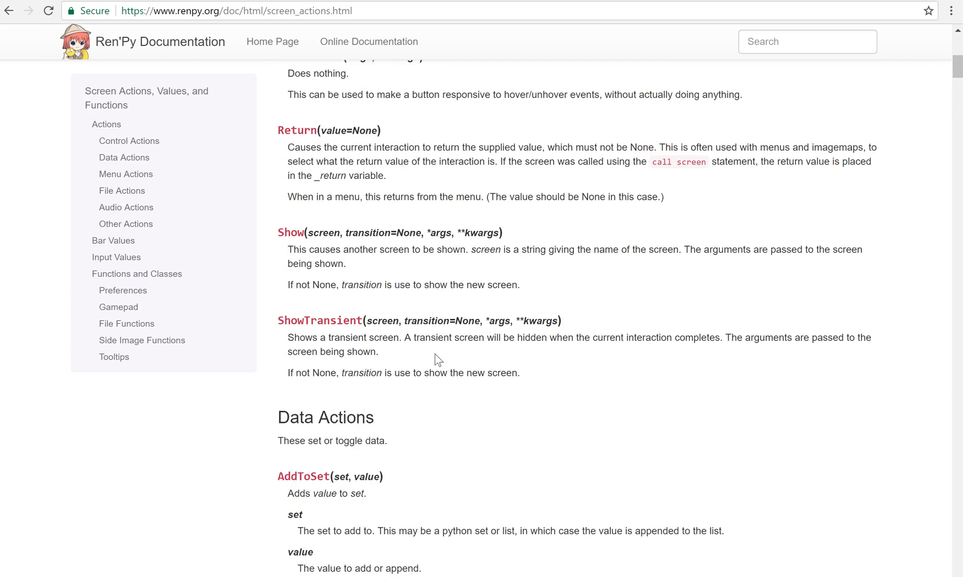
{"action": "scroll", "scroll_direction": "down", "scroll_amount": 3}
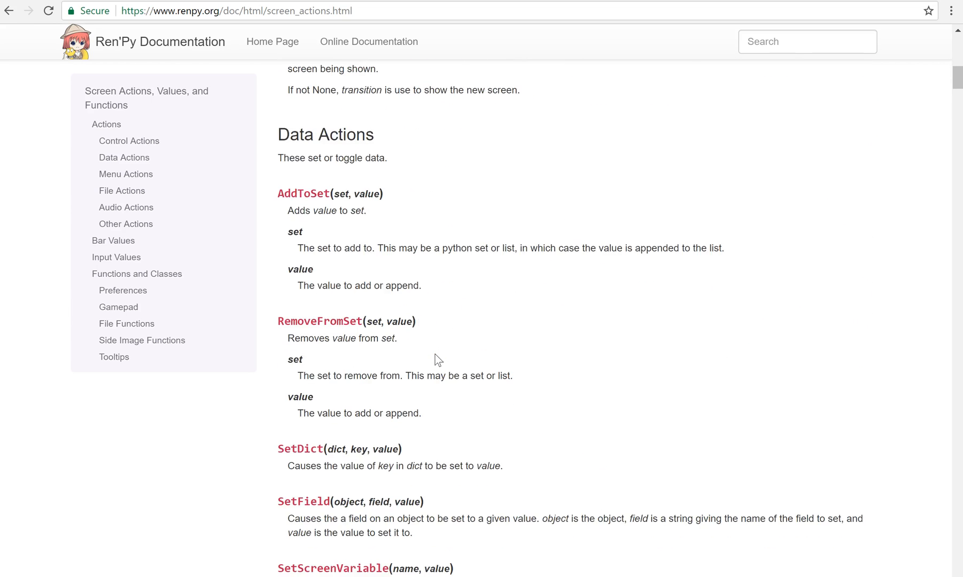
{"action": "scroll", "scroll_direction": "down", "scroll_amount": 3}
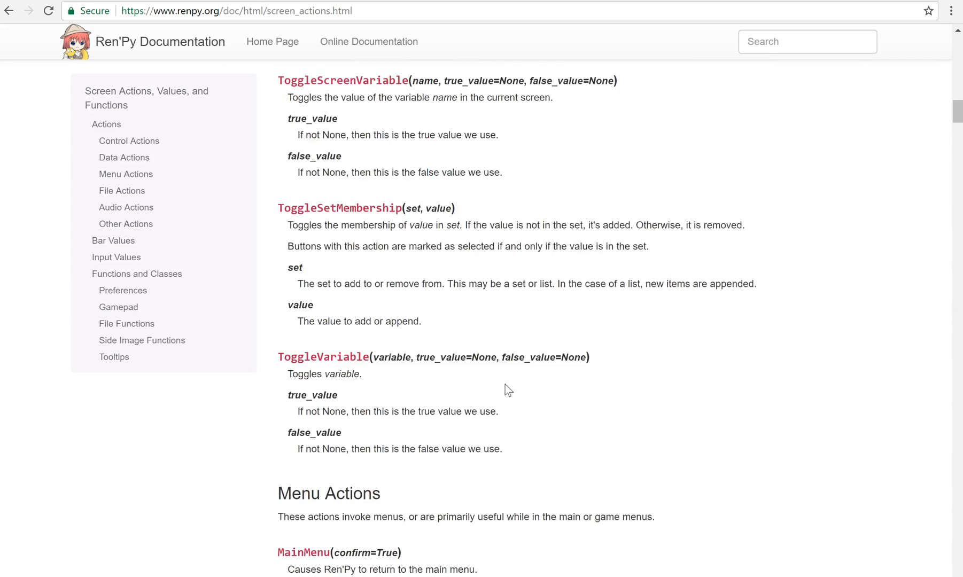
{"action": "scroll", "scroll_direction": "down", "scroll_amount": 3}
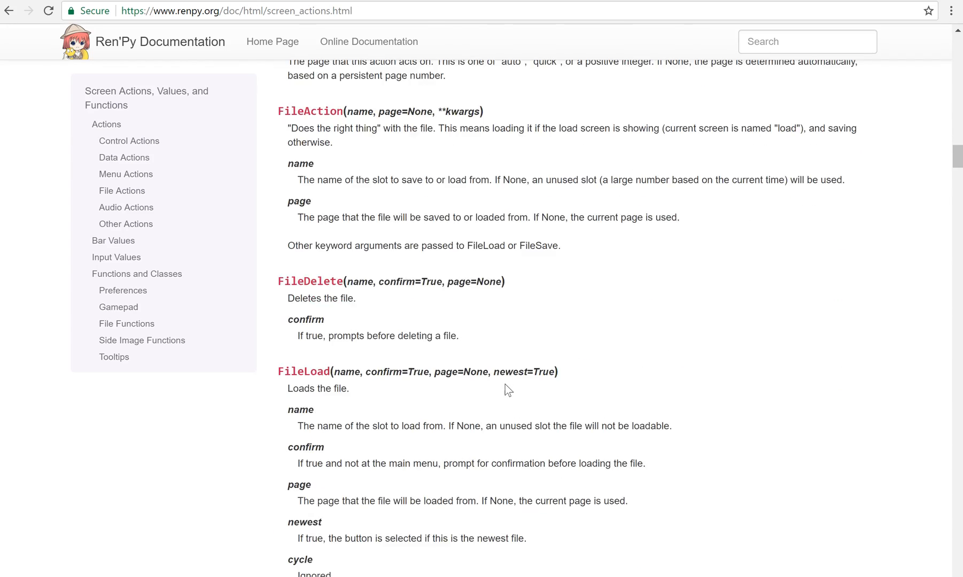
{"action": "scroll", "scroll_direction": "down", "scroll_amount": 3}
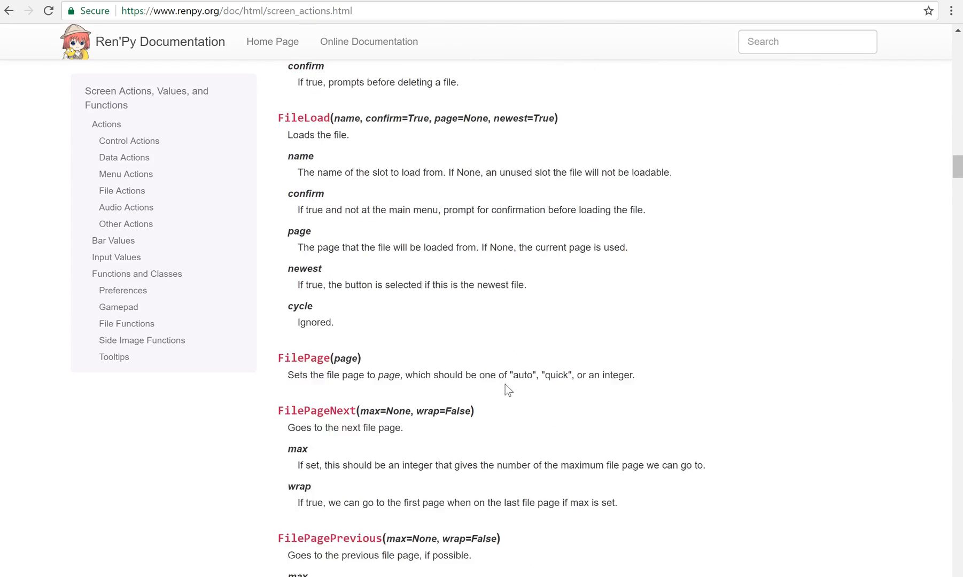
{"action": "scroll", "scroll_direction": "down", "scroll_amount": 3}
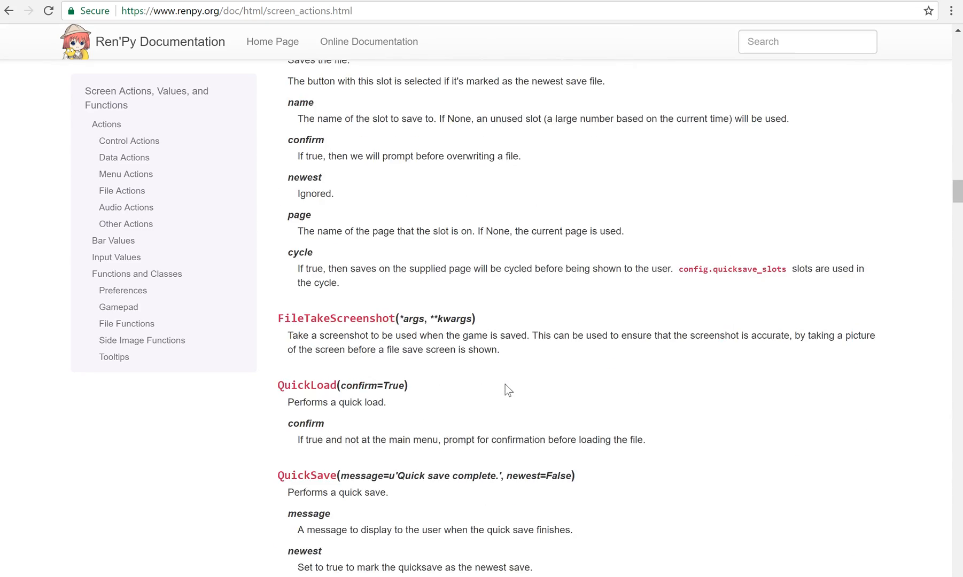
{"action": "scroll", "scroll_direction": "down", "scroll_amount": 3}
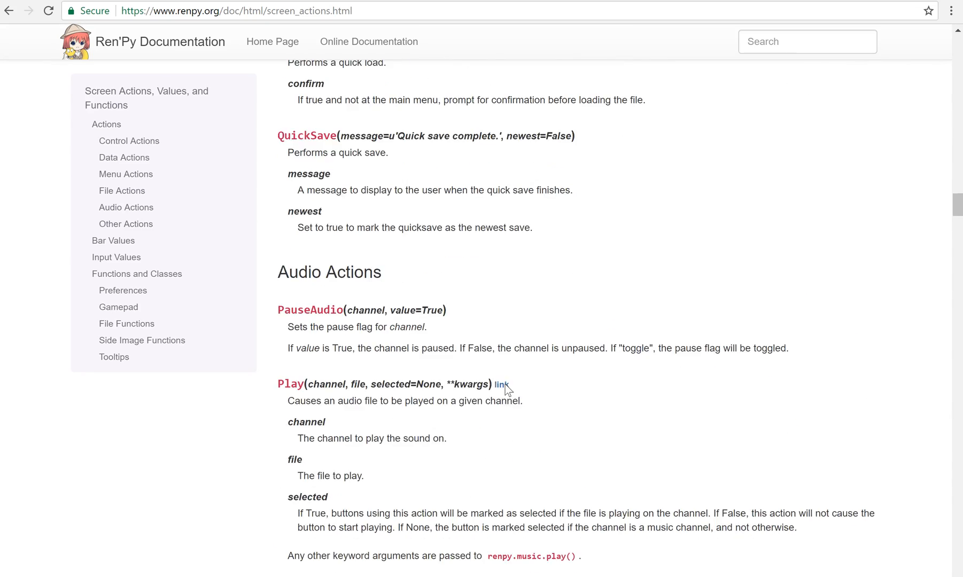
{"action": "scroll", "scroll_direction": "down", "scroll_amount": 3}
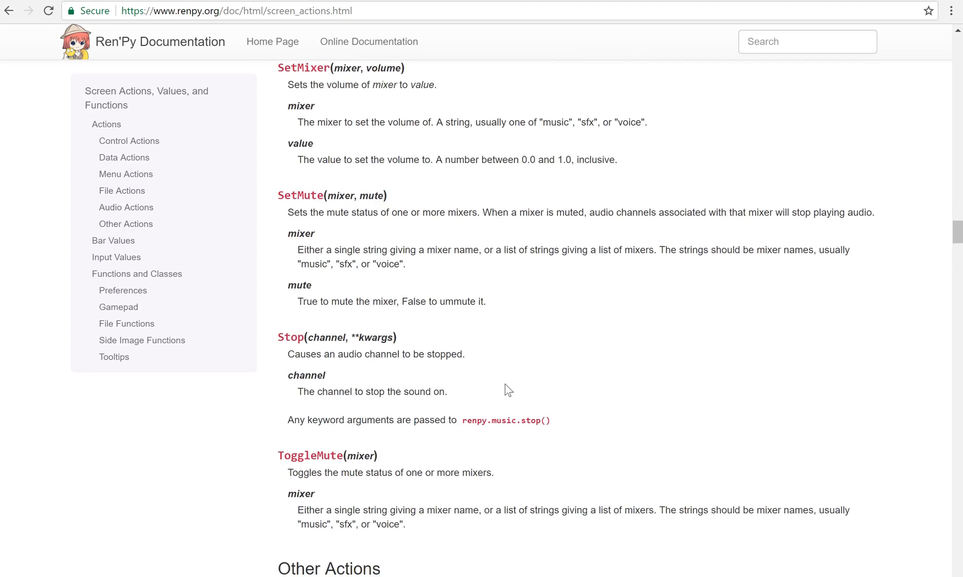
{"action": "scroll", "scroll_direction": "down", "scroll_amount": 3}
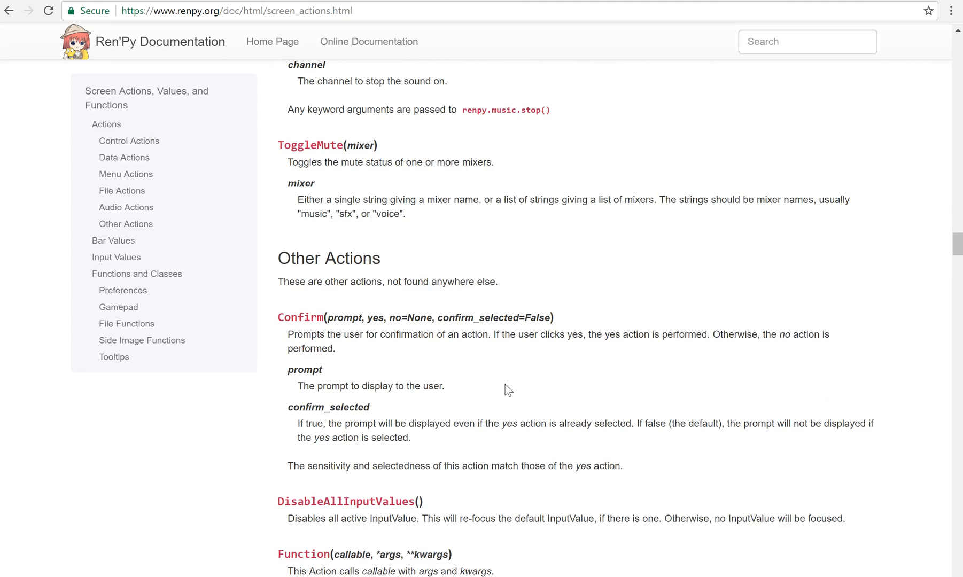
{"action": "scroll", "scroll_direction": "down", "scroll_amount": 3}
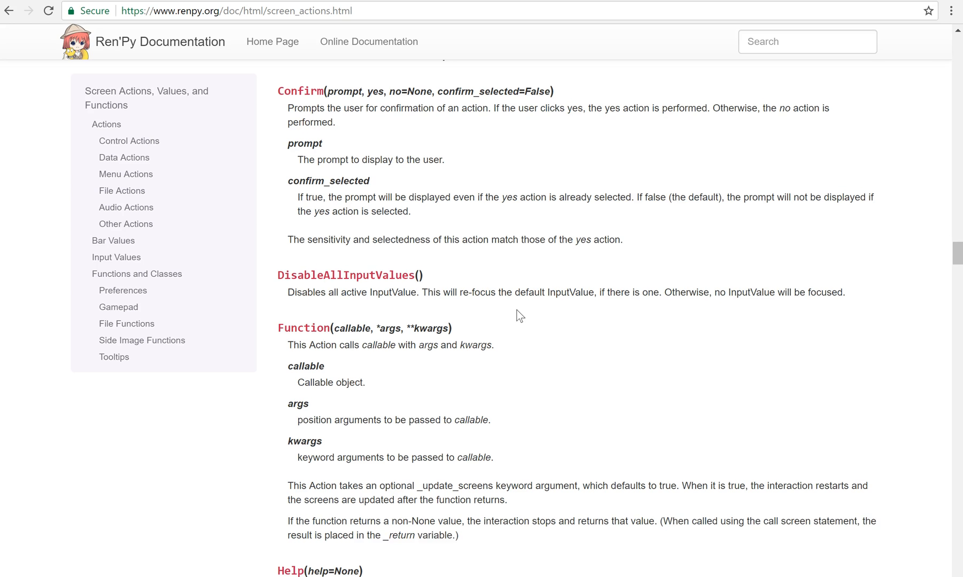
{"action": "scroll", "scroll_direction": "down", "scroll_amount": 3}
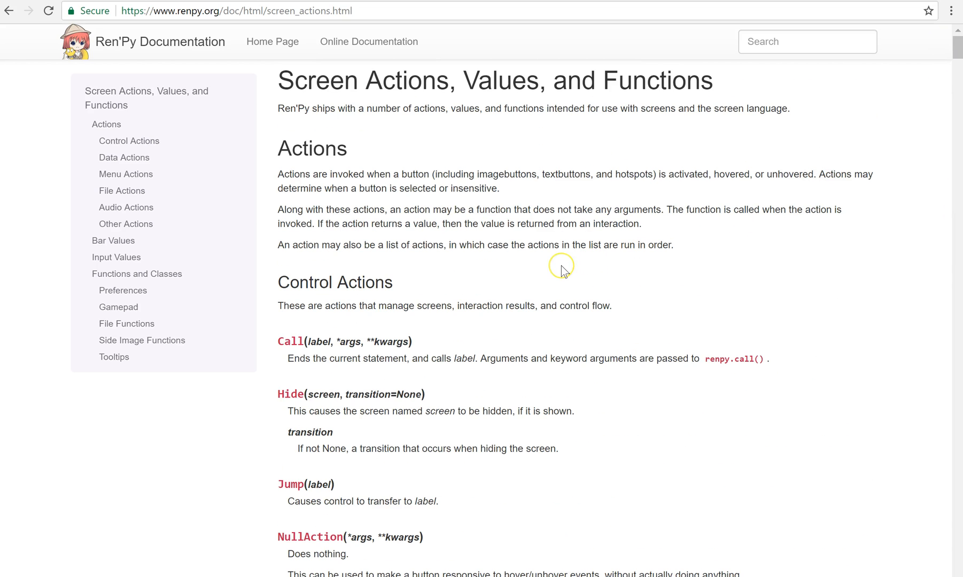
{"action": "mouse_move", "coordinate": [524, 339]}
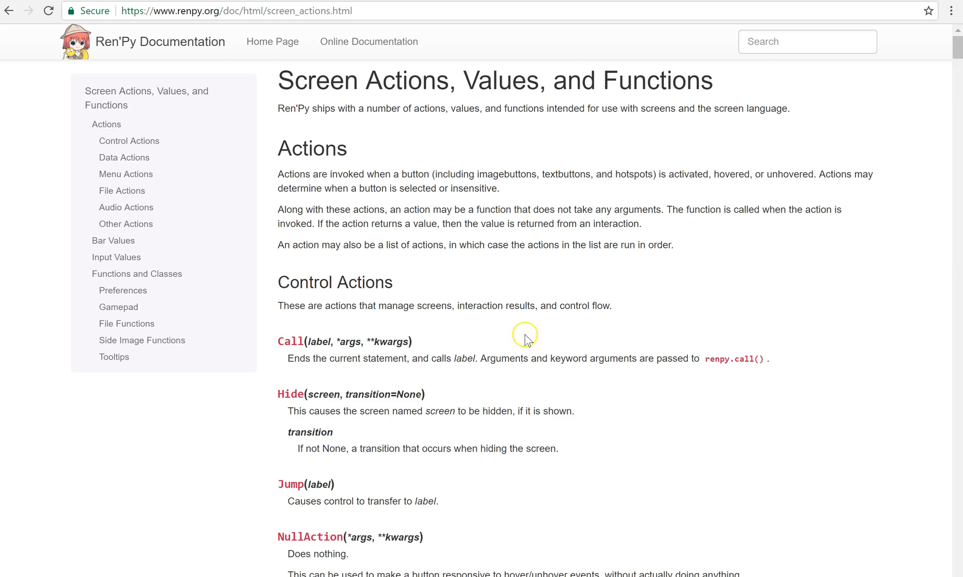
{"action": "mouse_move", "coordinate": [480, 446]}
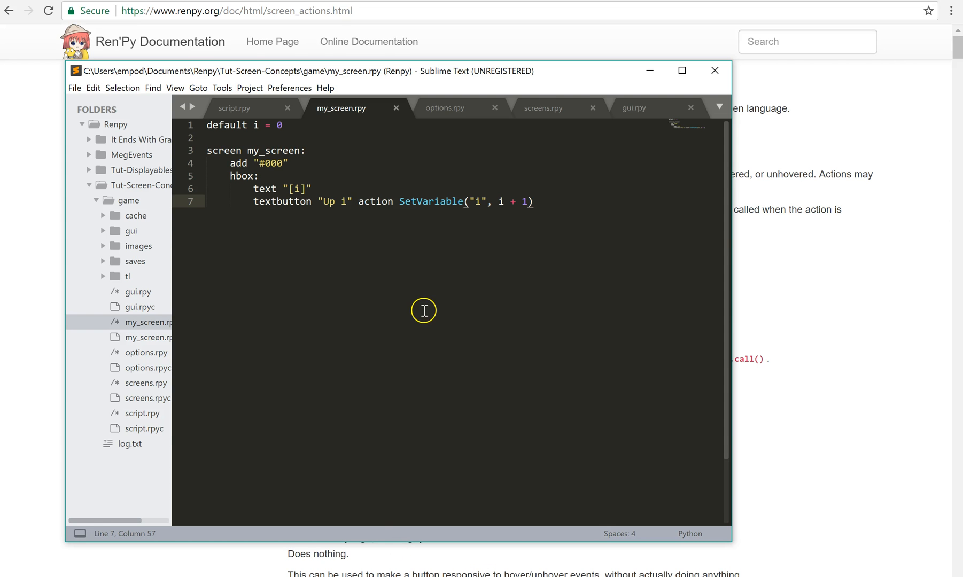
{"action": "mouse_move", "coordinate": [399, 201]}
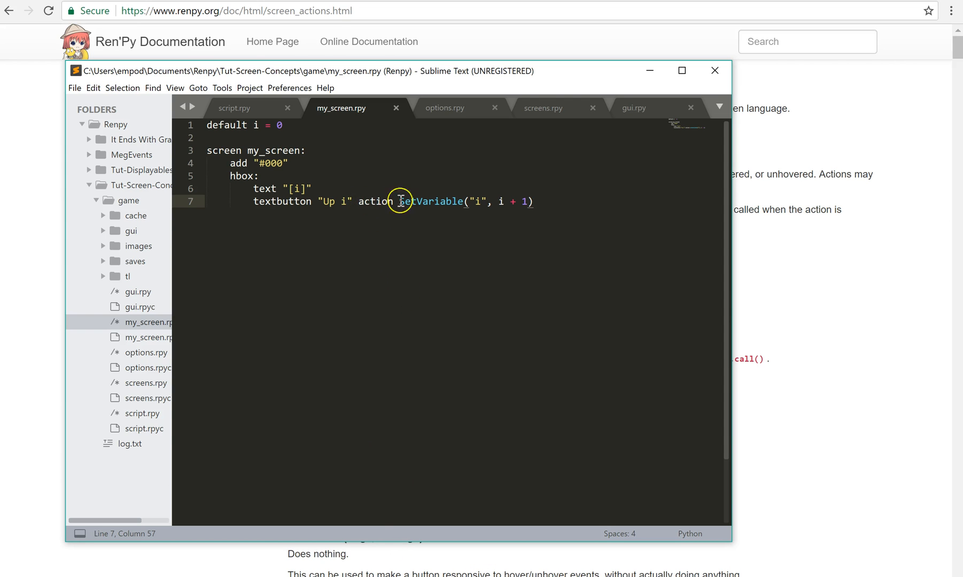
{"action": "mouse_move", "coordinate": [545, 201]}
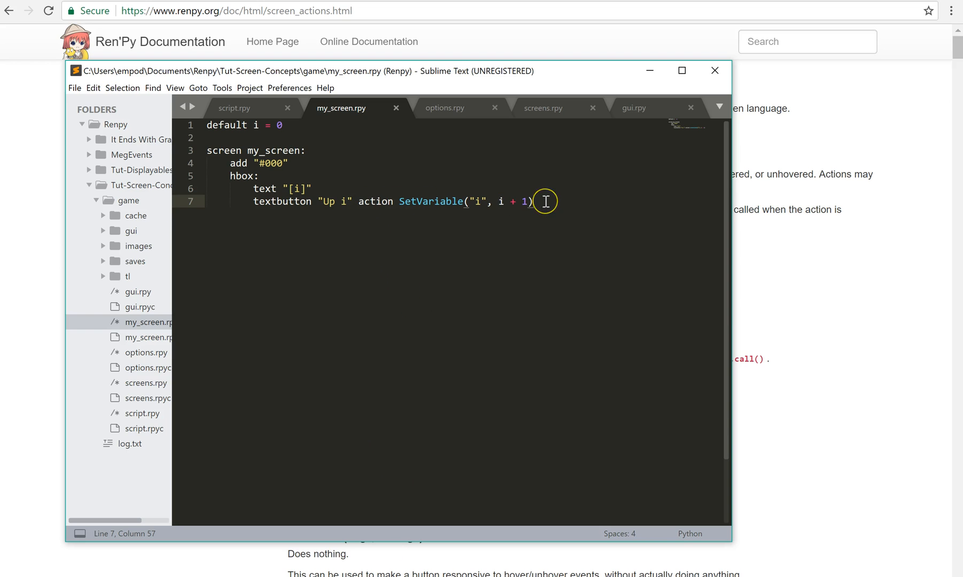
{"action": "mouse_move", "coordinate": [438, 200]}
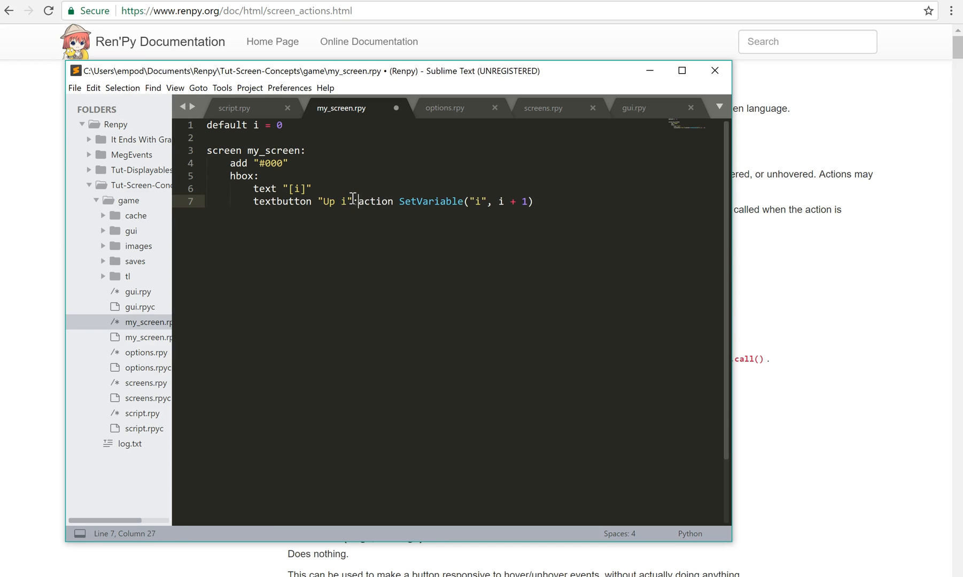
Step: Move the SetVariable action onto its own indented line and start a hovered property below it
{"action": "key", "text": "enter"}
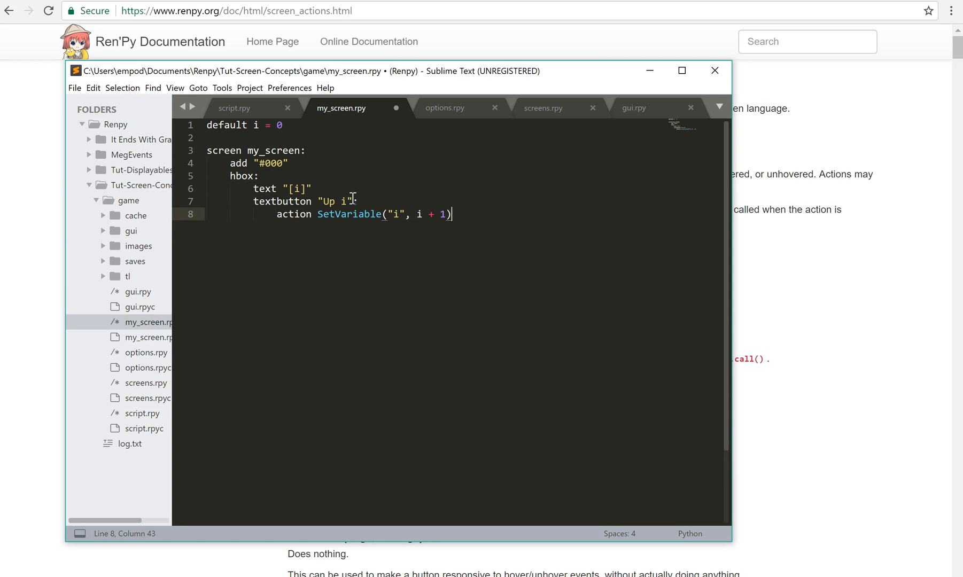
{"action": "type", "text": "hovered"}
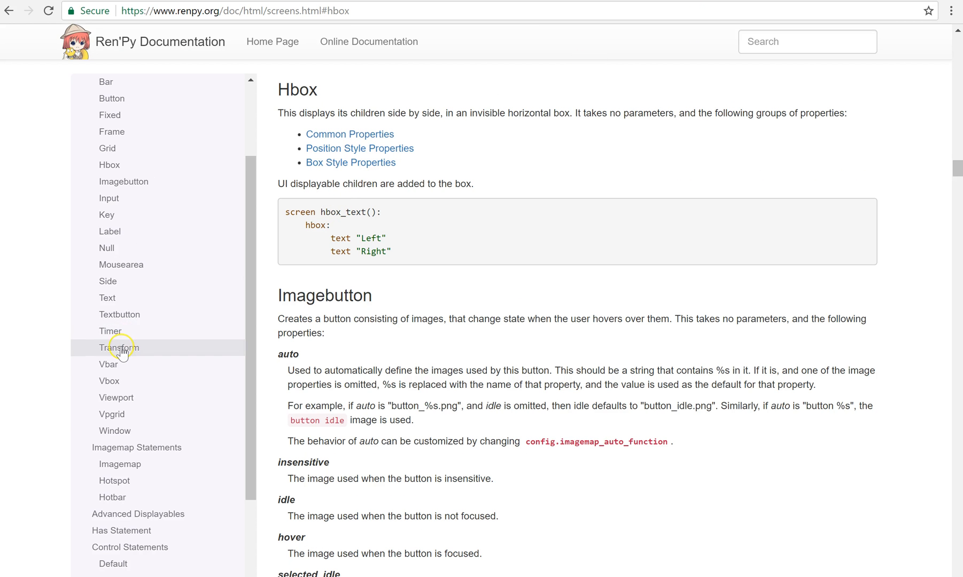
Step: Jump to the Textbutton section from the documentation sidebar
{"action": "left_click", "coordinate": [120, 314]}
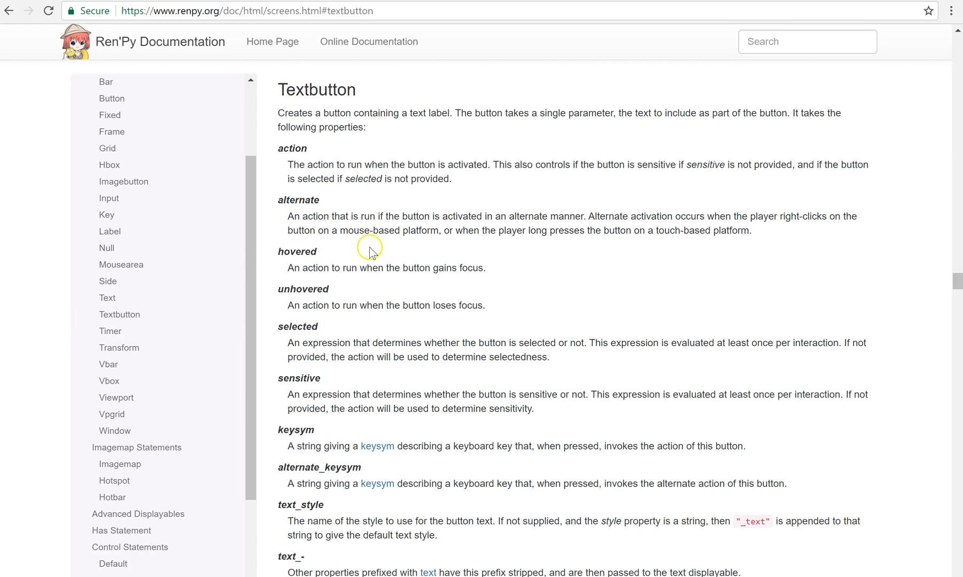
{"action": "mouse_move", "coordinate": [611, 139]}
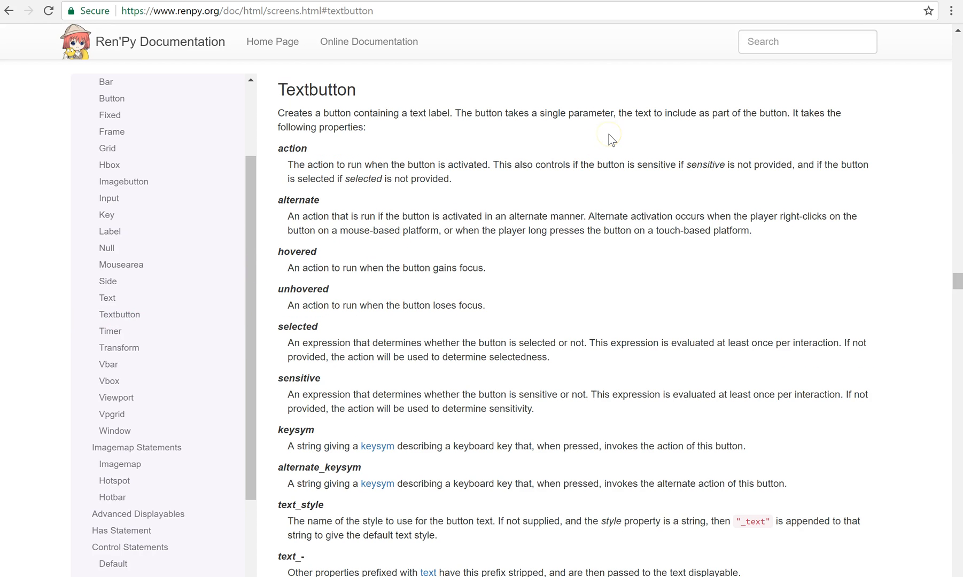
{"action": "mouse_move", "coordinate": [610, 139]}
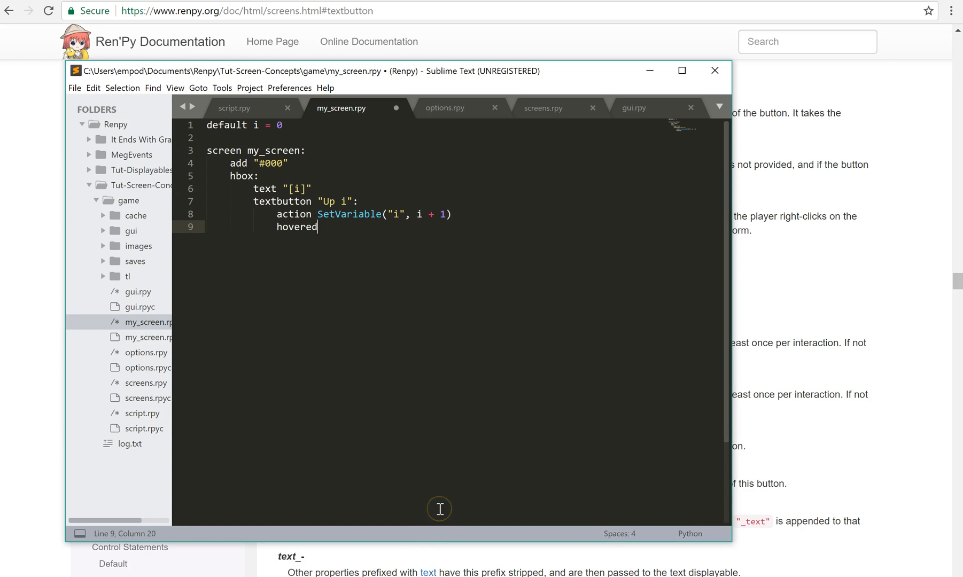
Step: Declare default hovering = False, give the hbox spacing 5 and add text "[hovering]"
{"action": "left_click", "coordinate": [281, 125]}
{"action": "type", "text": "default"}
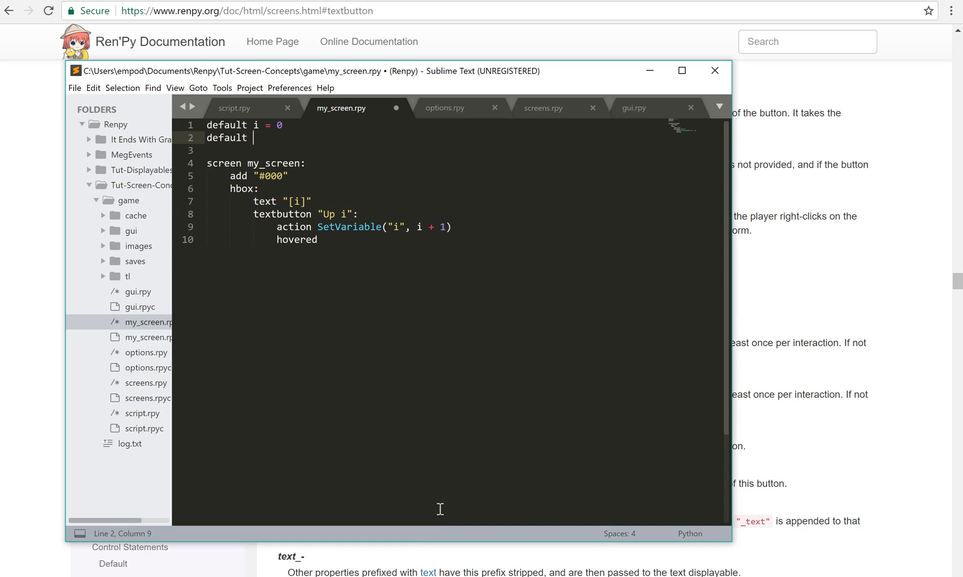
{"action": "type", "text": "hovering = Fals"}
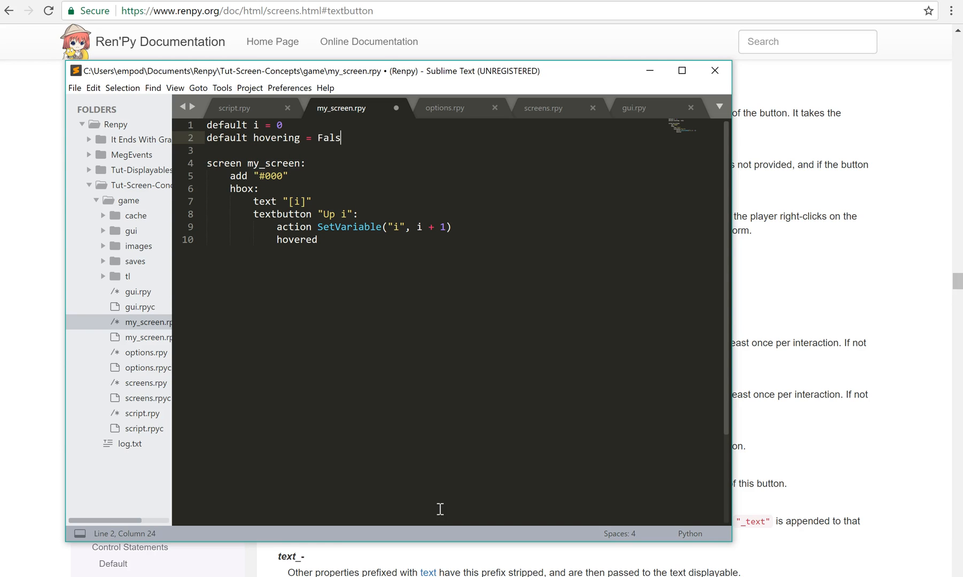
{"action": "type", "text": "e"}
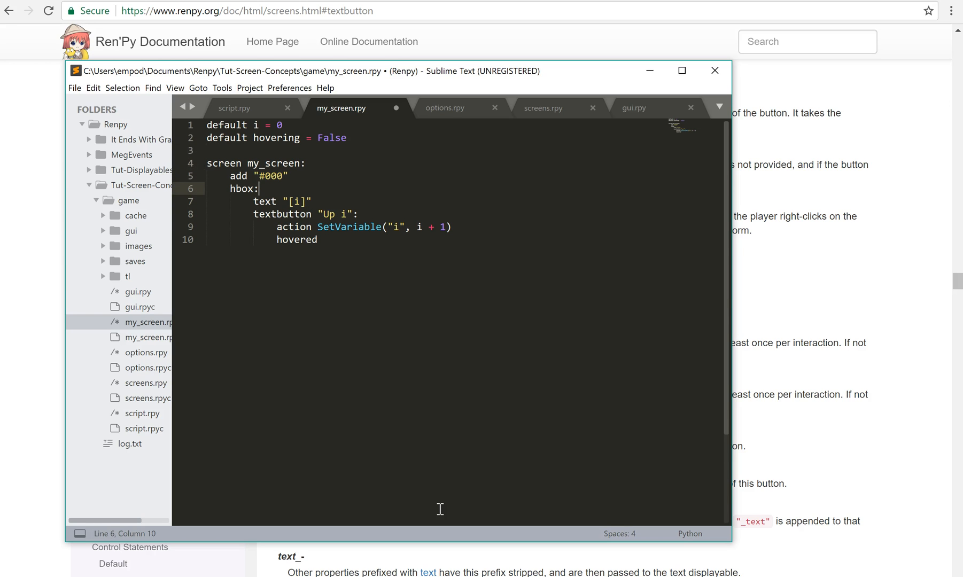
{"action": "type", "text": "spaci"}
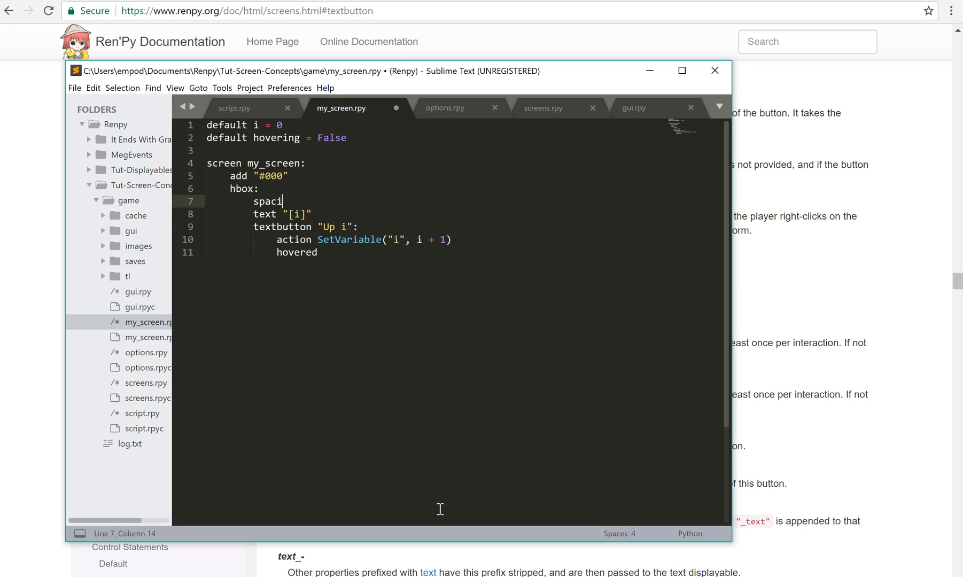
{"action": "type", "text": "ng 5"}
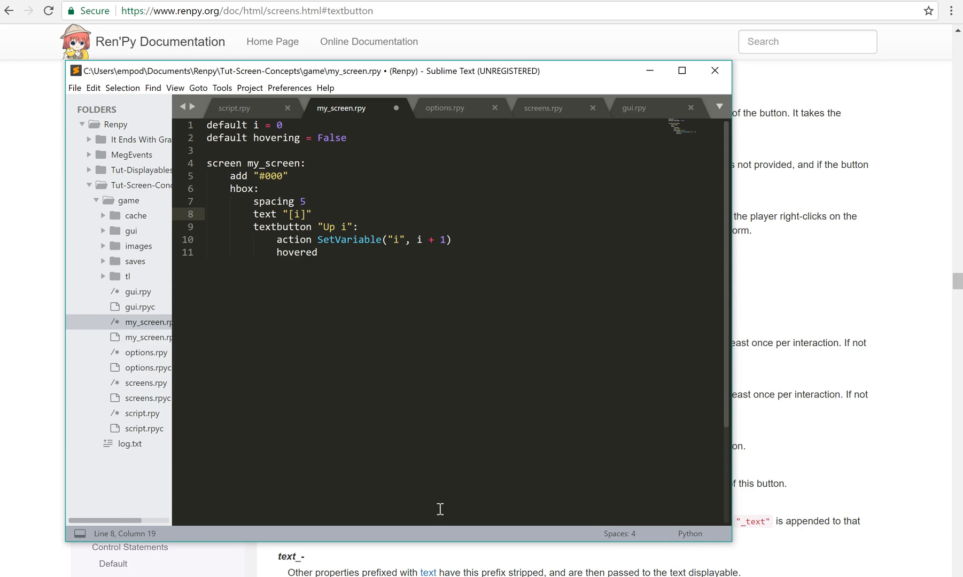
{"action": "type", "text": "text"}
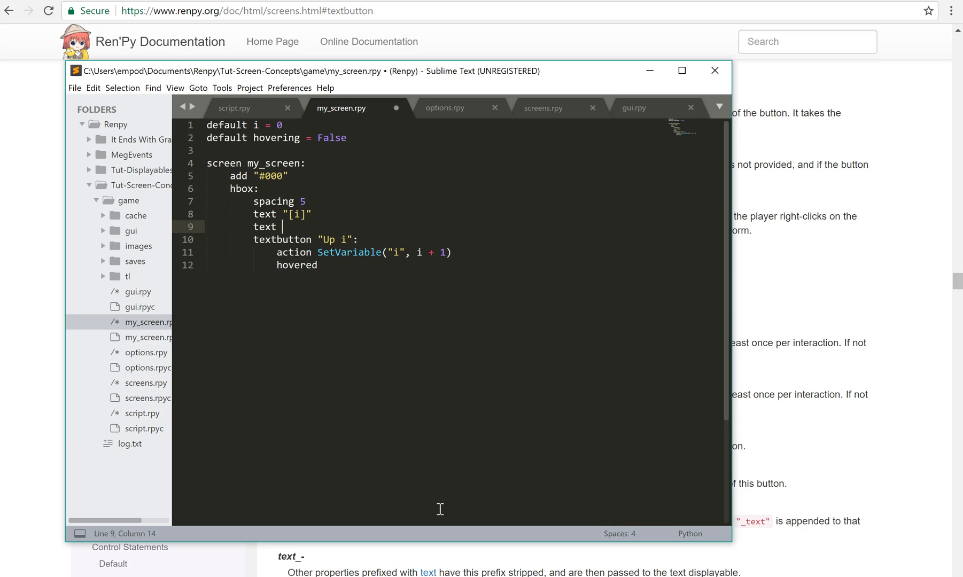
{"action": "type", "text": "[hovering]\""}
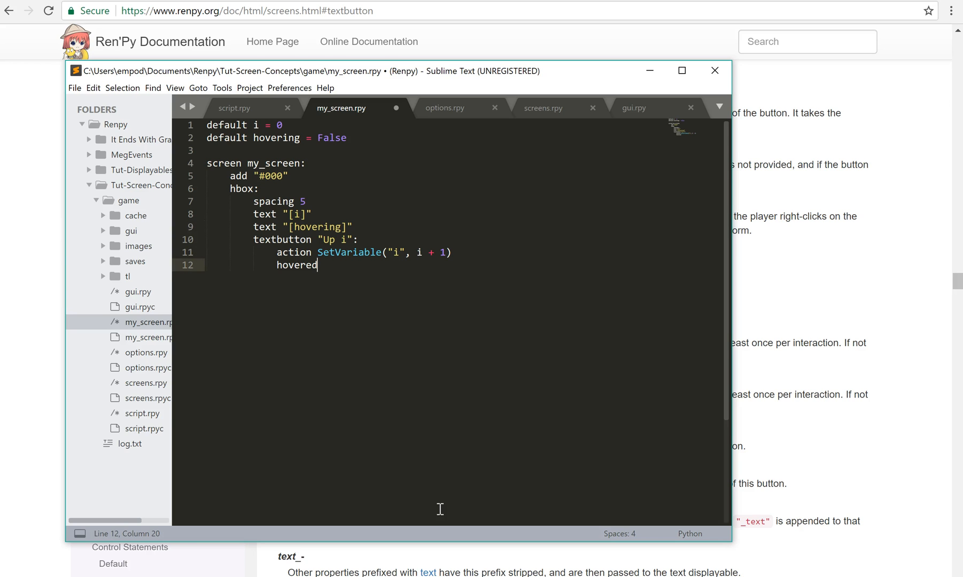
Step: Add hovered and unhovered SetVariable("hovering", …) actions to the Up i textbutton
{"action": "type", "text": "SetV"}
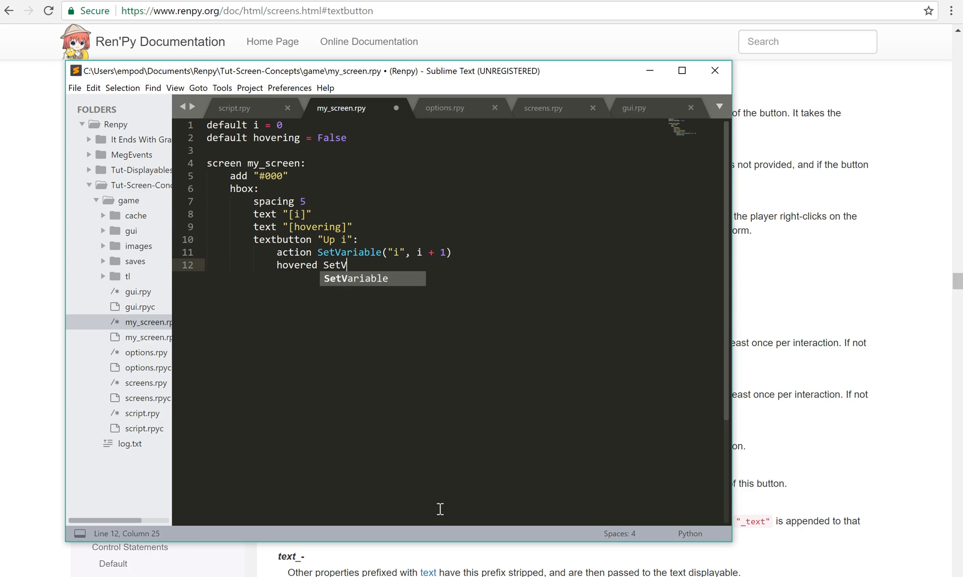
{"action": "type", "text": "ariable(\"hovering\", True"}
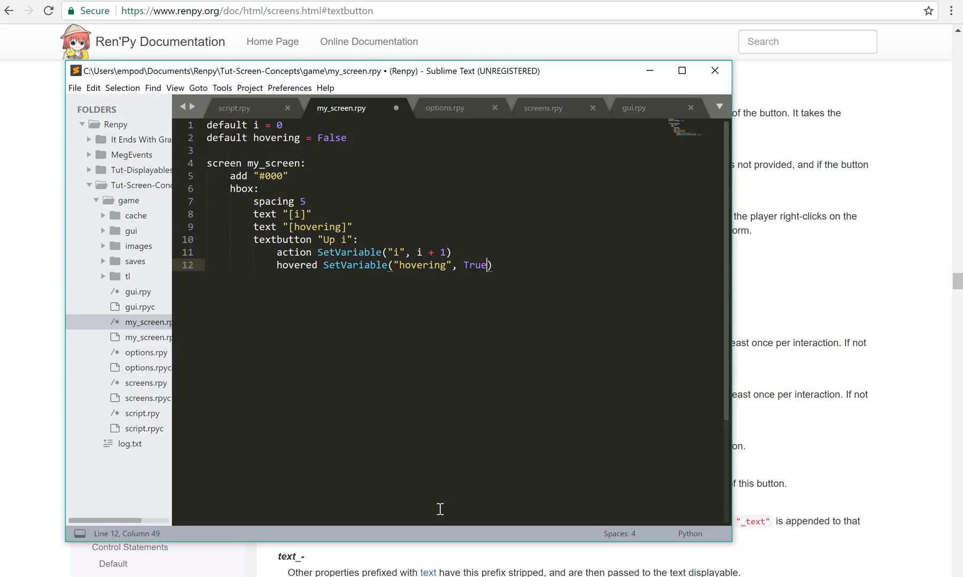
{"action": "key", "text": "enter"}
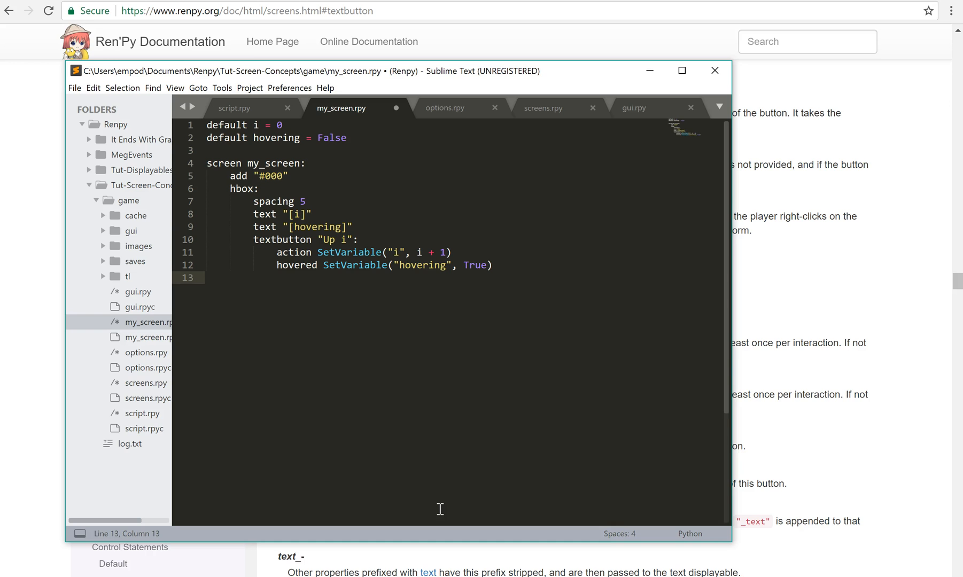
{"action": "type", "text": "unhovered SetVariable("}
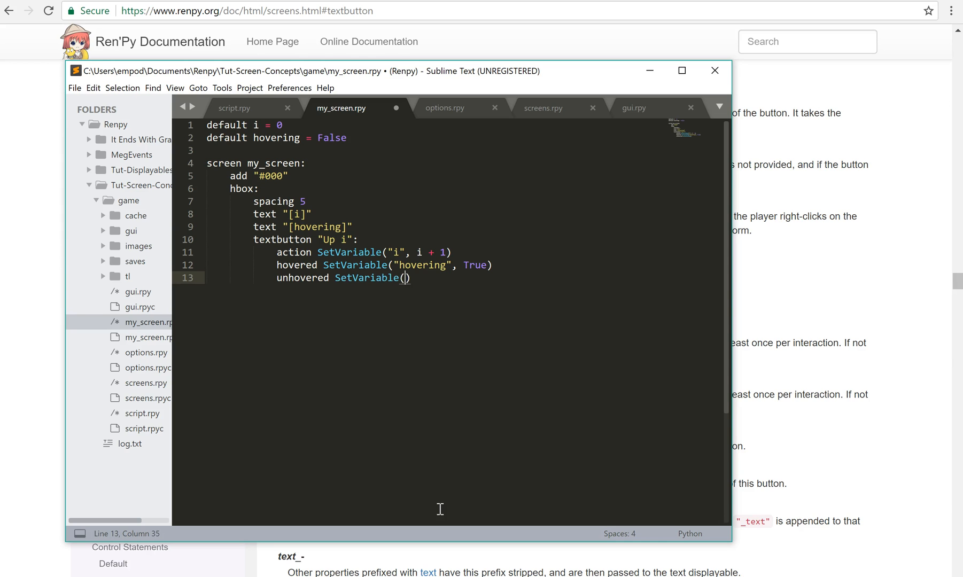
{"action": "type", "text": "\"hovering\""}
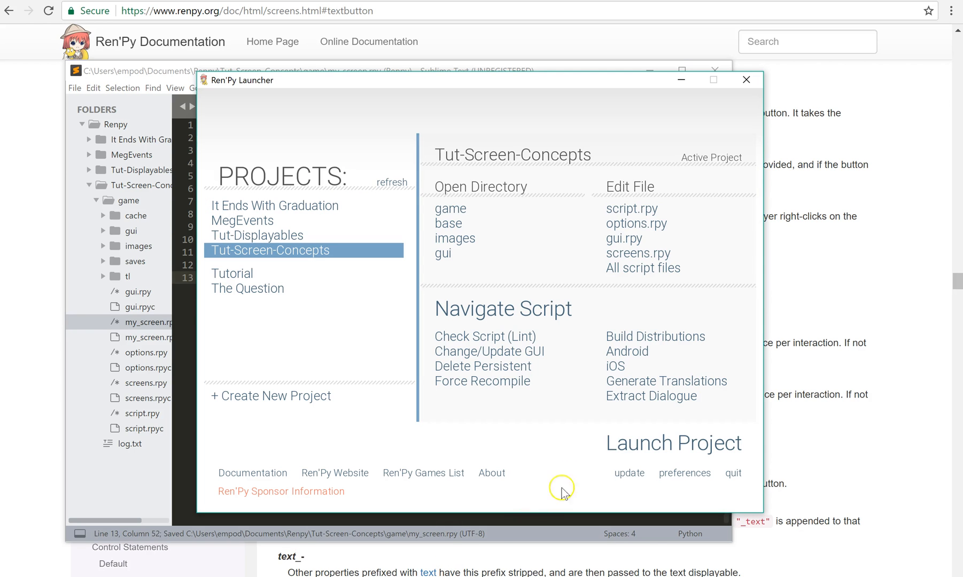
Step: Launch Tut-Screen-Concepts, start the game, try Up i to check i and hovering values, then close it
{"action": "left_click", "coordinate": [673, 442]}
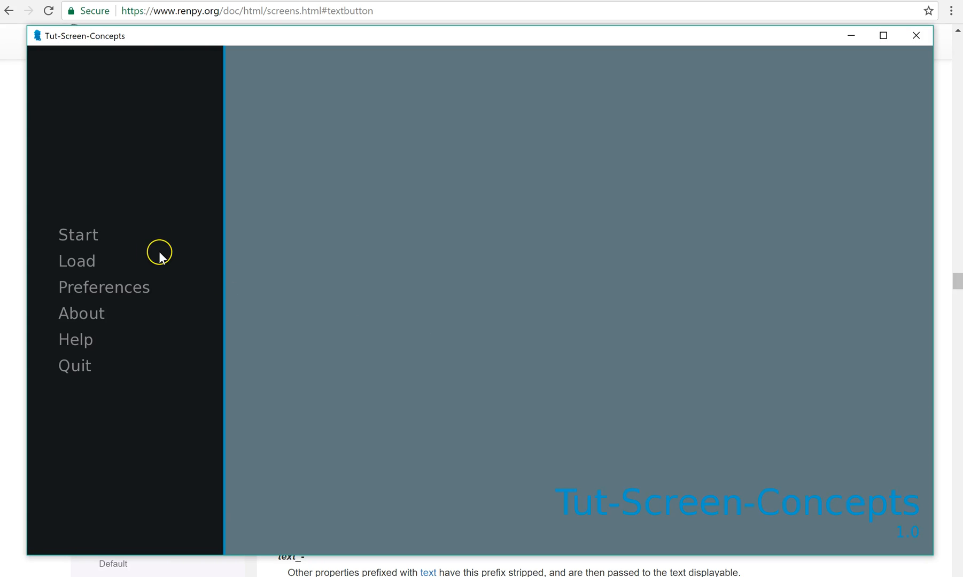
{"action": "mouse_move", "coordinate": [79, 234]}
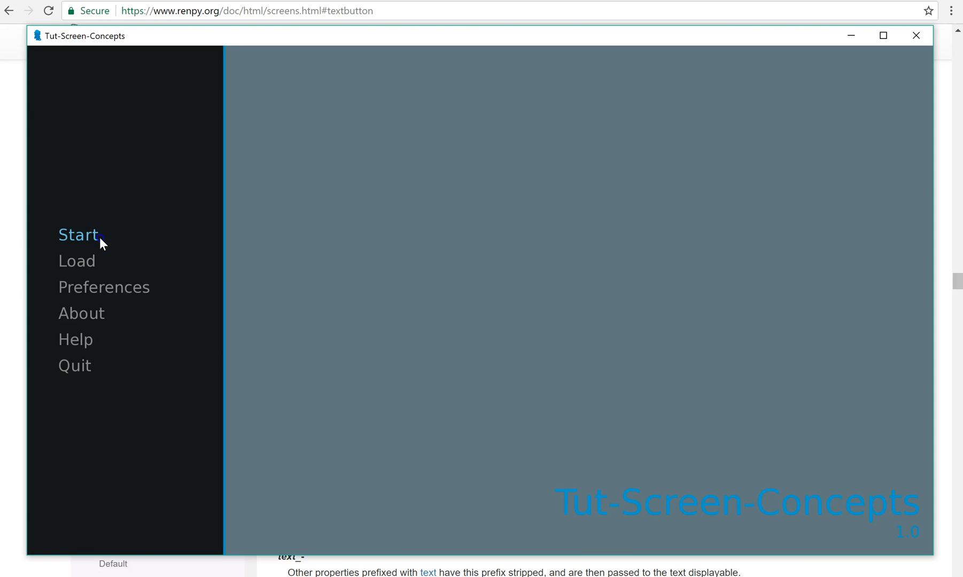
{"action": "left_click", "coordinate": [77, 234]}
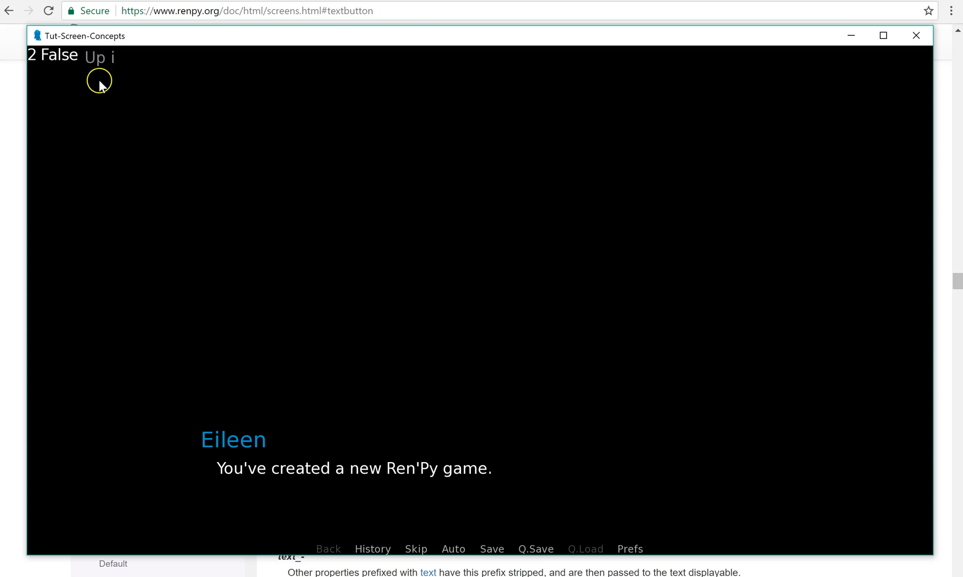
{"action": "left_click", "coordinate": [97, 56]}
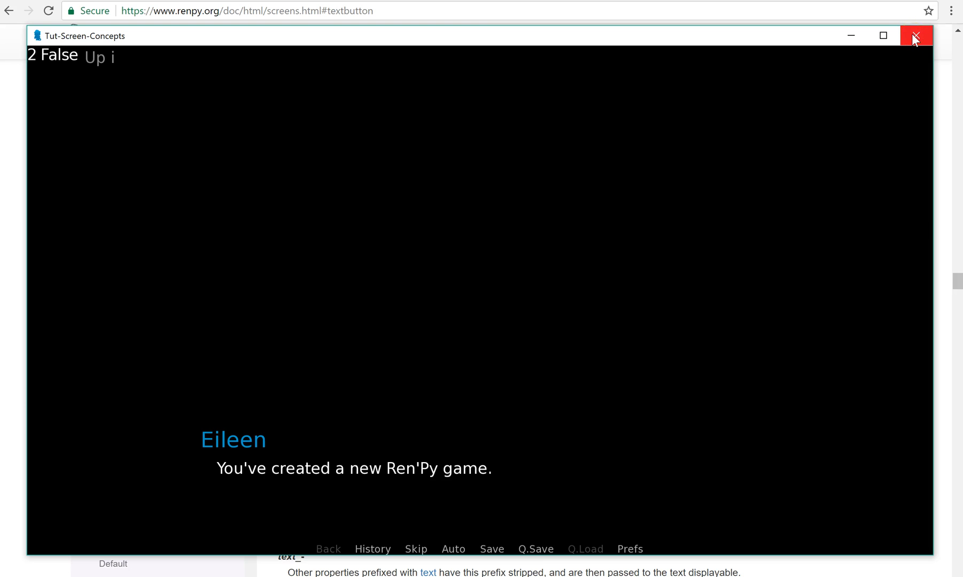
{"action": "left_click", "coordinate": [916, 36]}
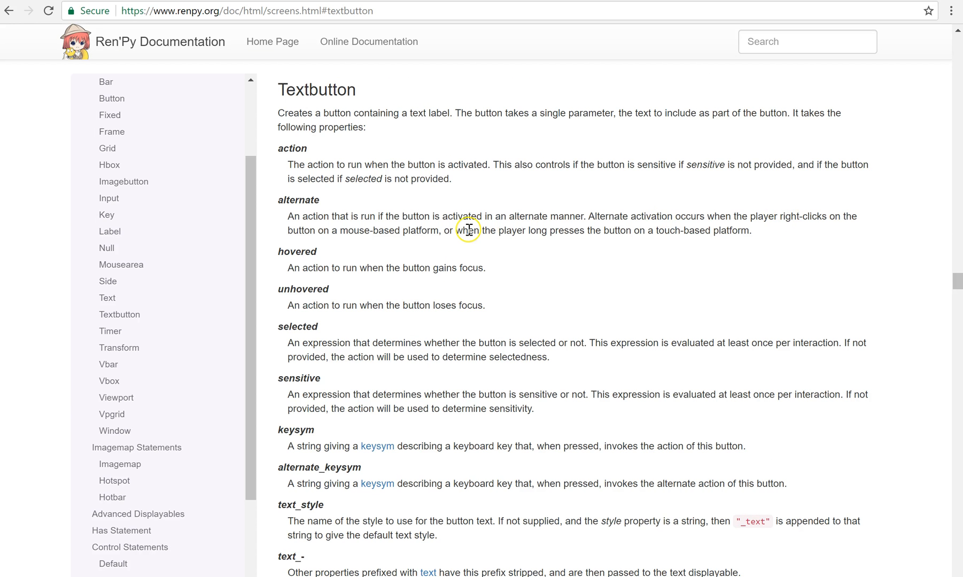
{"action": "scroll", "scroll_direction": "down", "scroll_amount": 3}
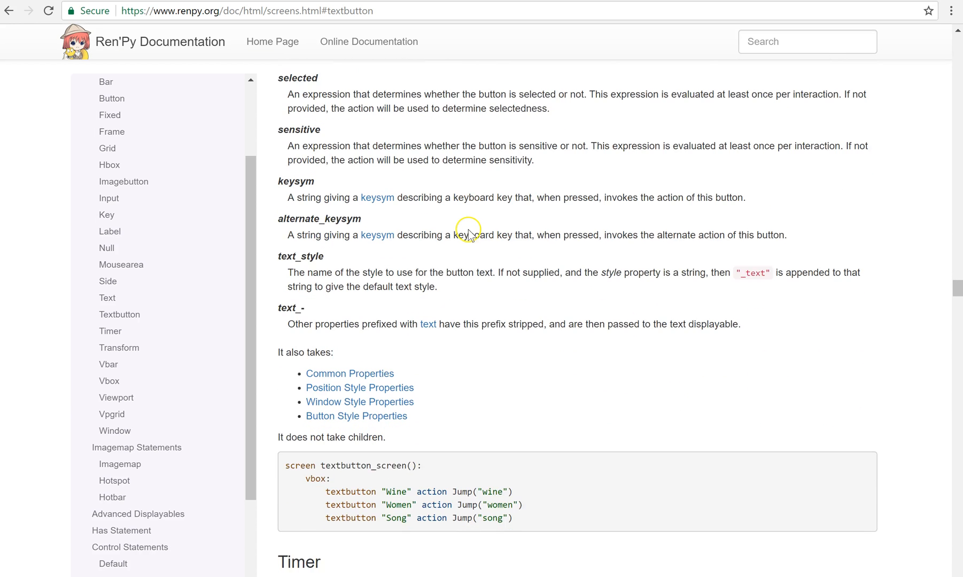
{"action": "scroll", "scroll_direction": "down", "scroll_amount": 3}
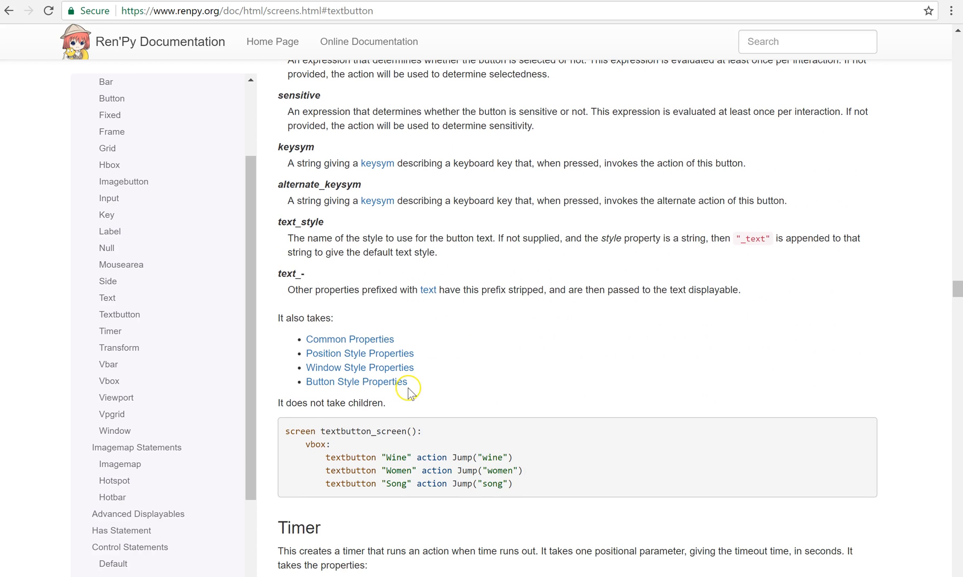
{"action": "mouse_move", "coordinate": [420, 457]}
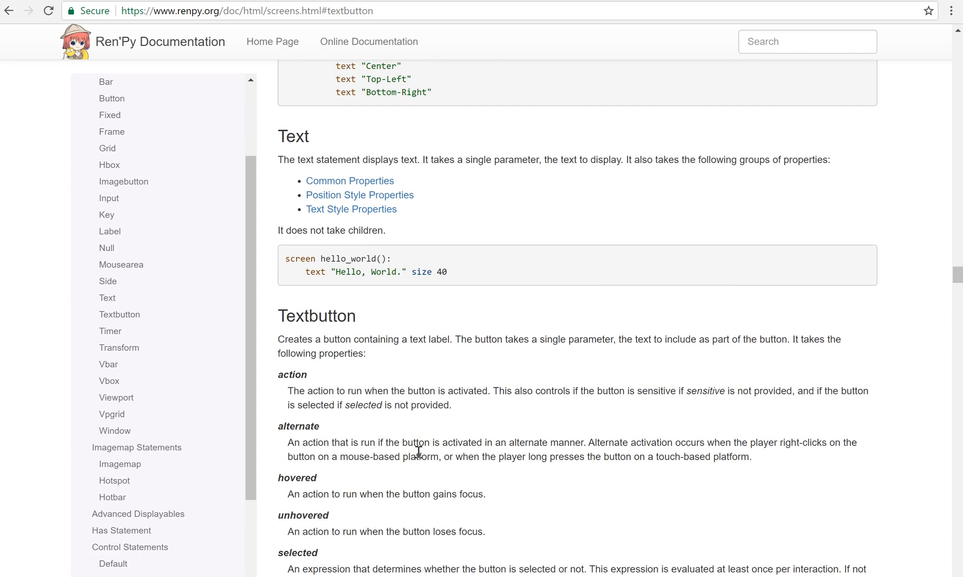
{"action": "mouse_move", "coordinate": [431, 302]}
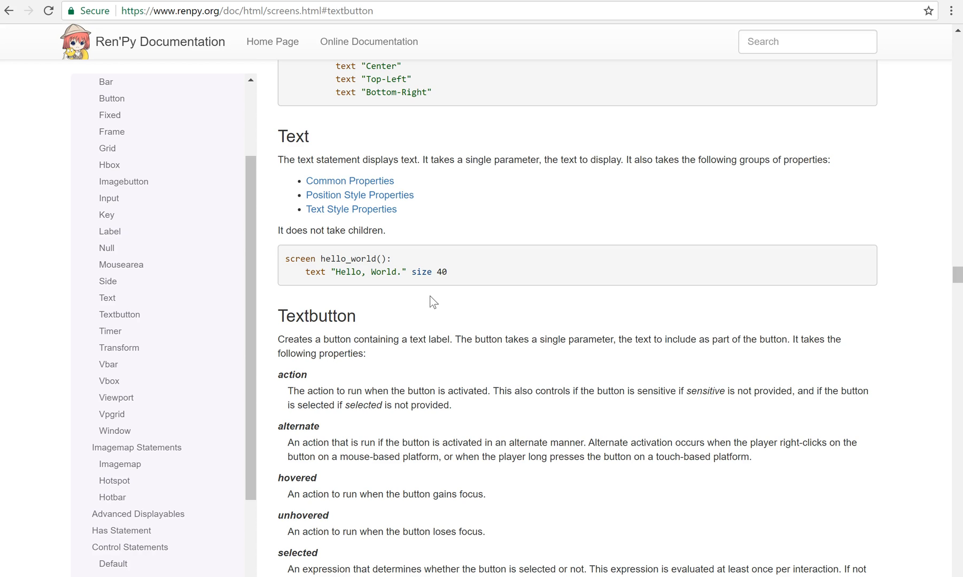
{"action": "mouse_move", "coordinate": [383, 319]}
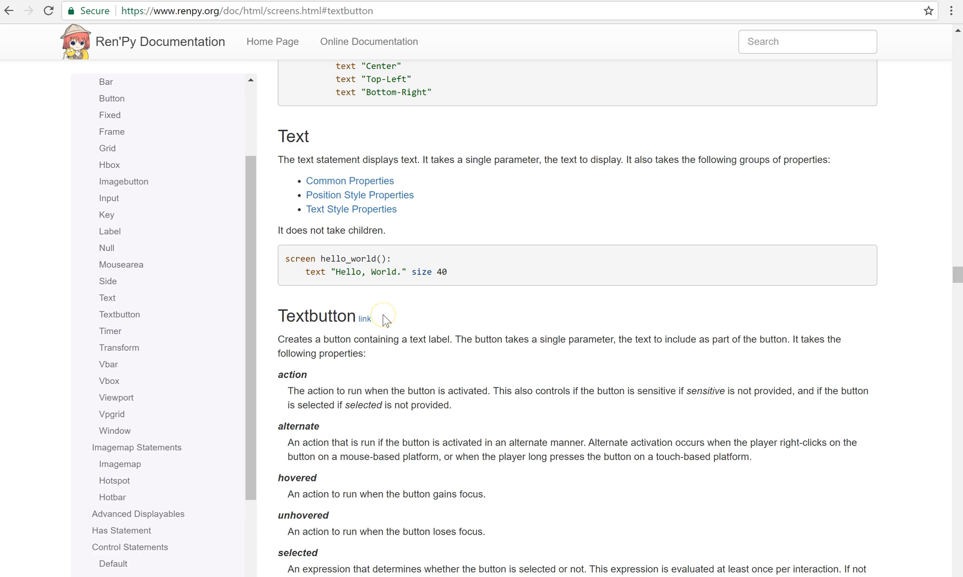